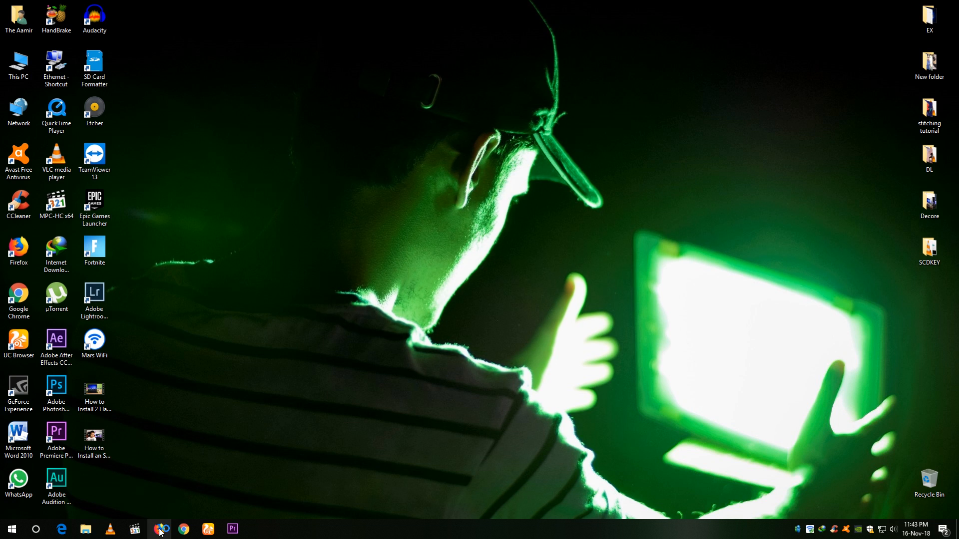
Search Google for 'windows 10' in Firefox and open Microsoft's Windows 10 ISO download page
left_click(160, 529)
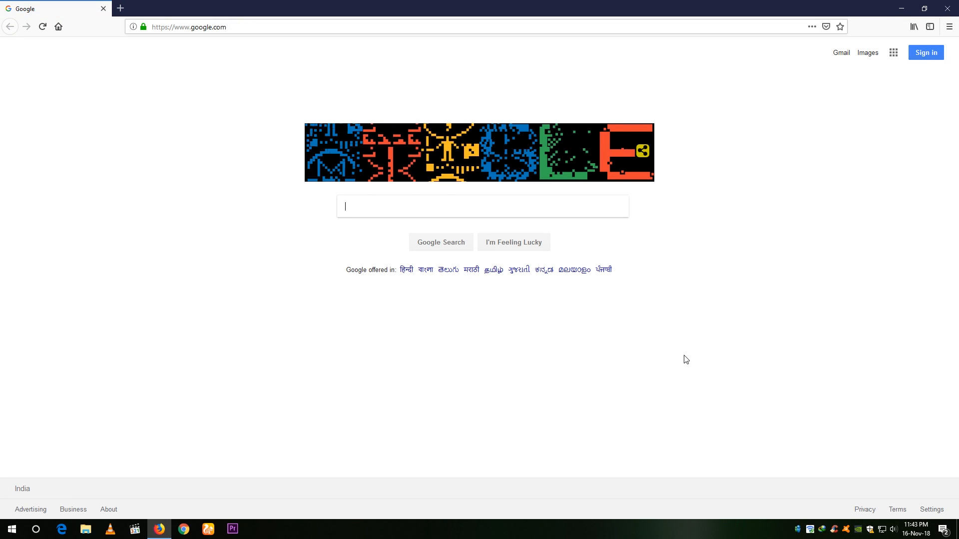
type("windows 10")
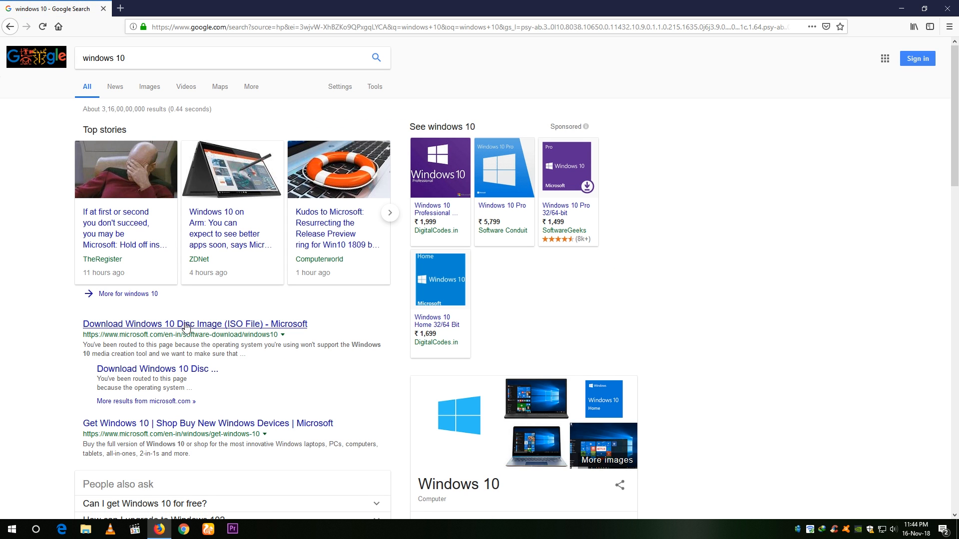
mouse_move(98, 330)
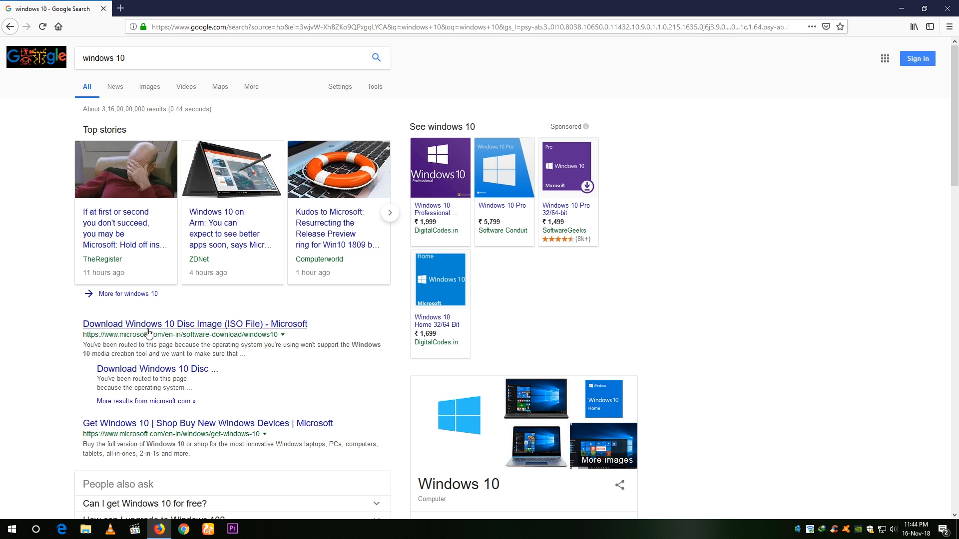
mouse_move(267, 329)
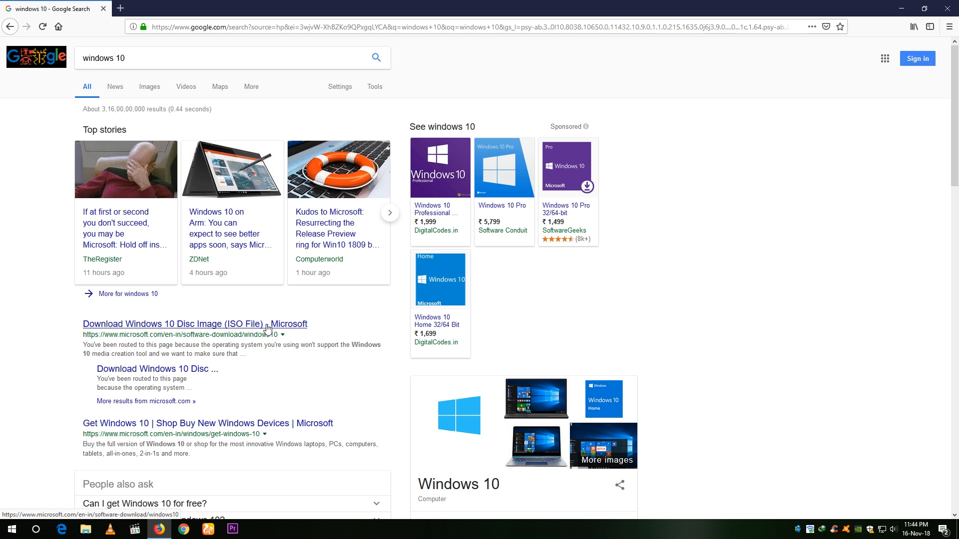
left_click(193, 323)
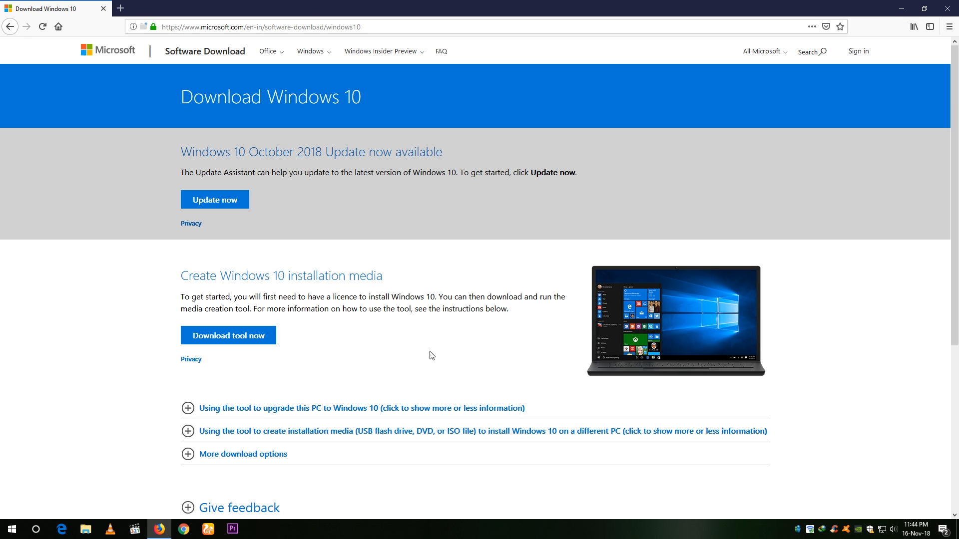
mouse_move(181, 286)
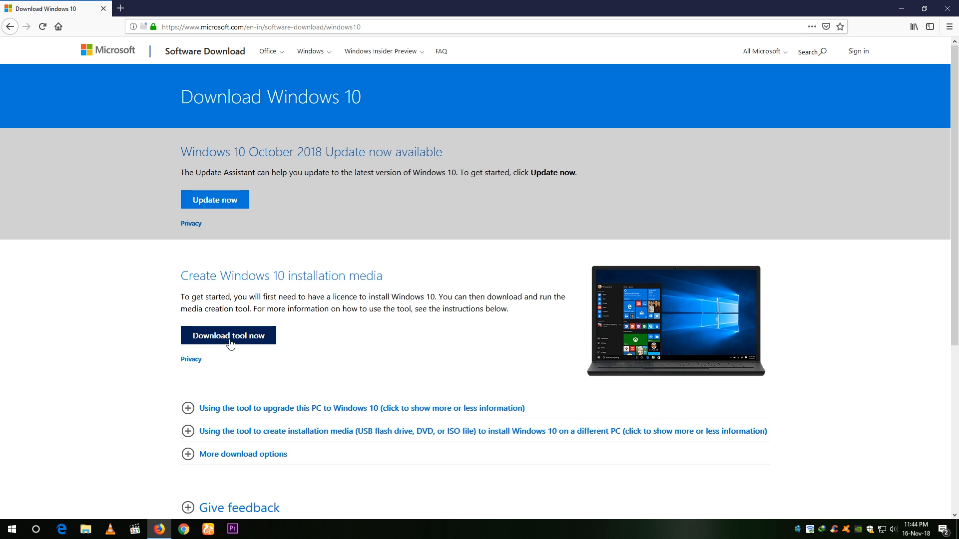
Download the Media Creation Tool (MediaCreationTool1809.exe) and save the file
left_click(228, 335)
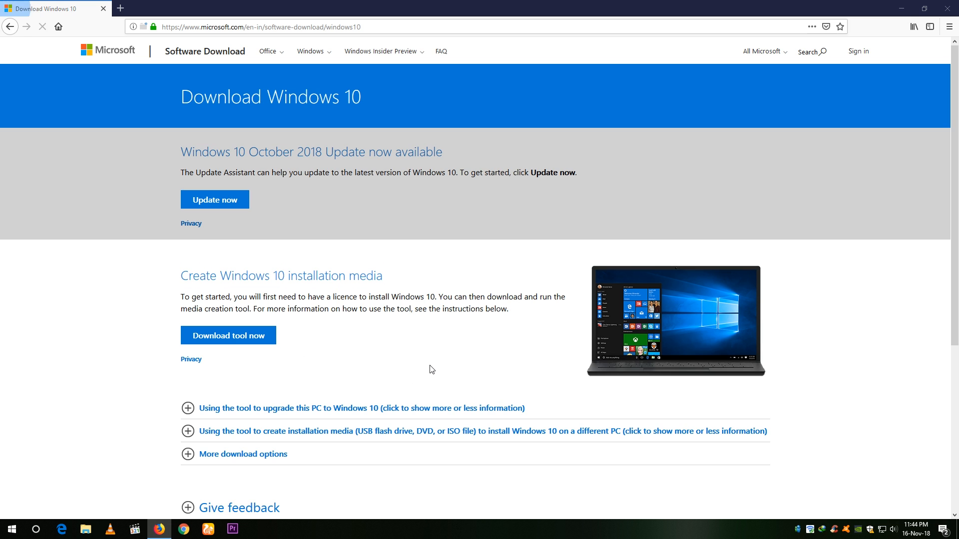
left_click(227, 335)
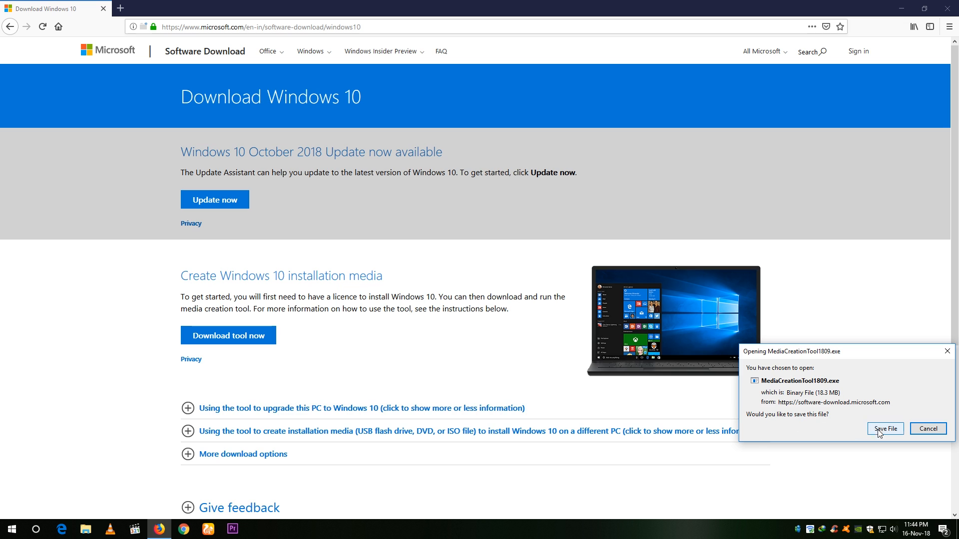
left_click(884, 429)
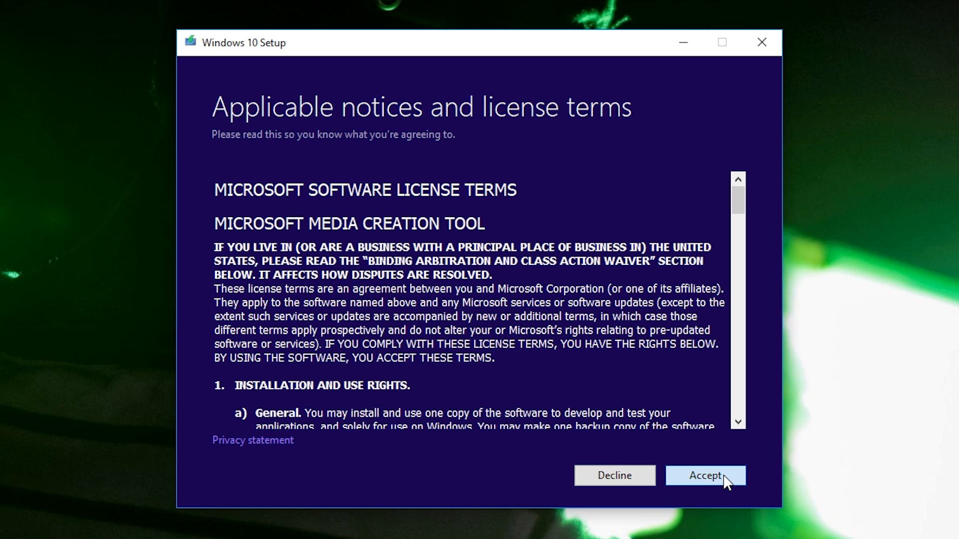
Accept the license terms and choose to create installation media for another PC
left_click(705, 475)
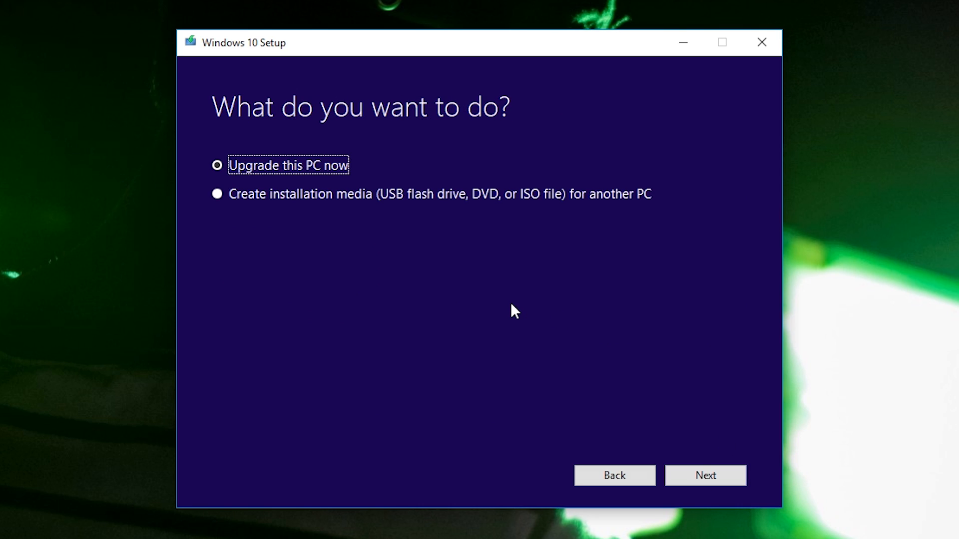
mouse_move(479, 311)
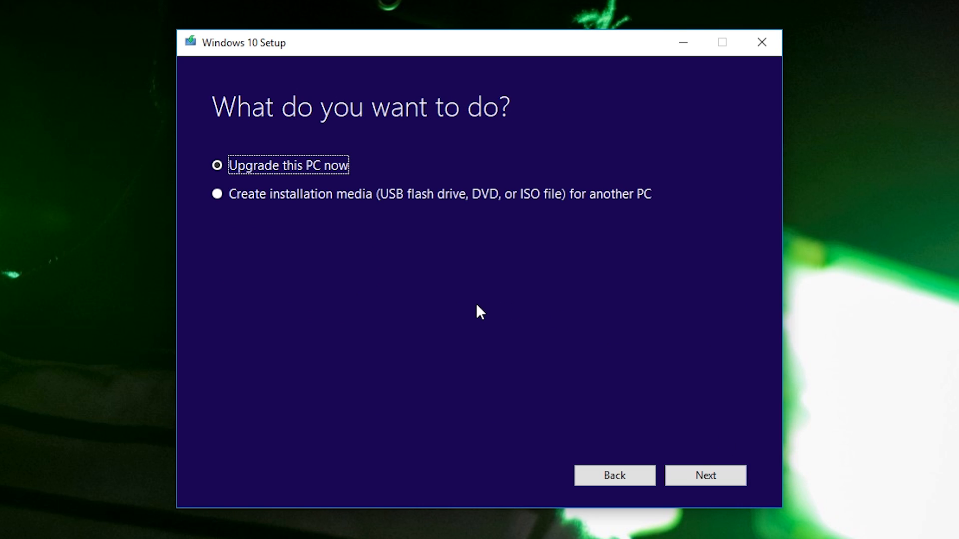
left_click(216, 194)
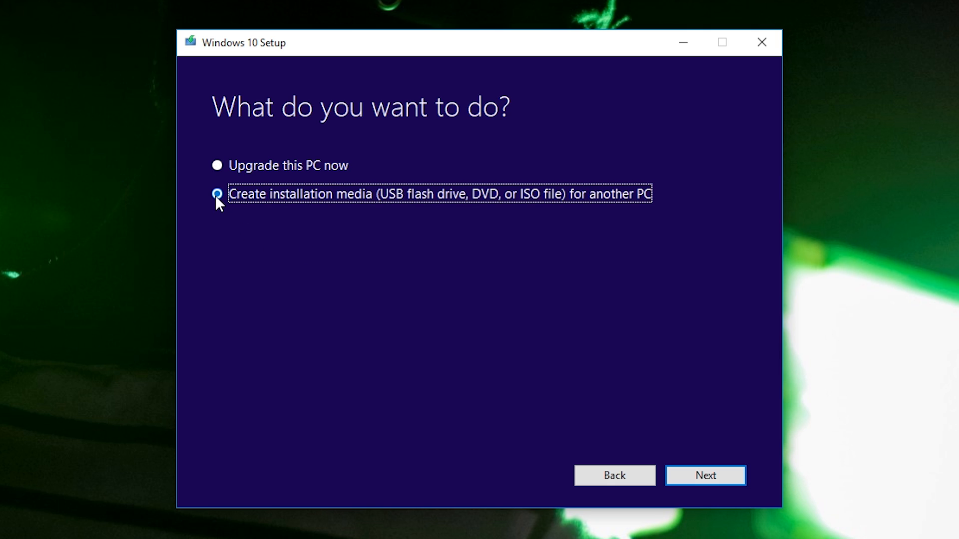
left_click(705, 475)
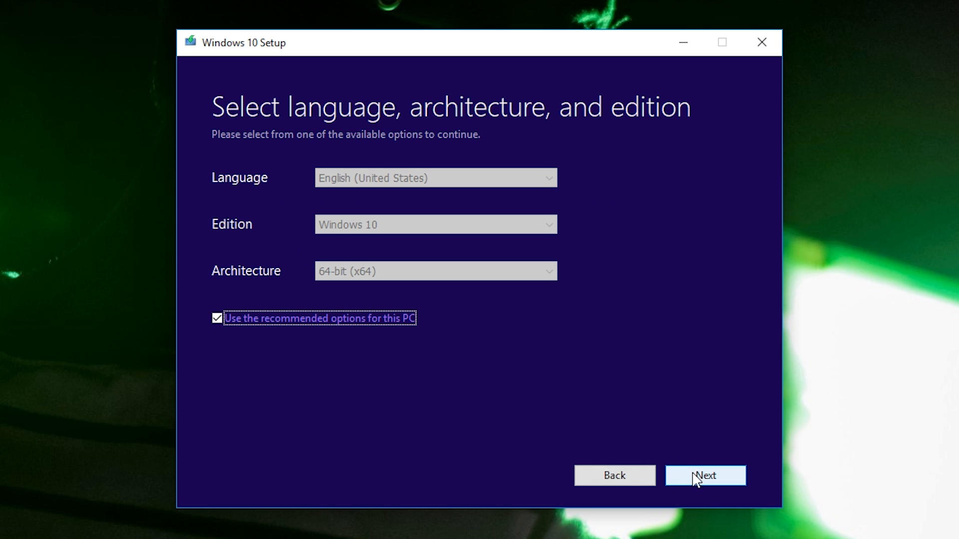
mouse_move(558, 186)
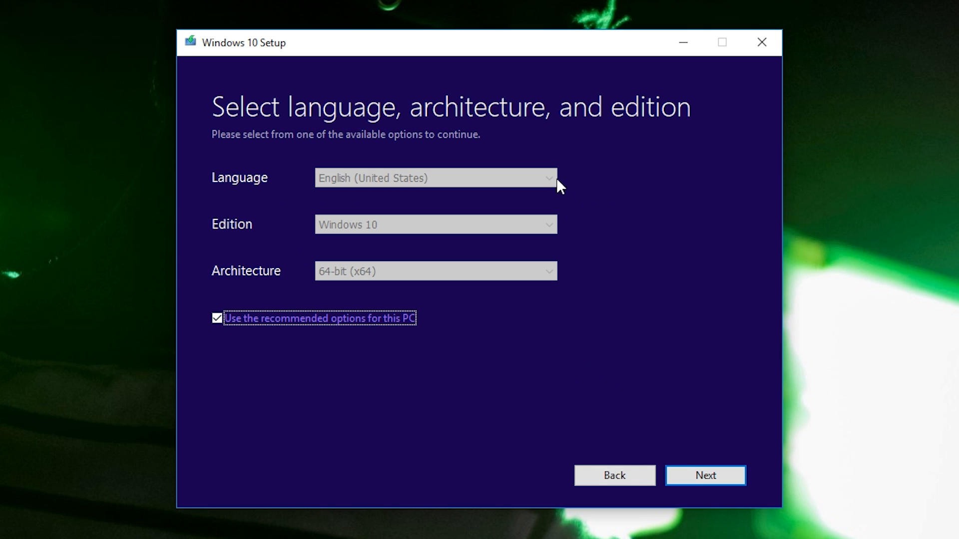
mouse_move(577, 343)
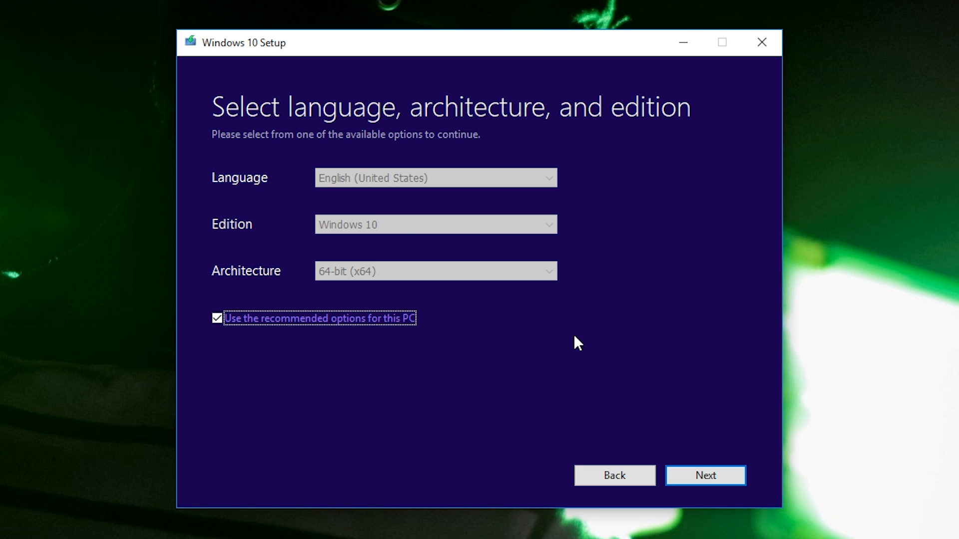
mouse_move(426, 186)
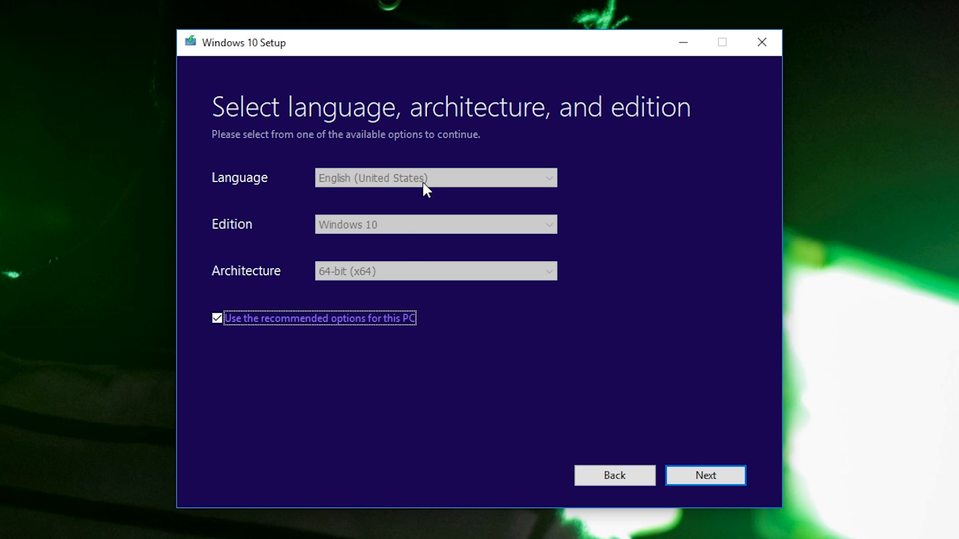
Keep the recommended English 64-bit options and continue to media selection
left_click(216, 318)
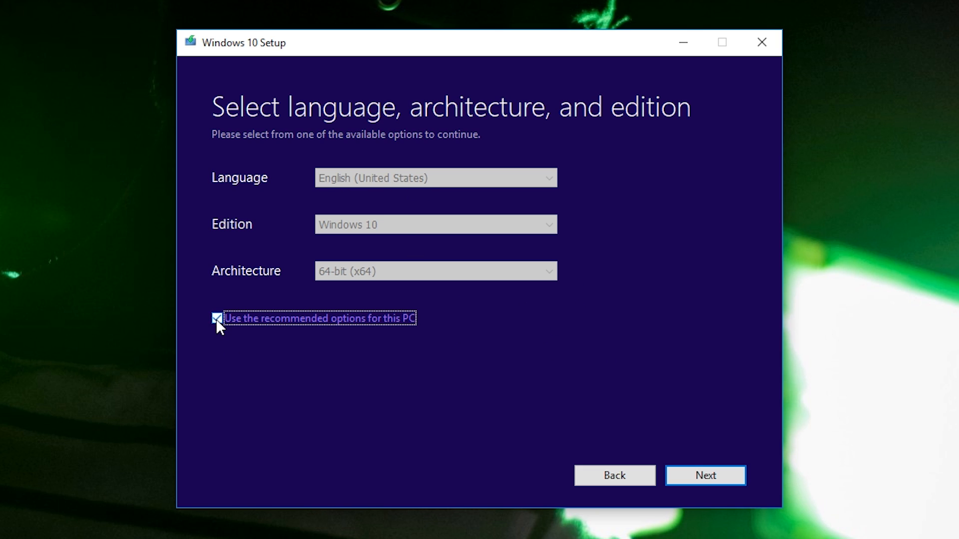
left_click(216, 319)
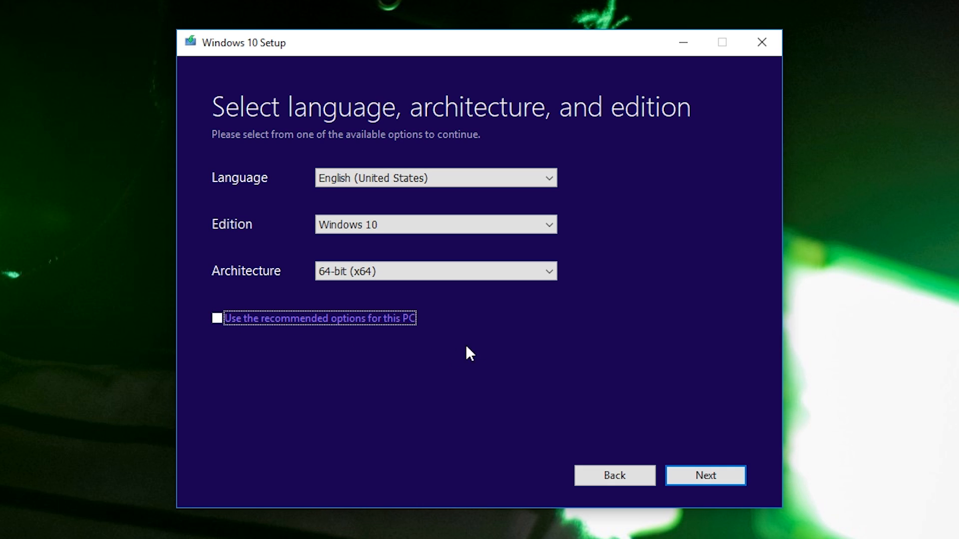
left_click(216, 318)
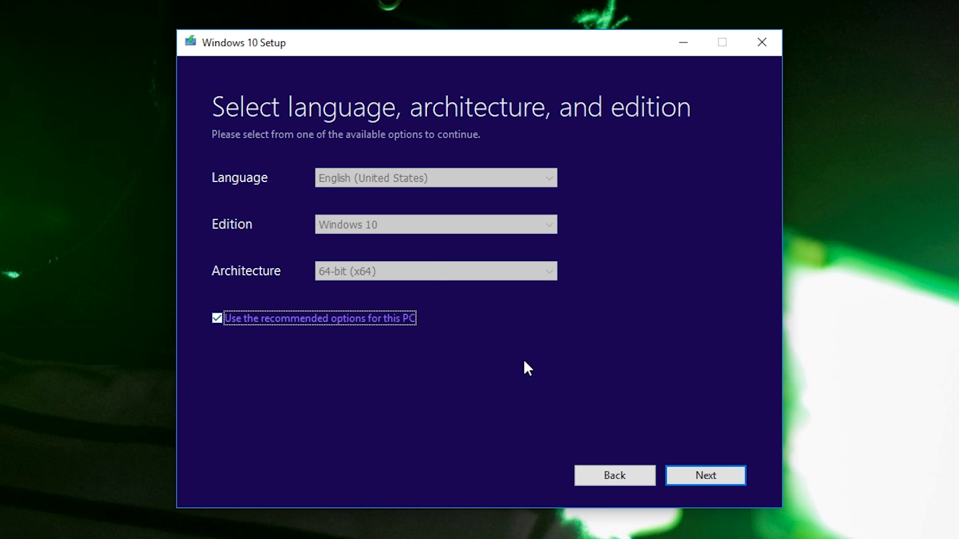
mouse_move(599, 349)
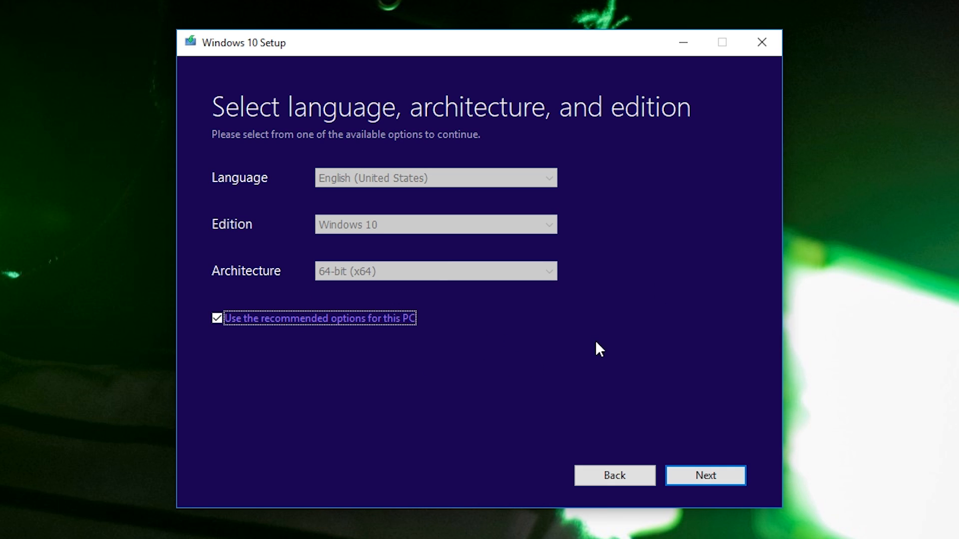
left_click(705, 476)
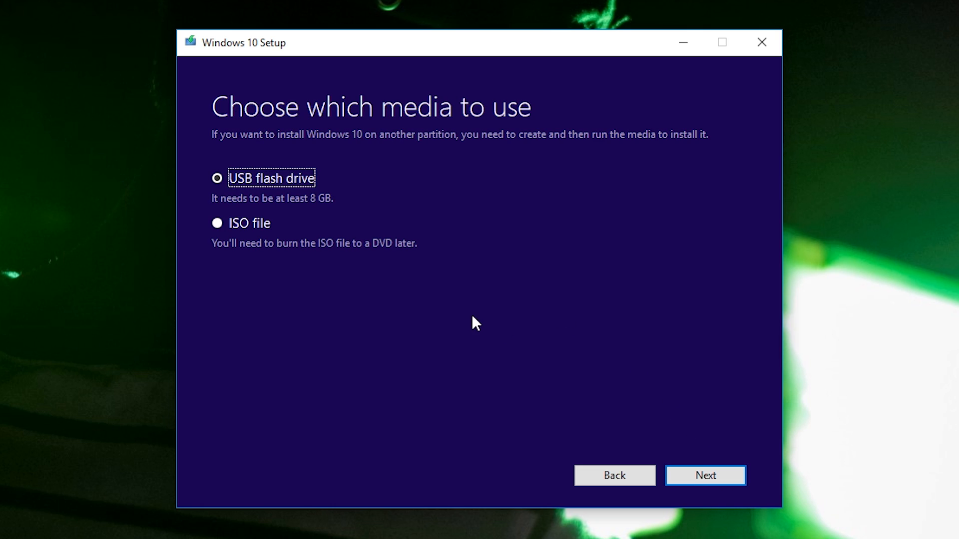
mouse_move(400, 207)
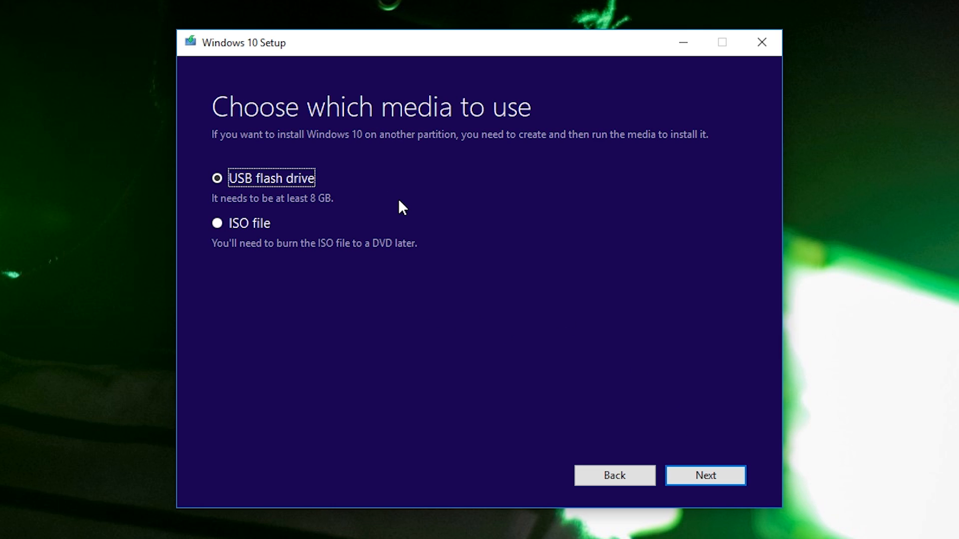
mouse_move(432, 205)
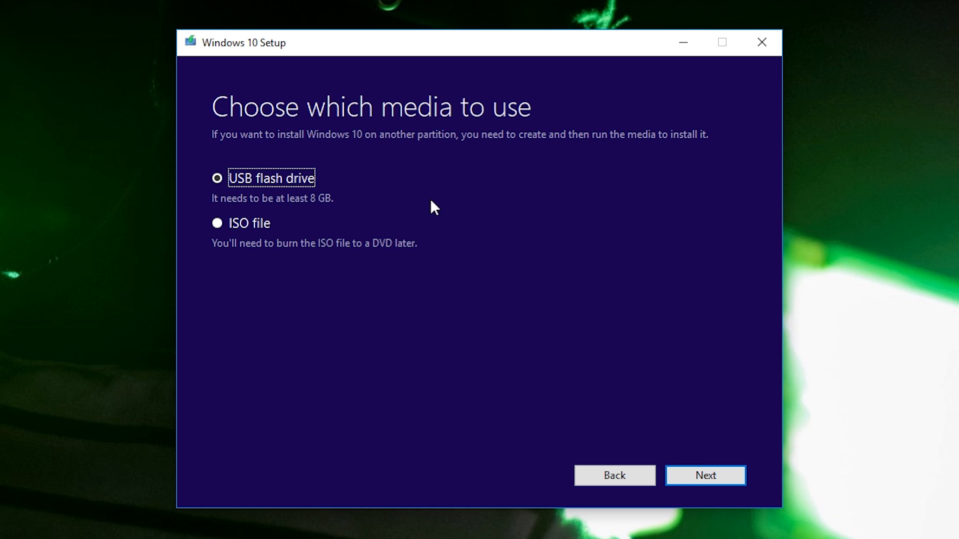
mouse_move(493, 195)
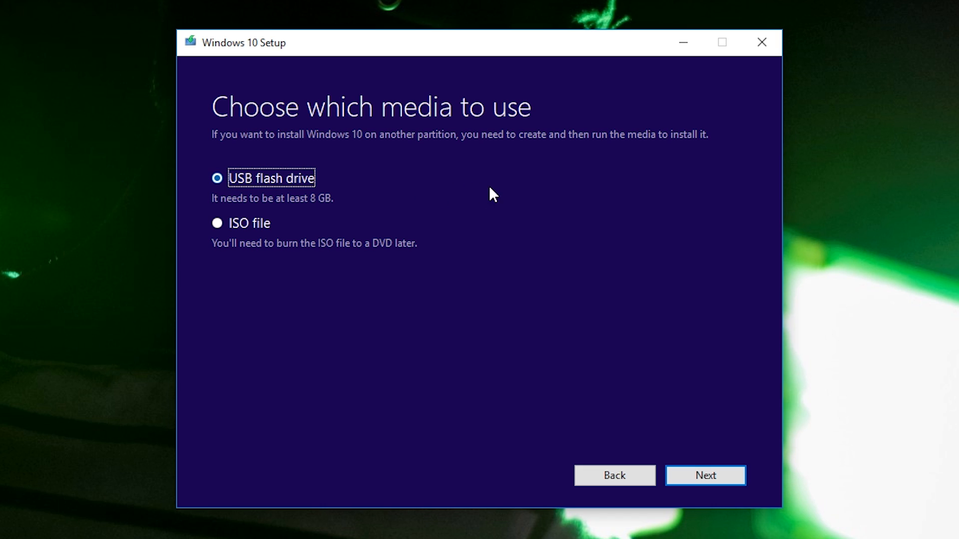
mouse_move(355, 213)
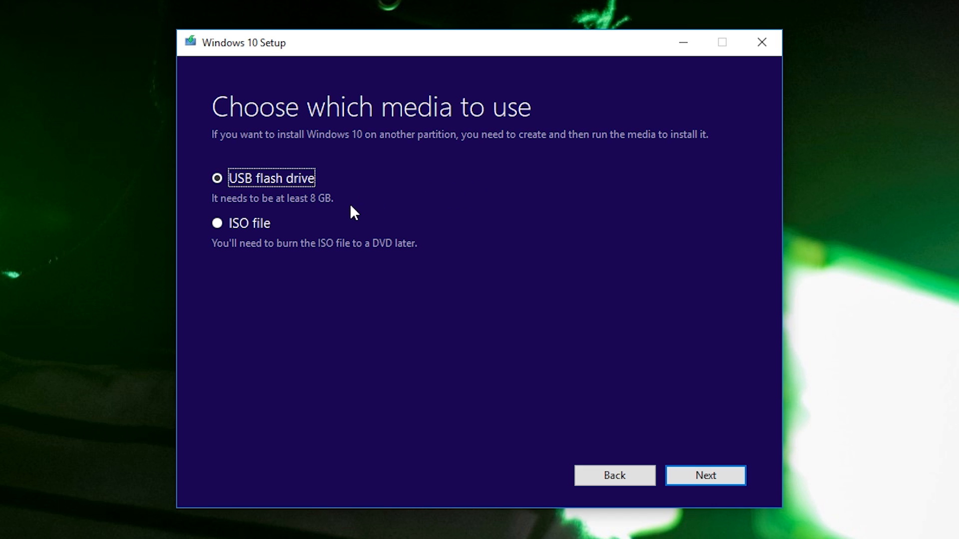
mouse_move(384, 214)
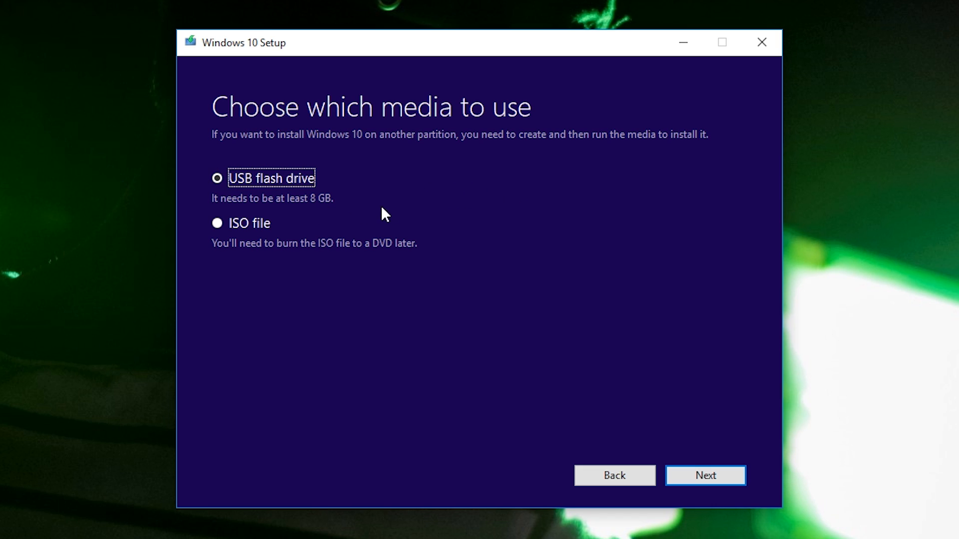
mouse_move(464, 210)
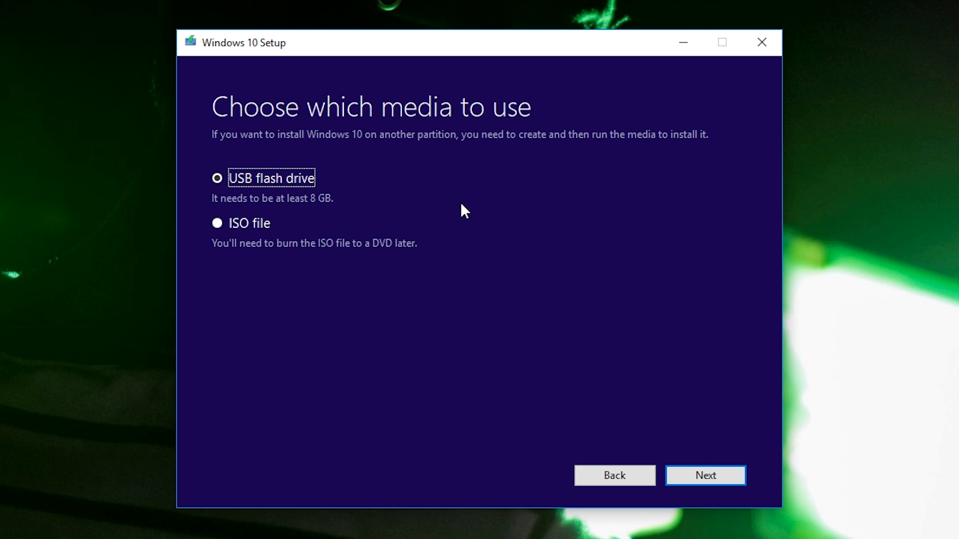
mouse_move(513, 204)
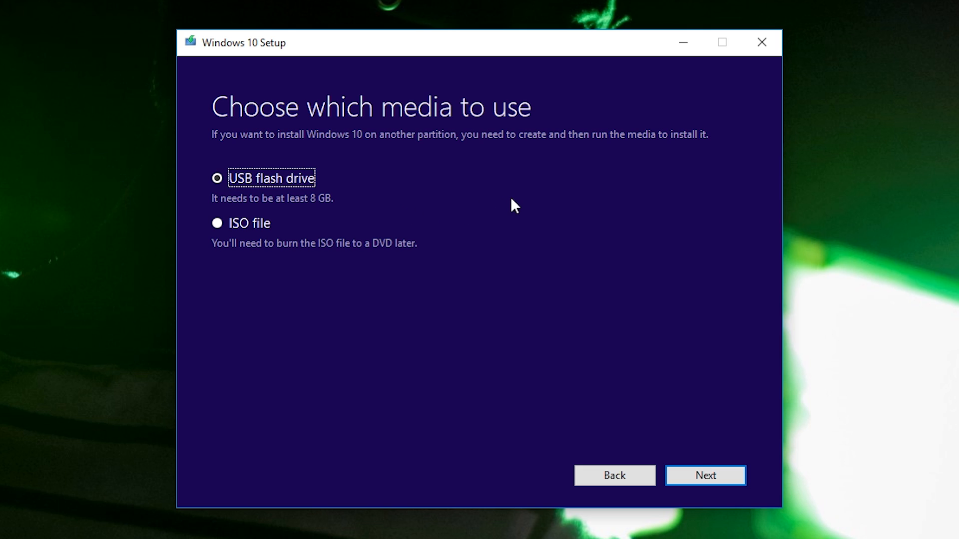
mouse_move(487, 205)
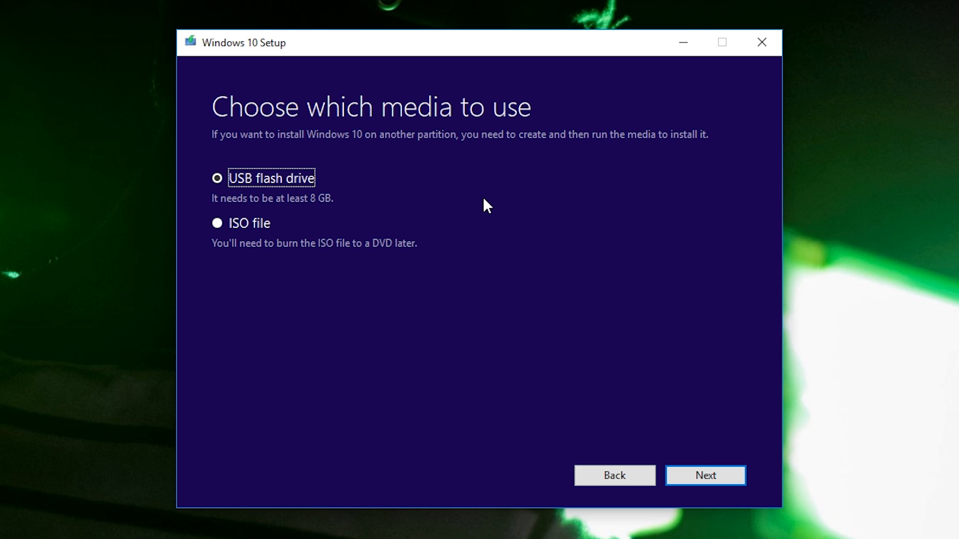
mouse_move(242, 278)
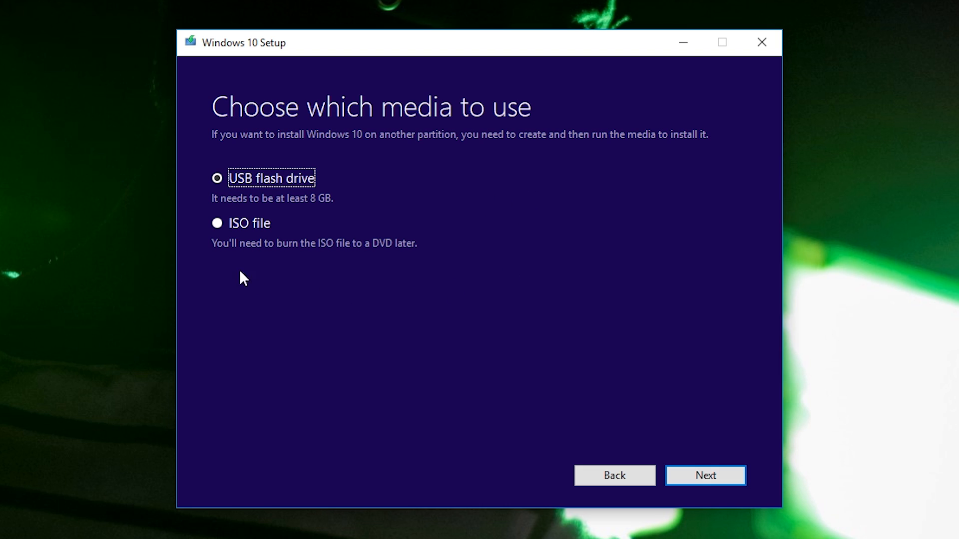
Select the ISO file option instead of a USB flash drive and continue
left_click(217, 223)
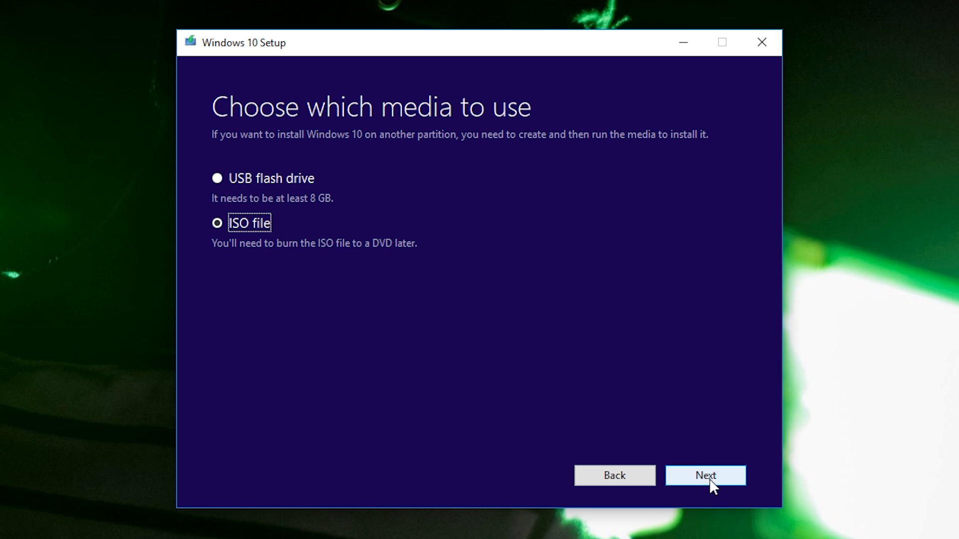
left_click(705, 475)
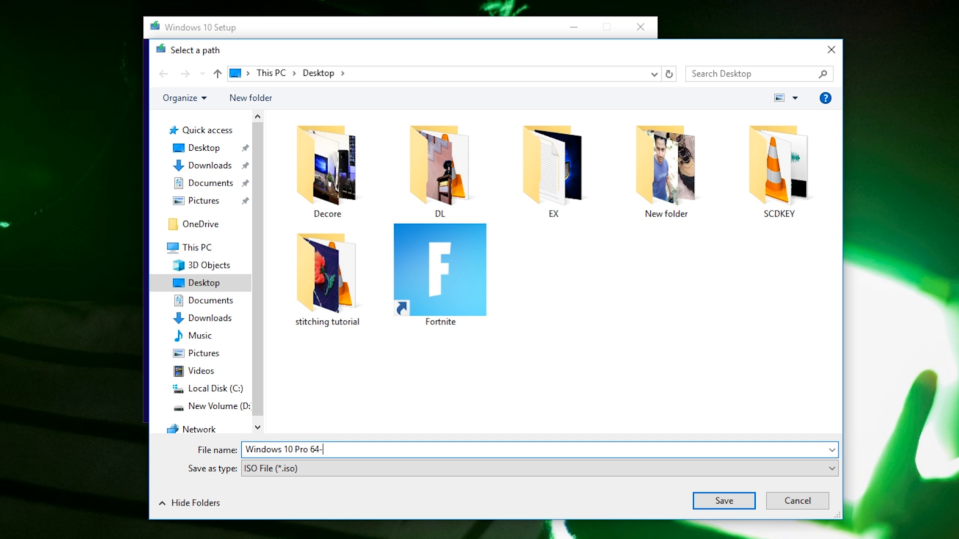
Save the ISO as 'Windows 10 Pro 64-Bit' on the Desktop, then finish once downloaded
type("Bit")
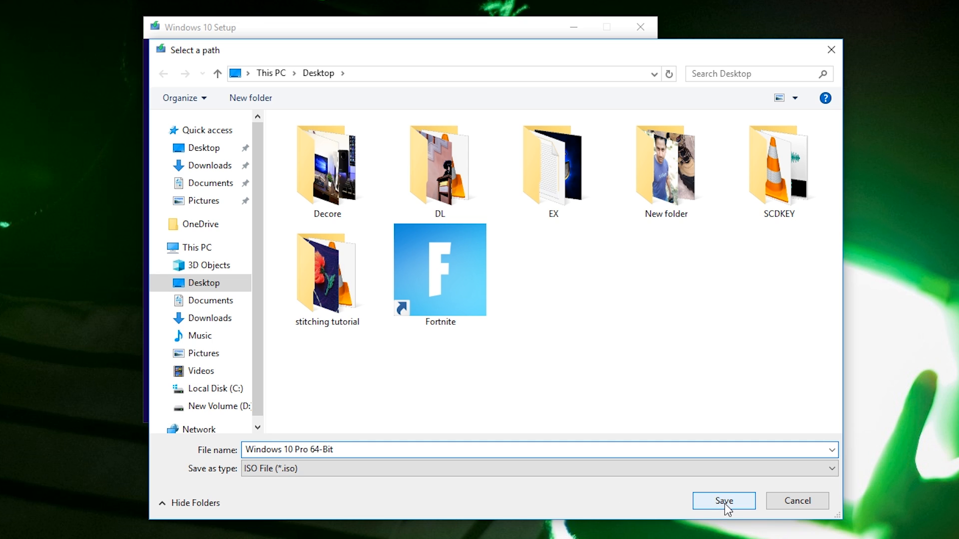
left_click(723, 501)
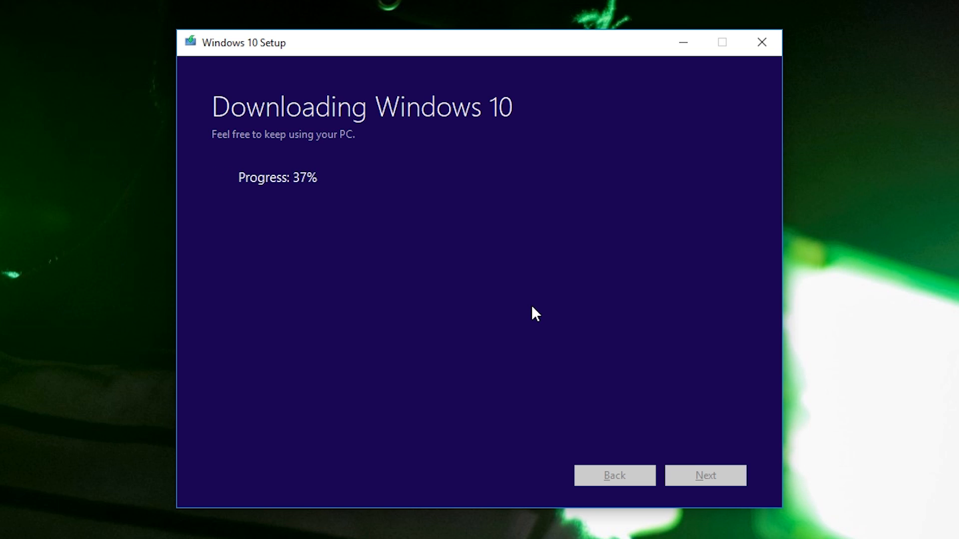
mouse_move(952, 114)
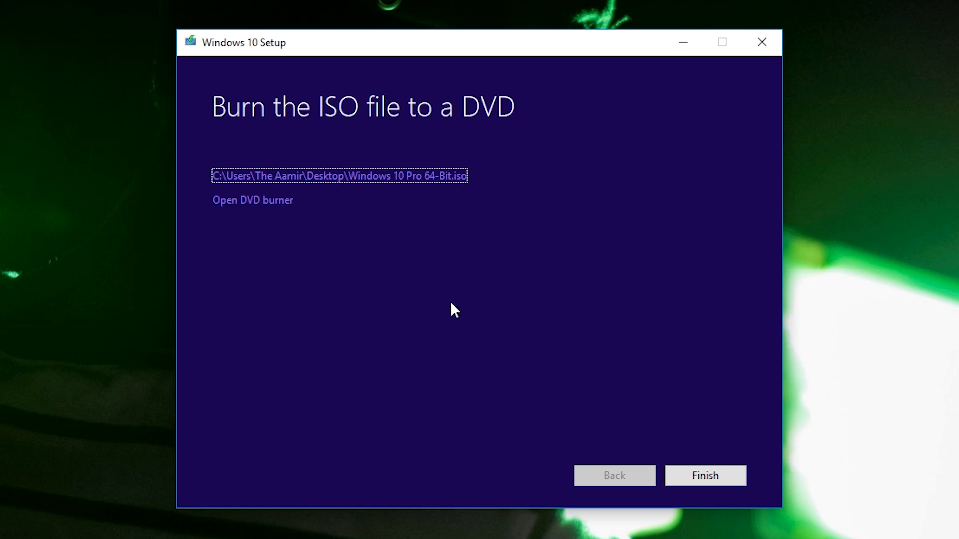
mouse_move(387, 262)
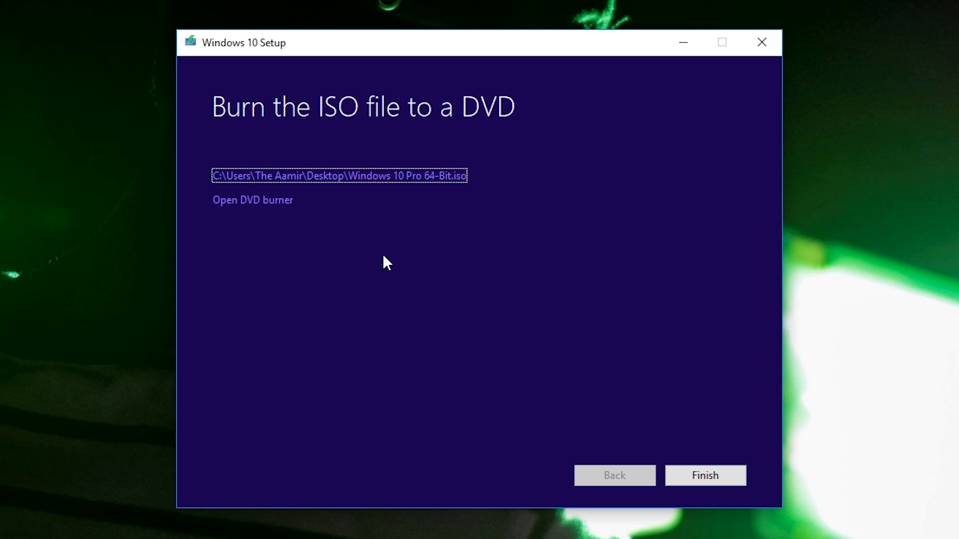
mouse_move(449, 192)
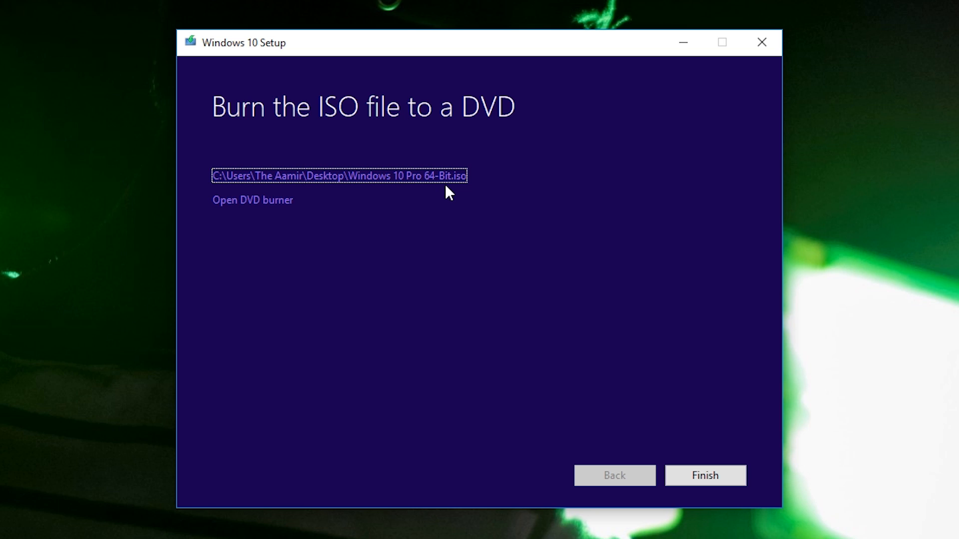
left_click(705, 475)
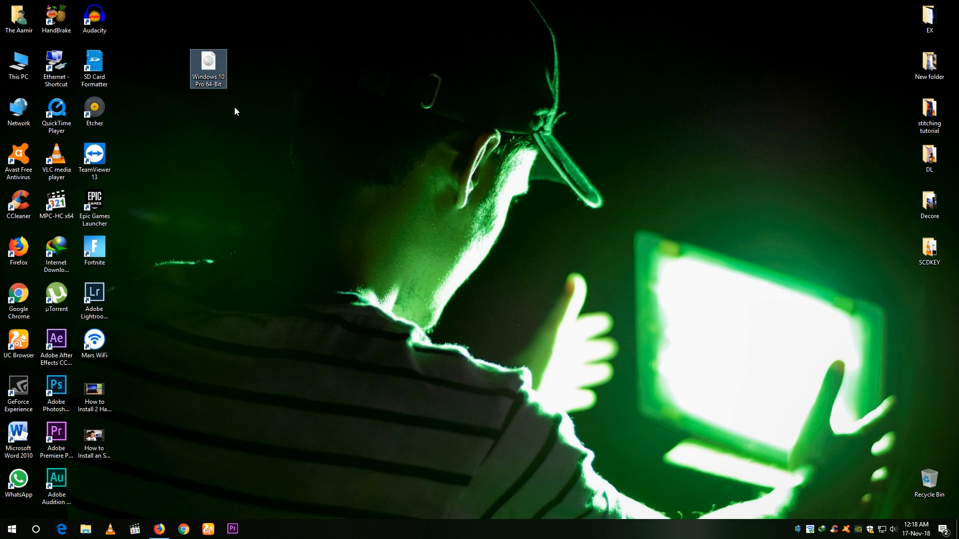
mouse_move(237, 113)
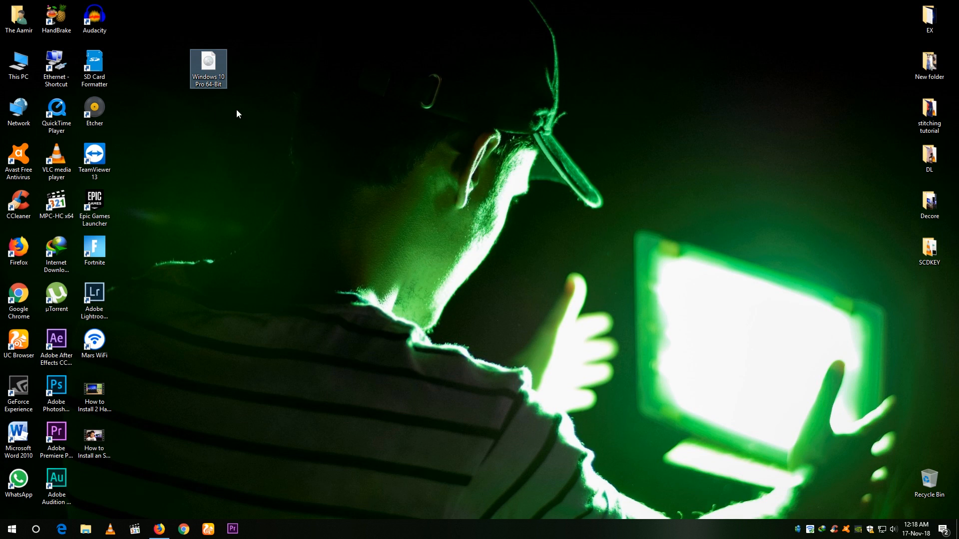
mouse_move(242, 123)
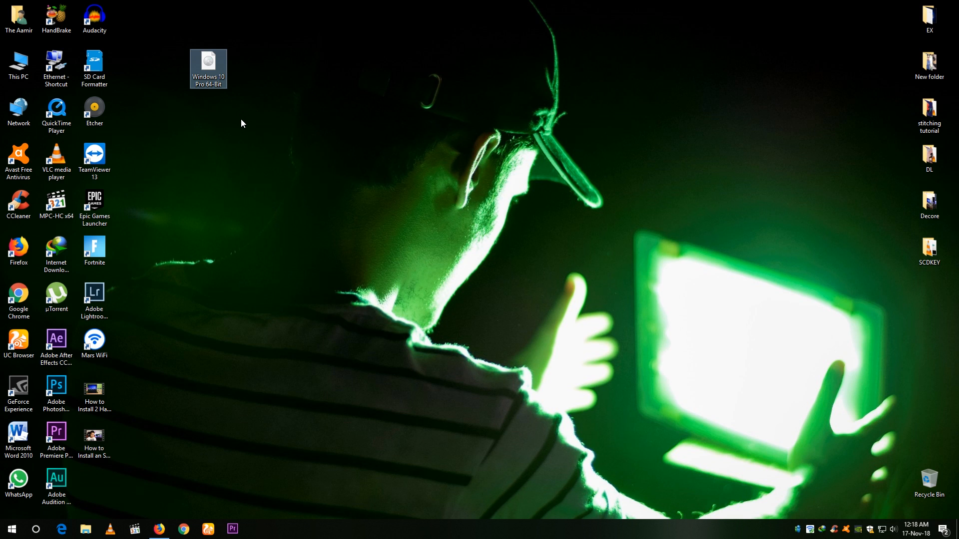
Open File Explorer from the desktop, showing USB Drive (G:) and its setup files
double_click(208, 68)
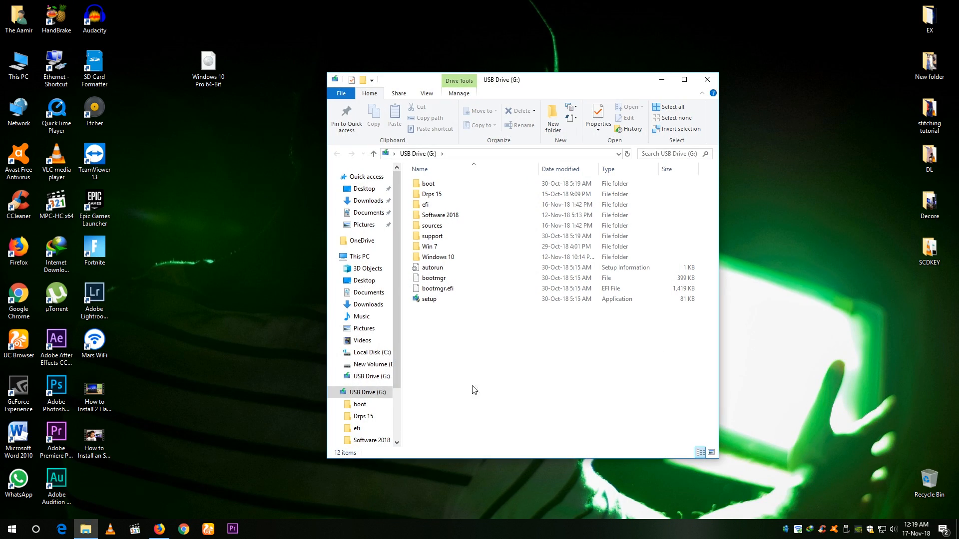
mouse_move(602, 383)
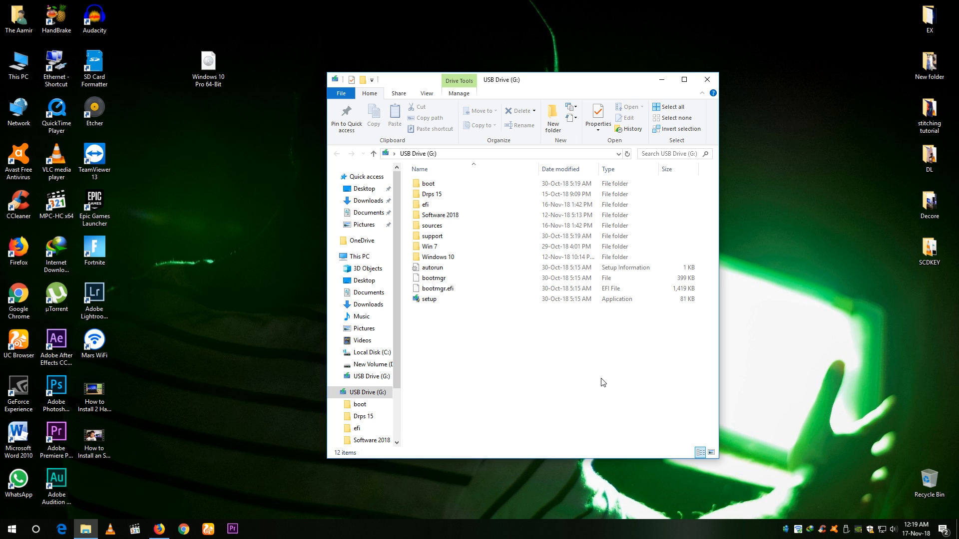
mouse_move(599, 389)
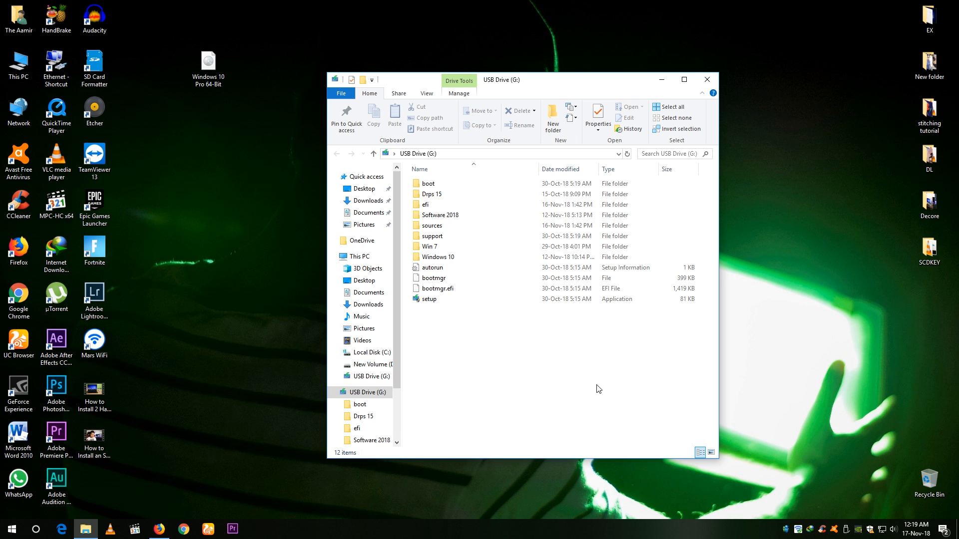
mouse_move(572, 383)
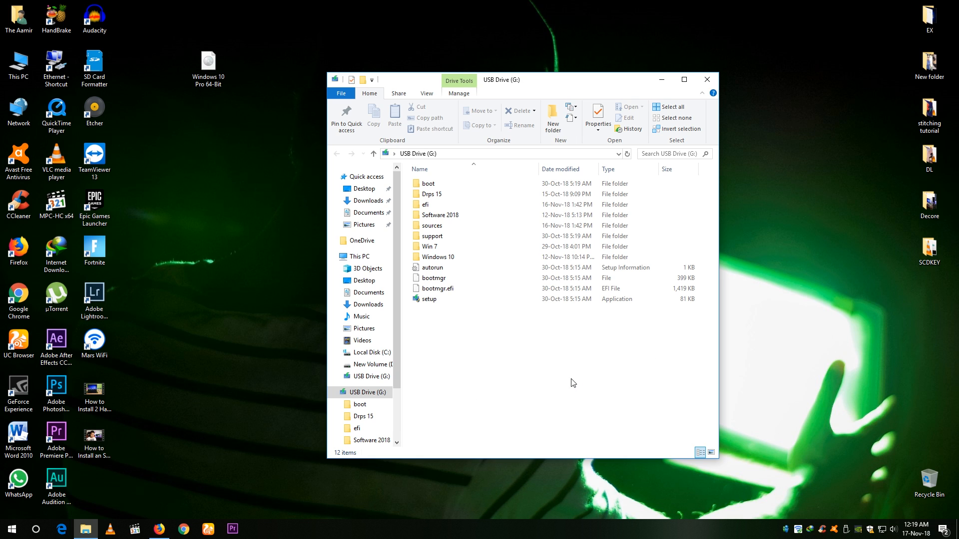
mouse_move(529, 391)
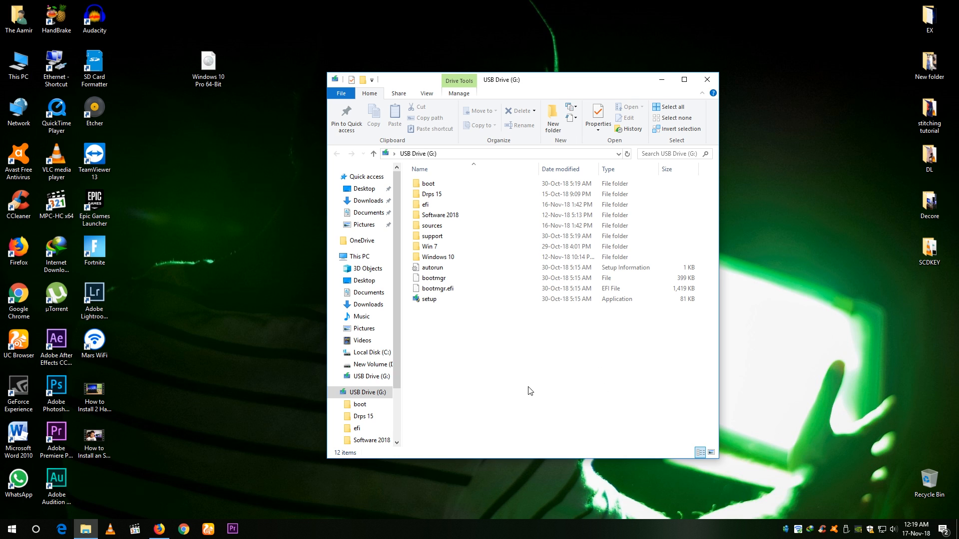
mouse_move(499, 214)
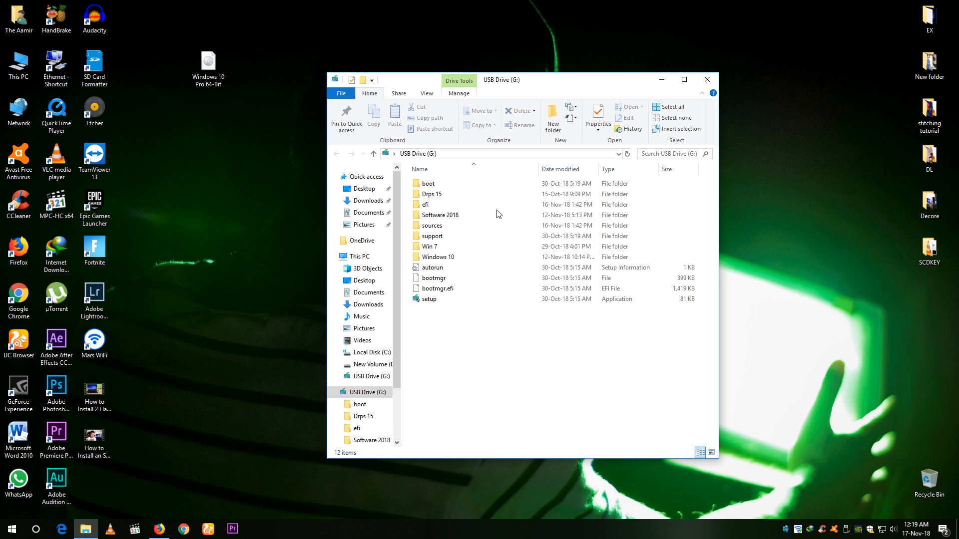
mouse_move(707, 79)
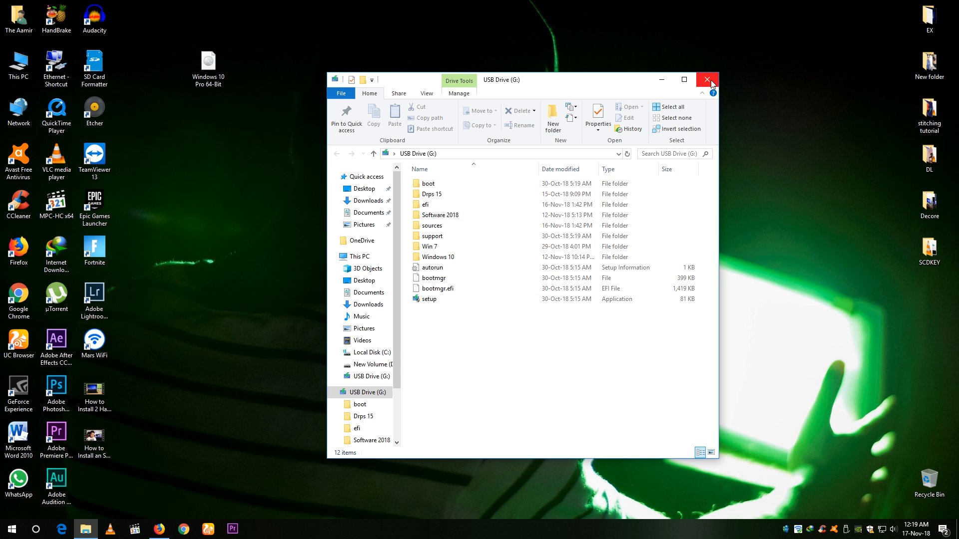
Close the USB drive window and run Command Prompt as administrator via a cmd search
left_click(708, 79)
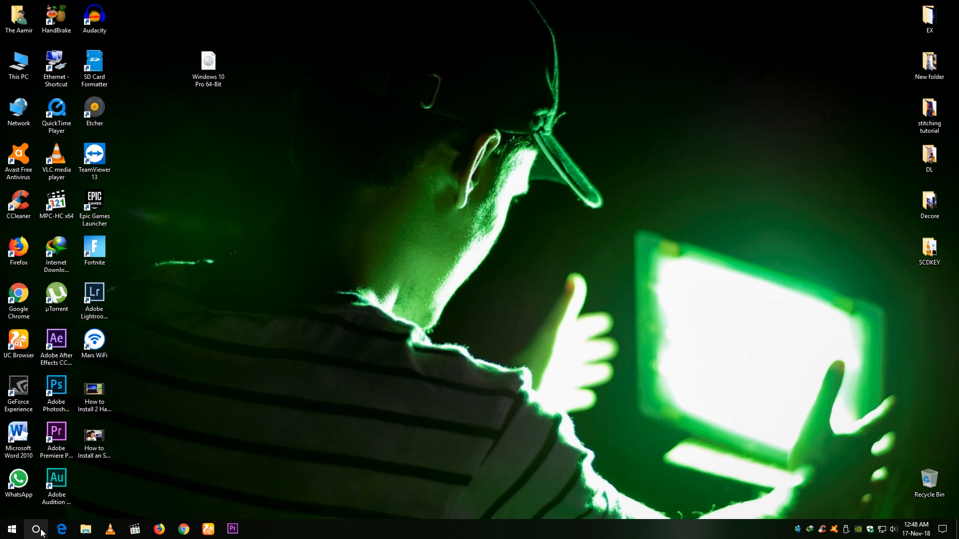
left_click(38, 529)
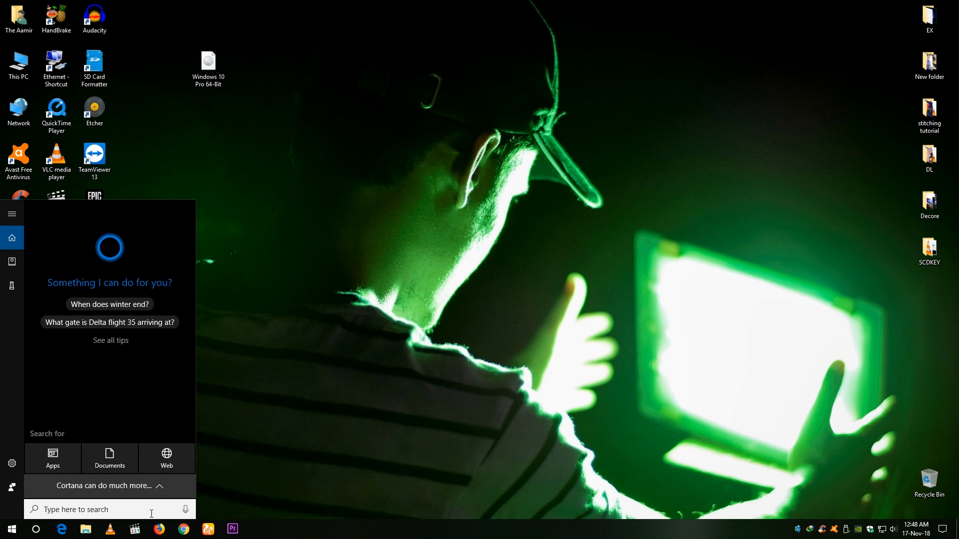
type("cmd")
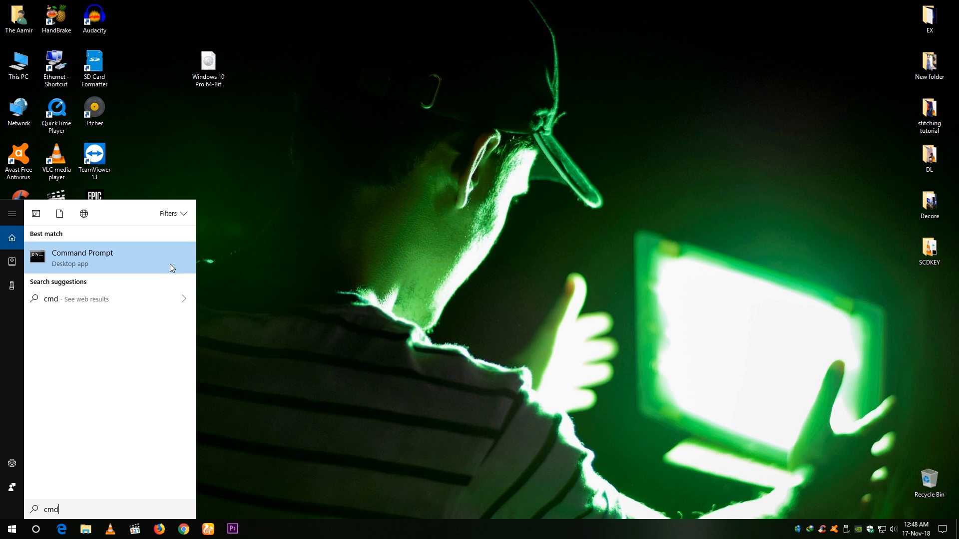
mouse_move(178, 265)
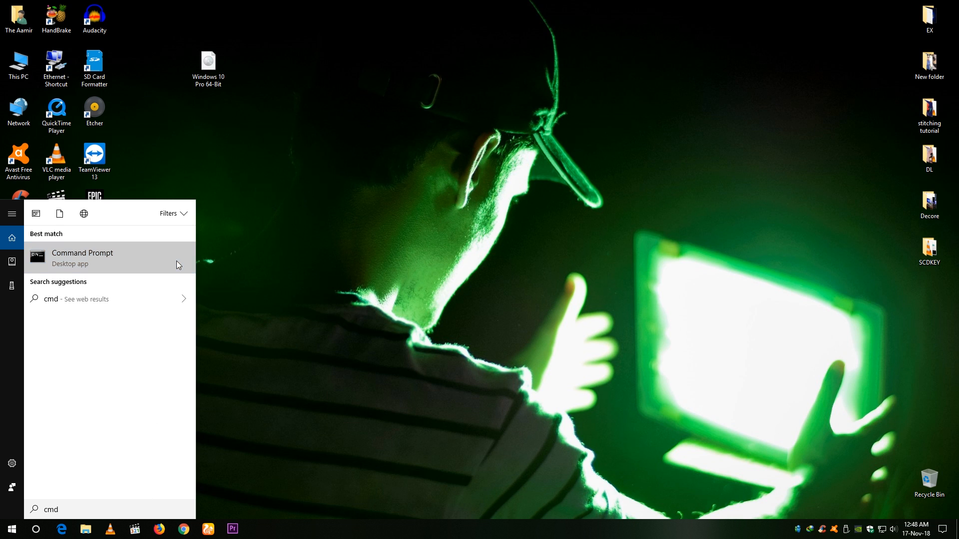
right_click(82, 257)
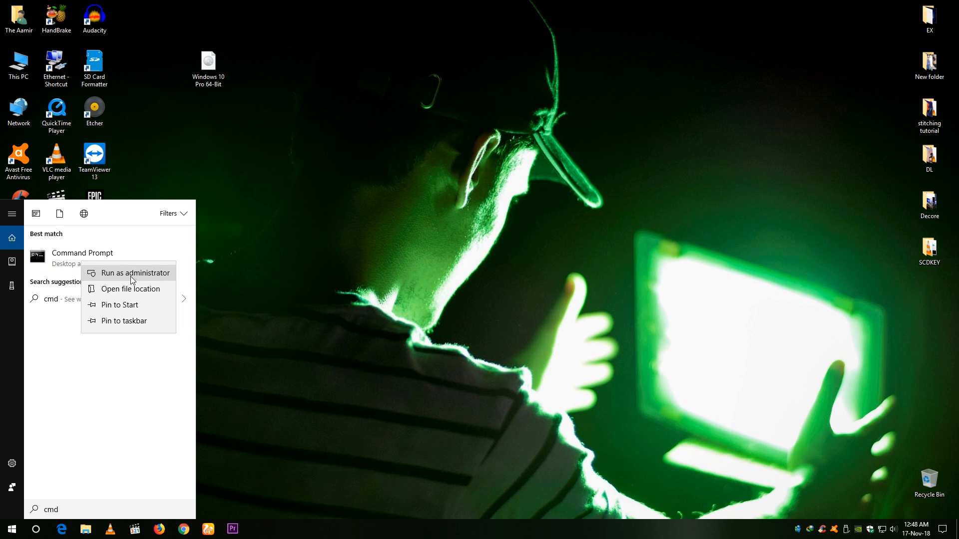
mouse_move(158, 280)
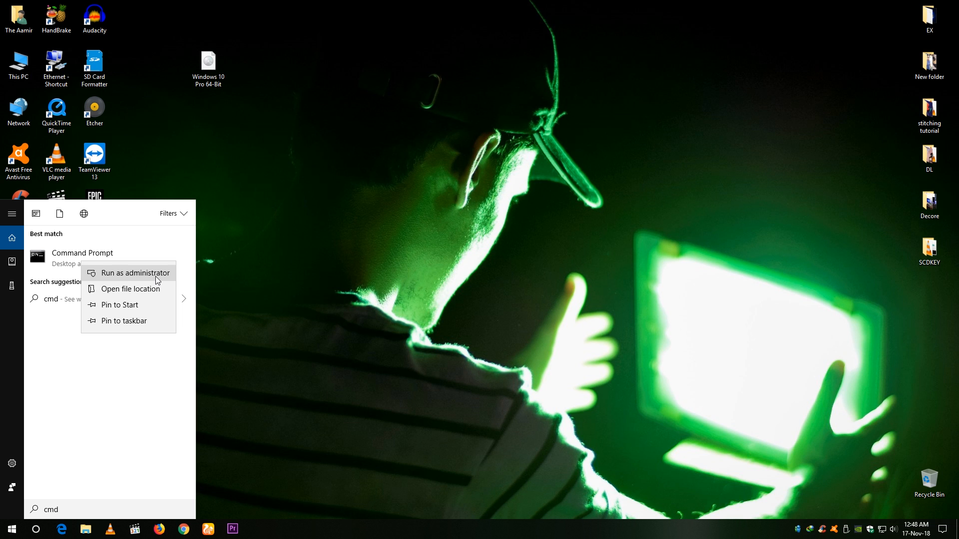
left_click(129, 272)
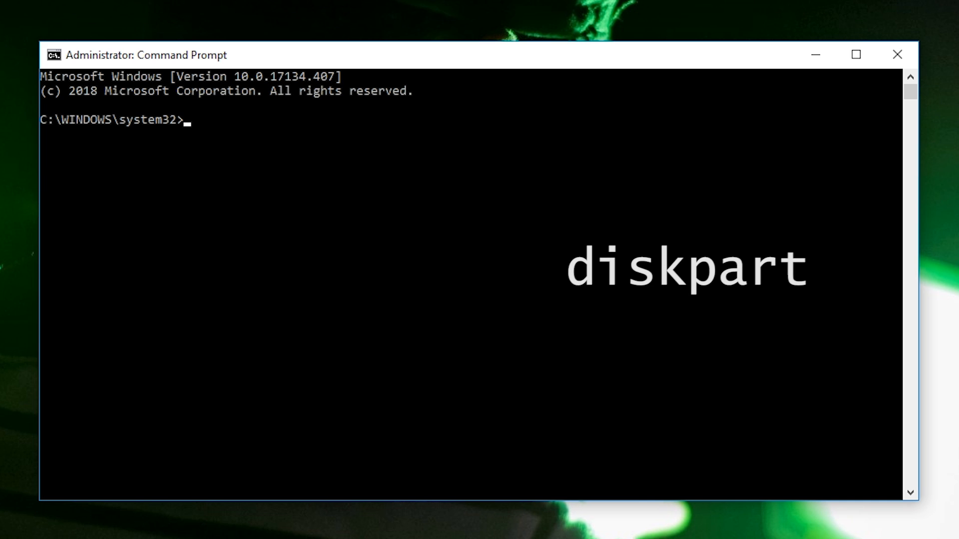
Start DiskPart and run 'list disk', showing Disk 0 (465 GB) and Disk 1 (28 GB)
type("diskpa")
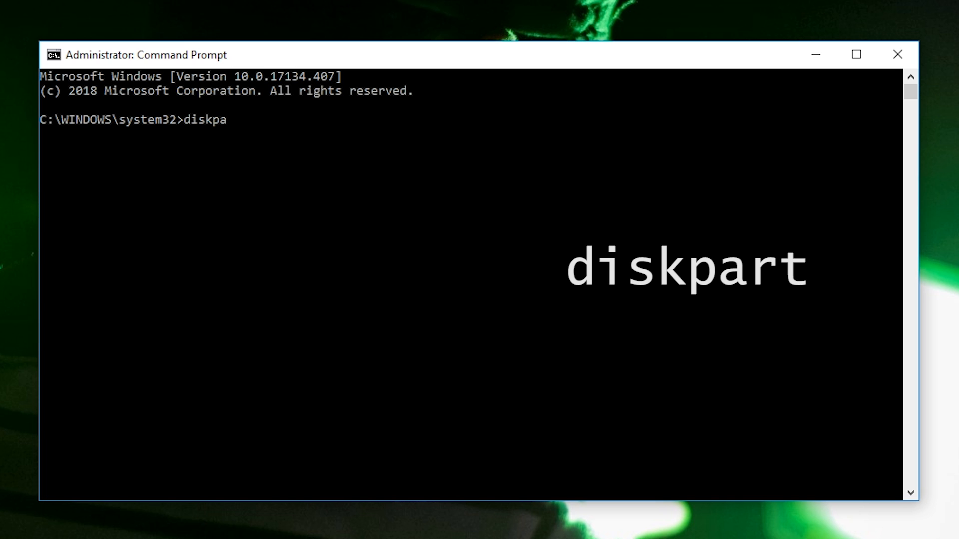
key("Return")
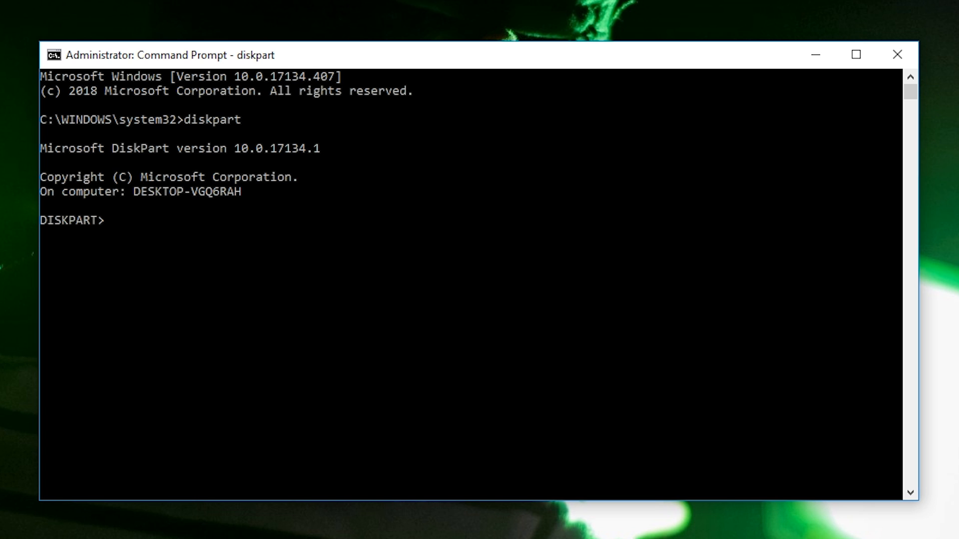
type("list disk")
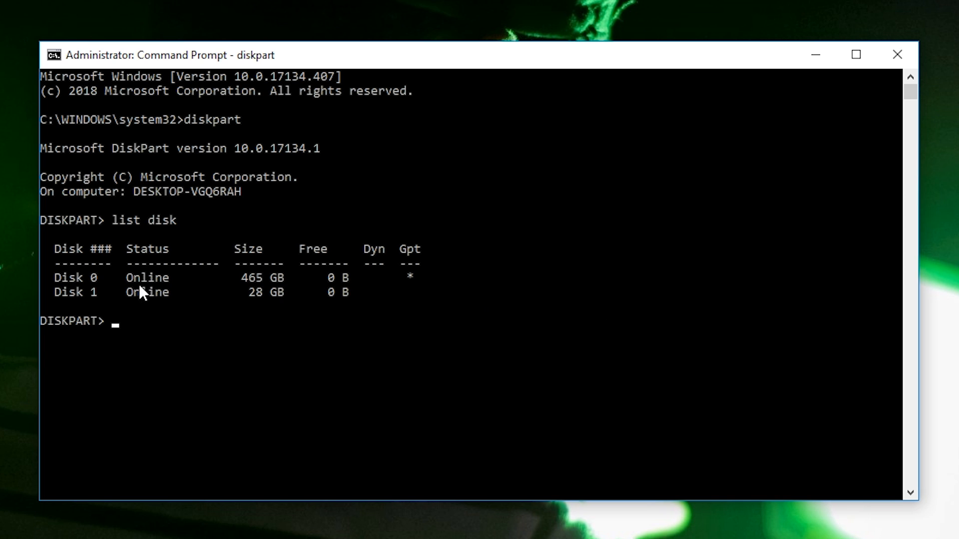
mouse_move(166, 289)
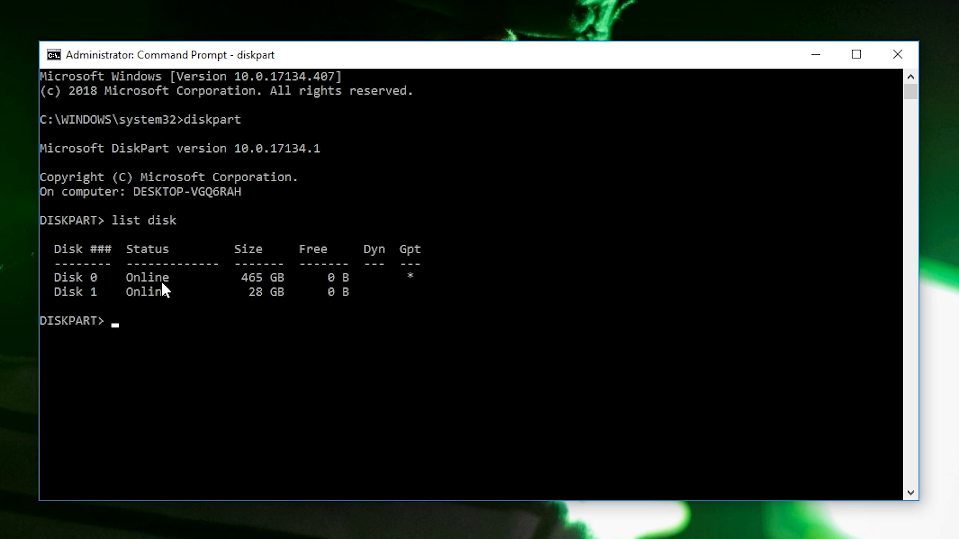
mouse_move(83, 299)
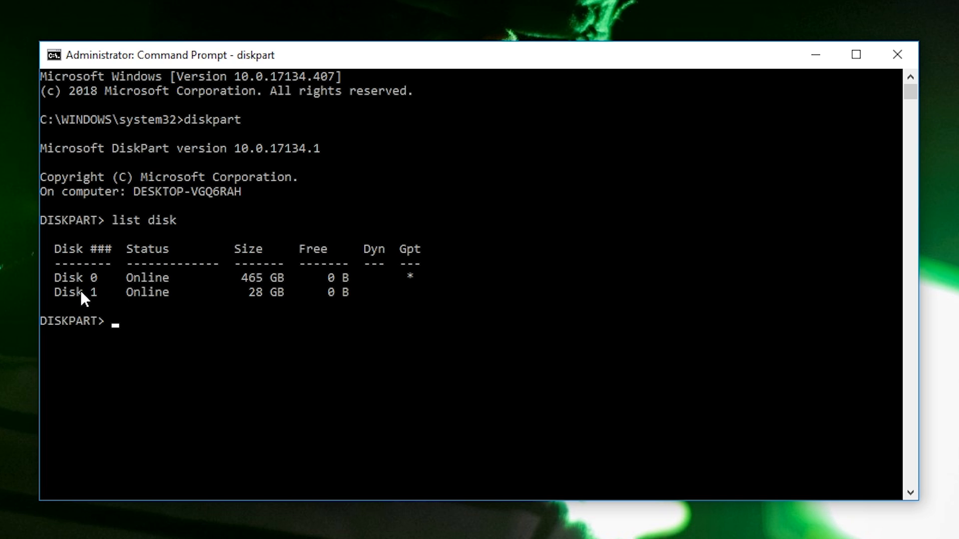
mouse_move(99, 306)
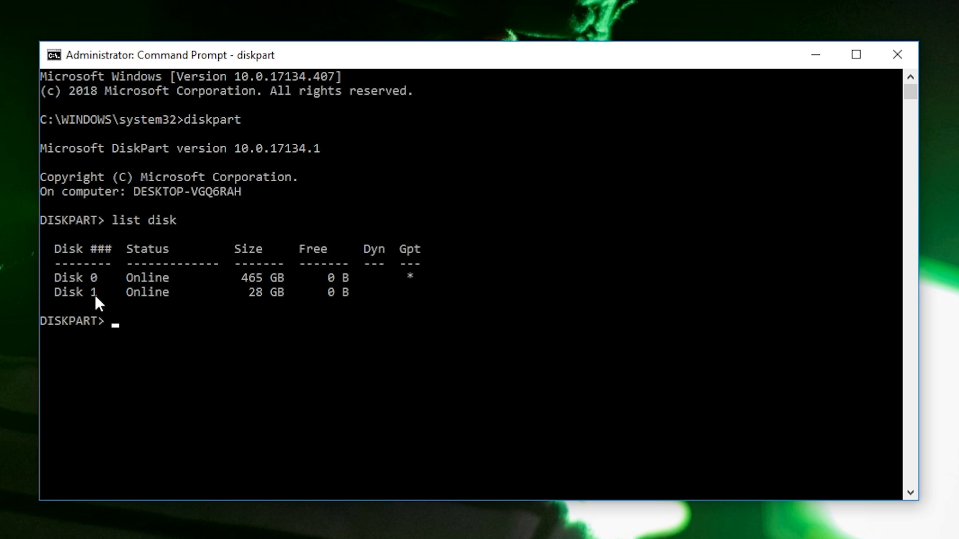
mouse_move(329, 305)
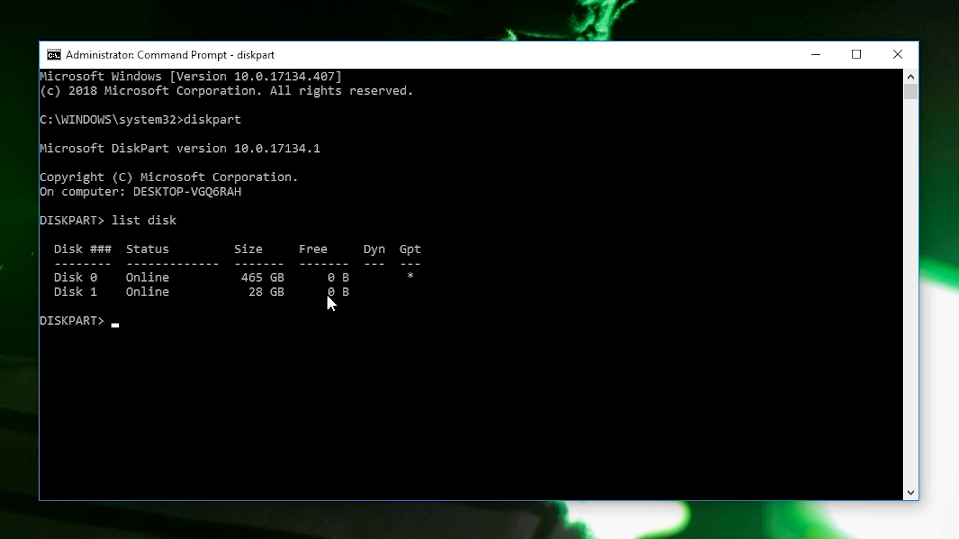
mouse_move(74, 300)
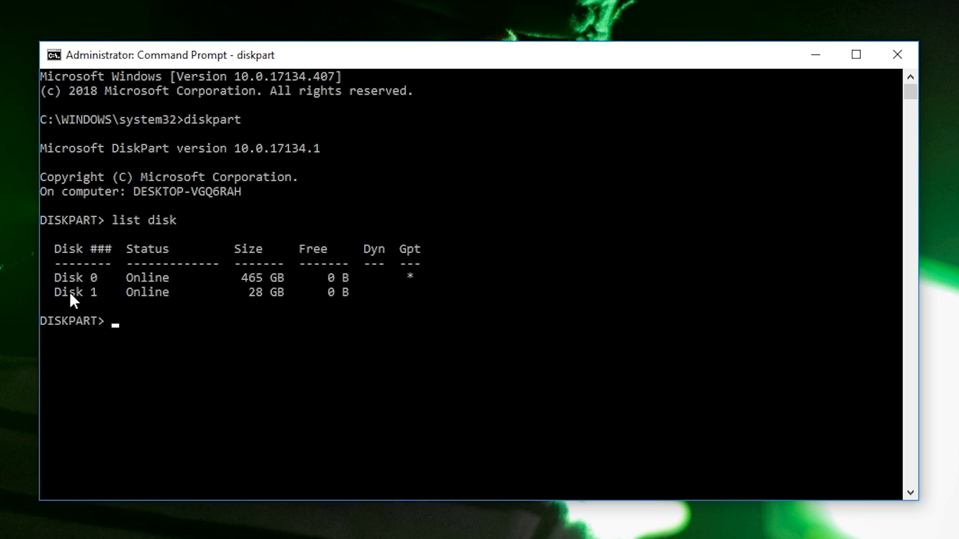
mouse_move(346, 318)
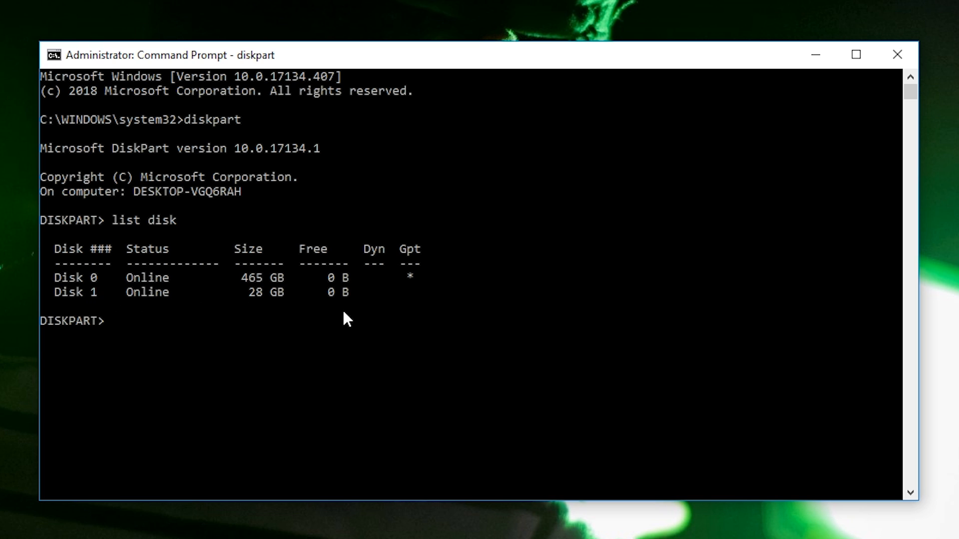
mouse_move(344, 318)
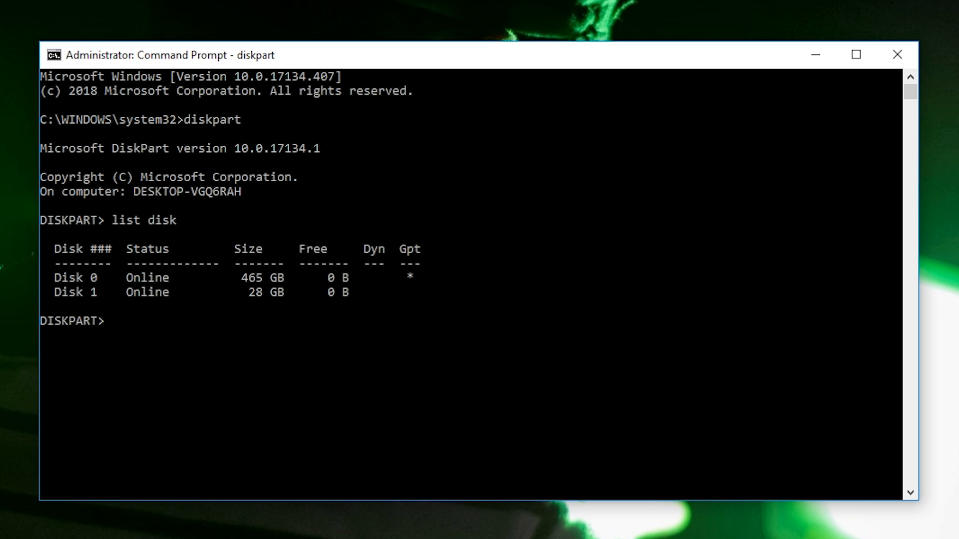
Run 'select disk 1', 'clean', 'create part pri' and 'select part 1' in DiskPart
type("se")
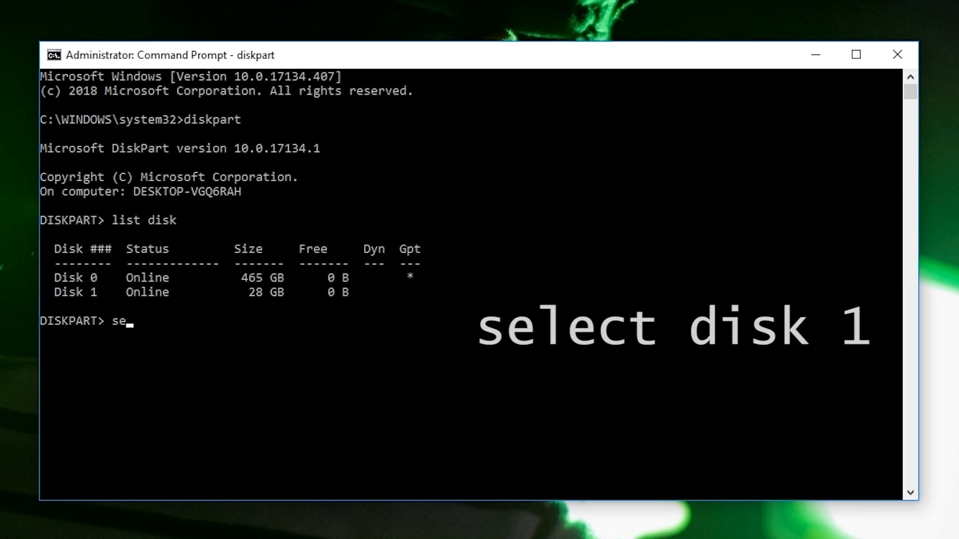
type("lect disk 1")
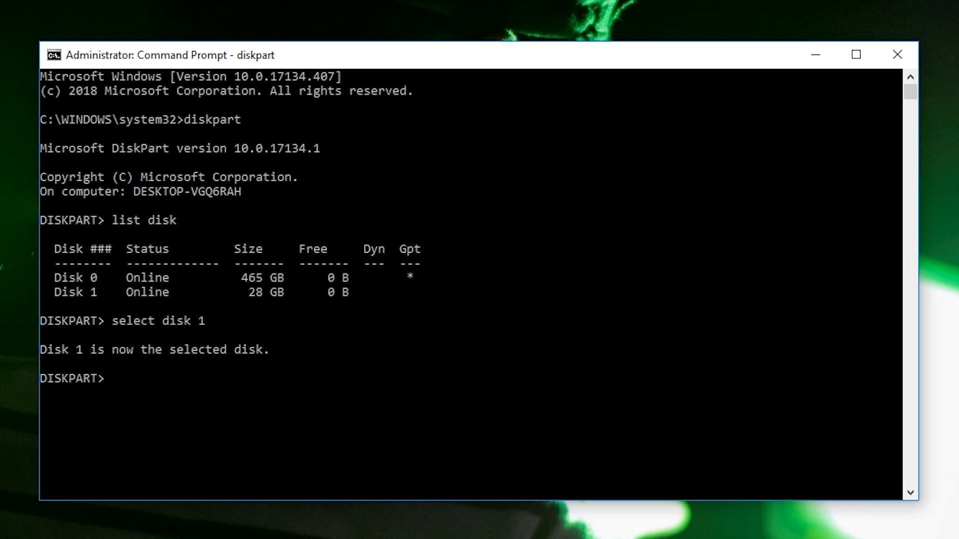
type("clean")
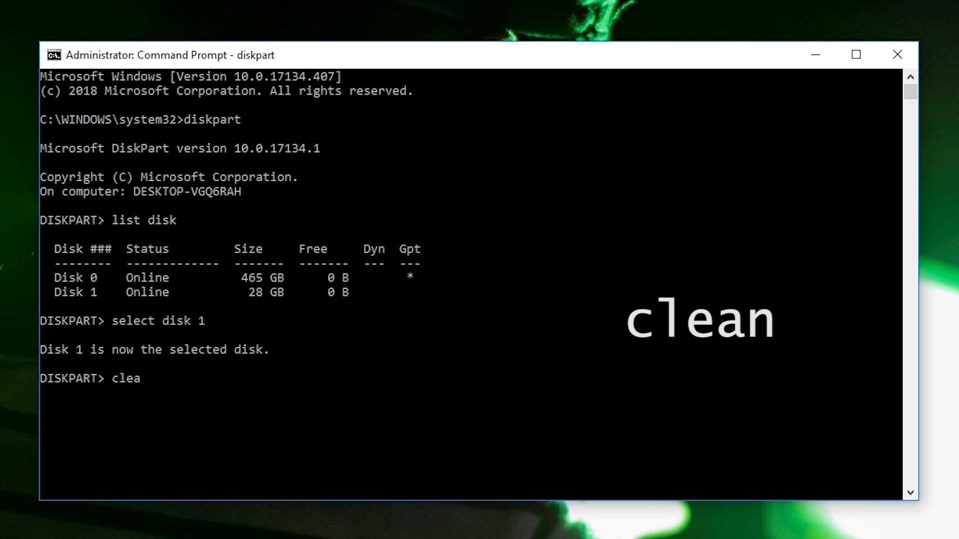
type("n")
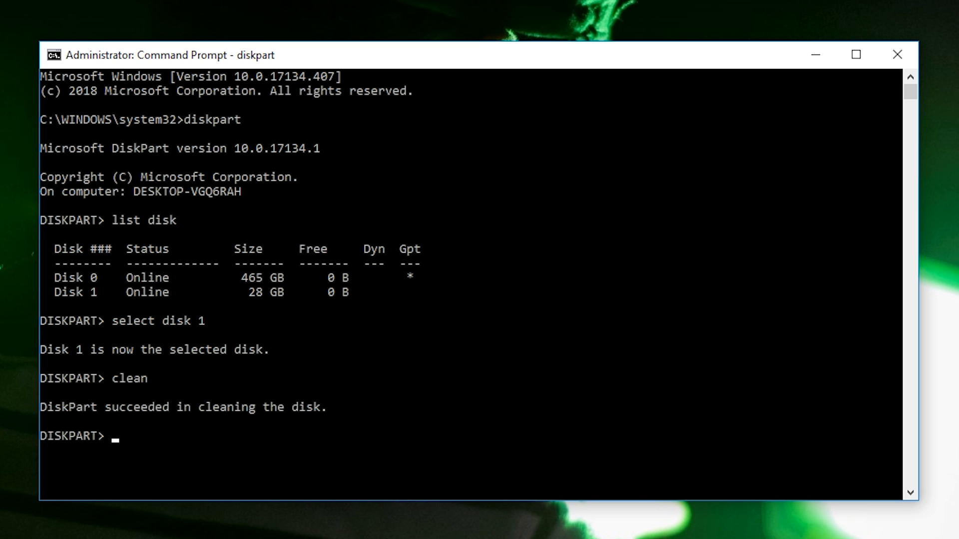
type("create part pri")
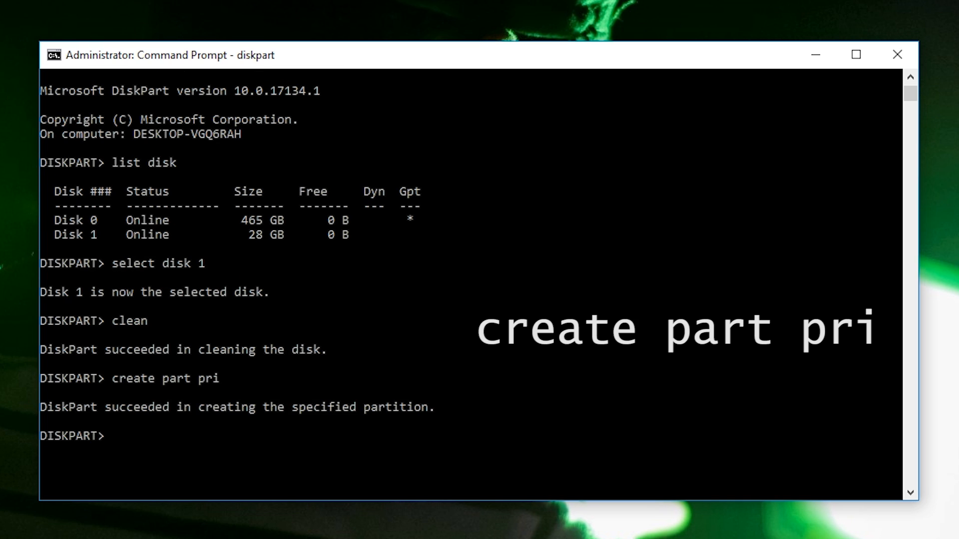
type("select part 1")
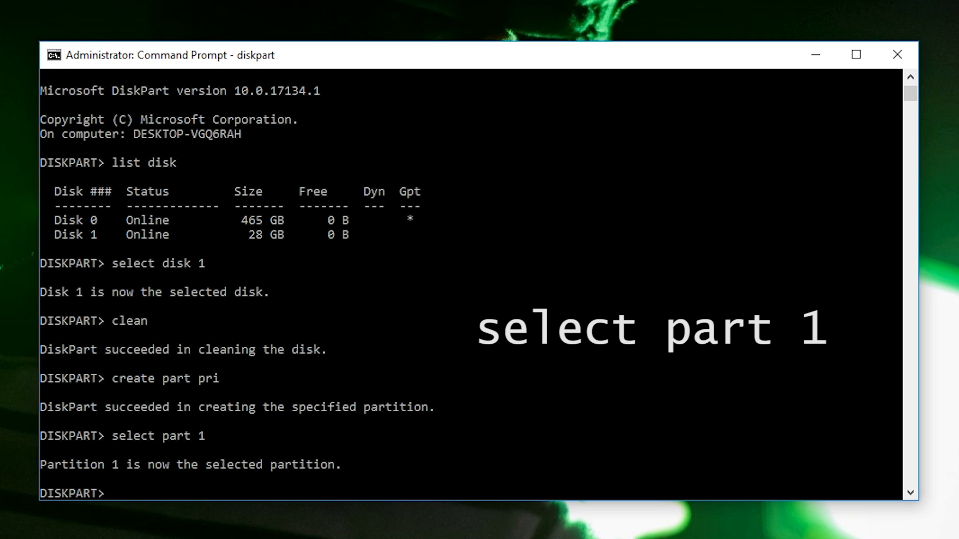
Quick-format the new partition as NTFS with 'format fs=ntfs quick'
type("forma")
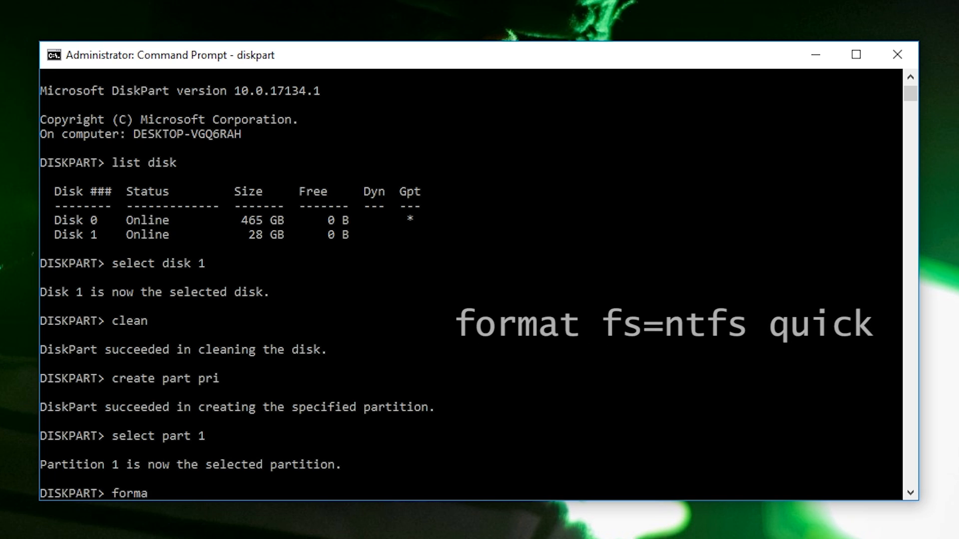
type("t f")
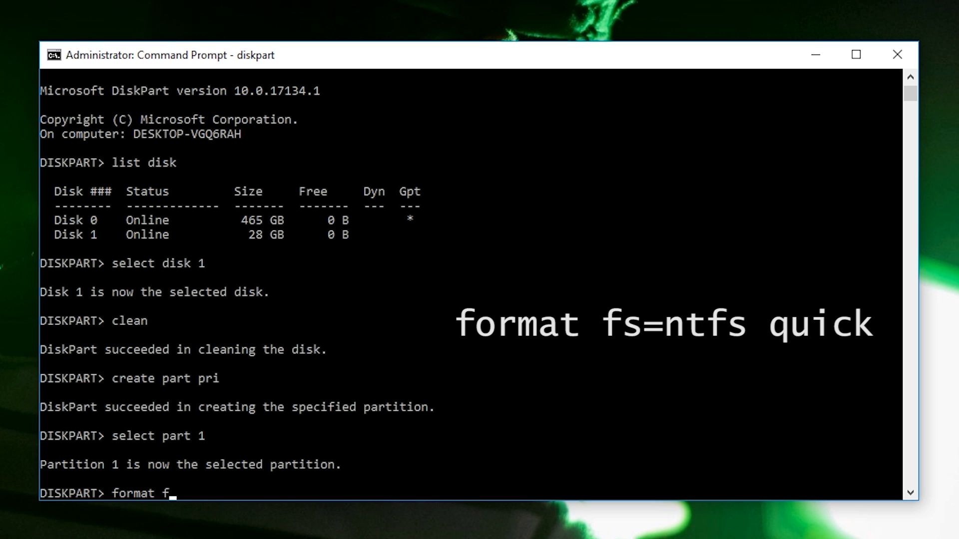
type("s=n")
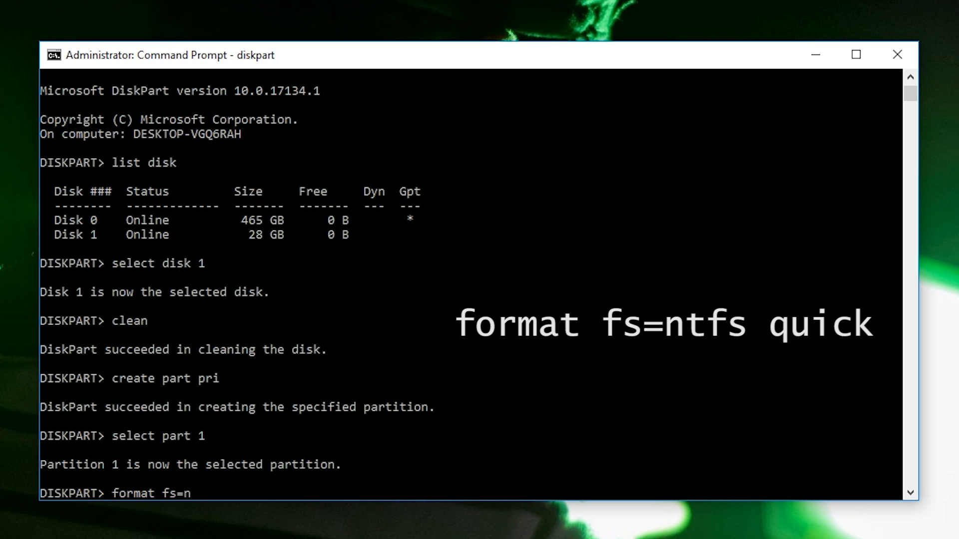
type("tfs q")
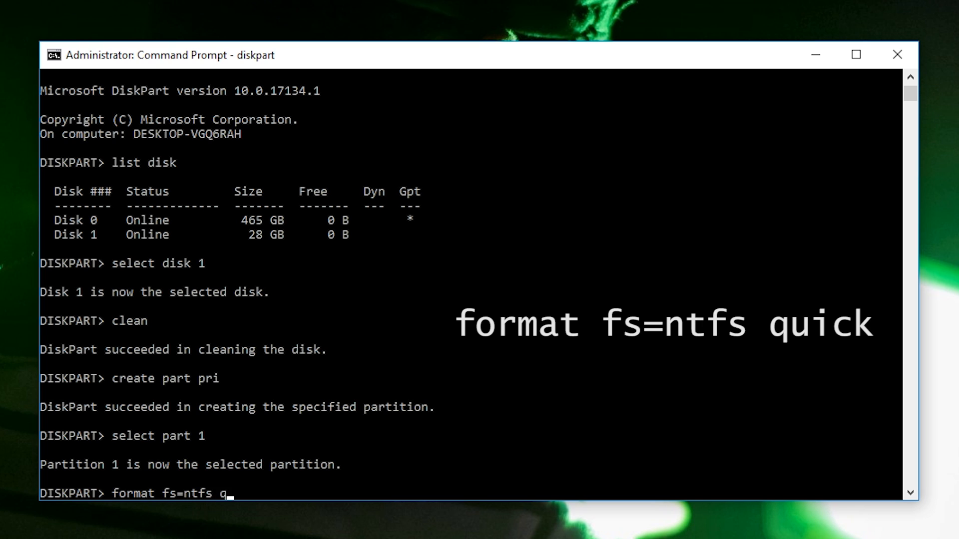
type("uick")
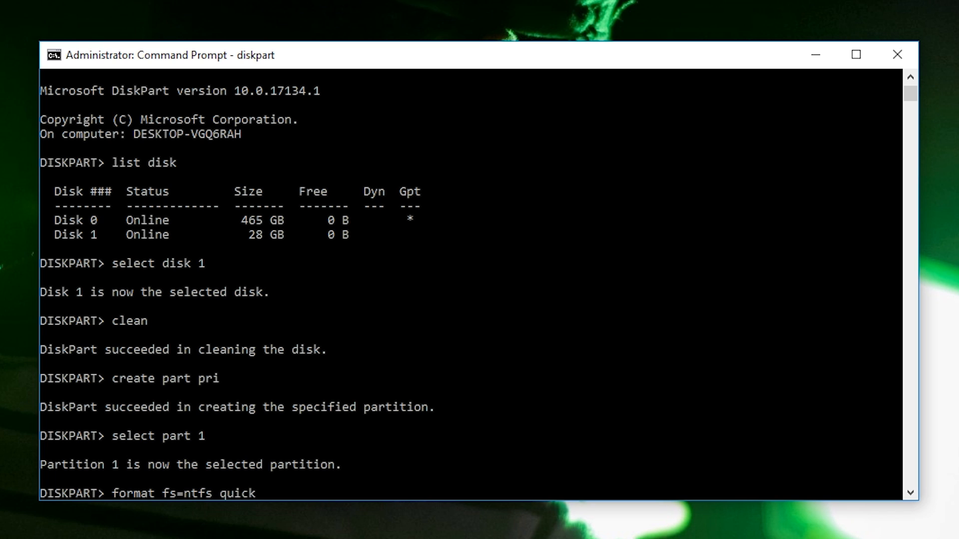
key("Return")
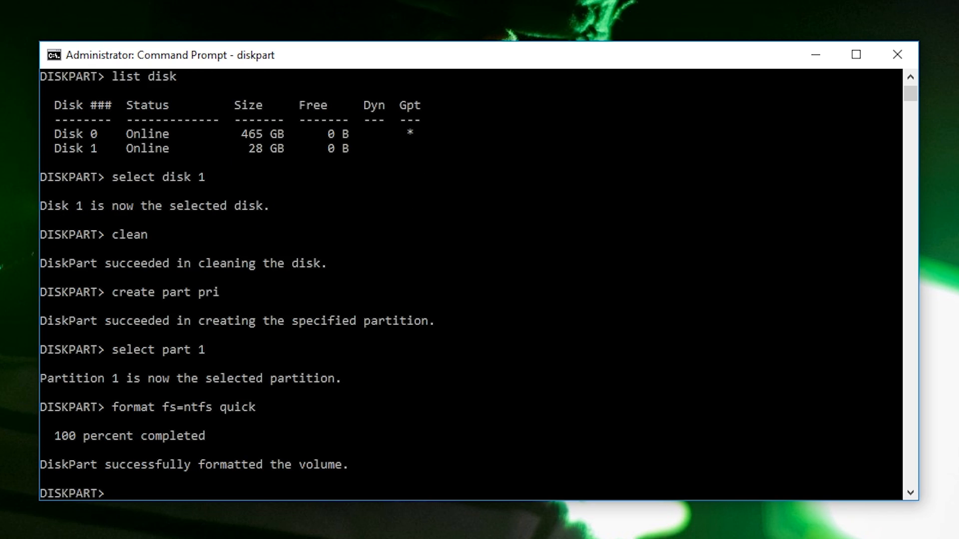
Mark the partition active, then exit DiskPart and close Command Prompt
type("act")
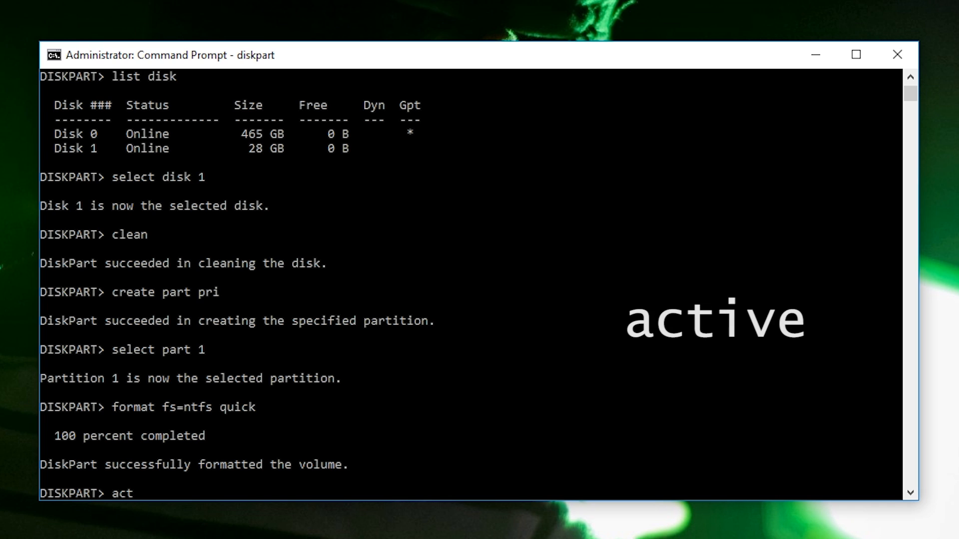
key("Return")
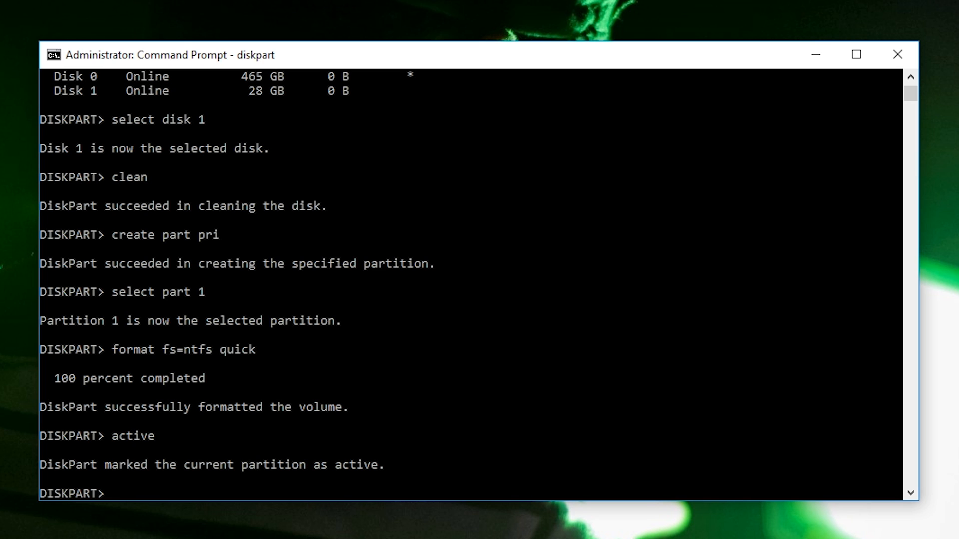
type("exit")
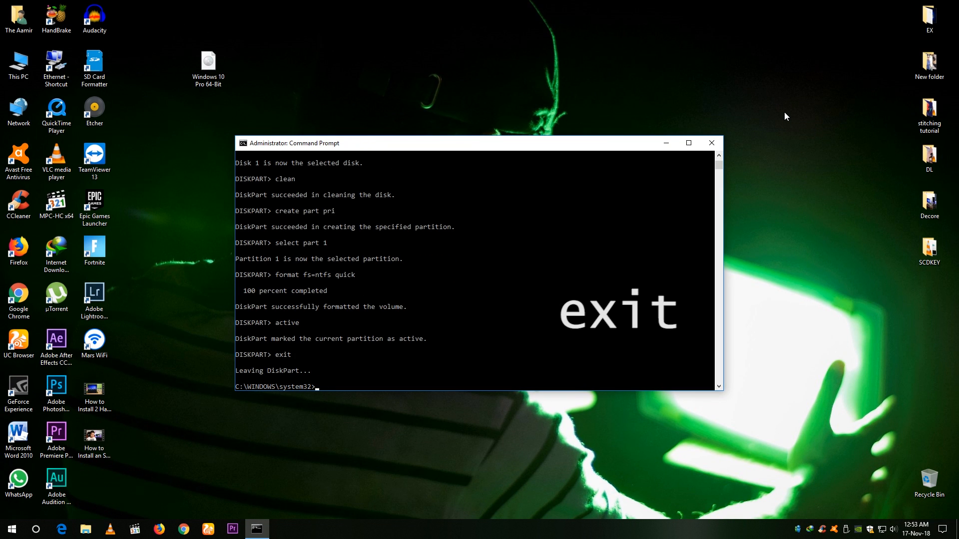
type("exi")
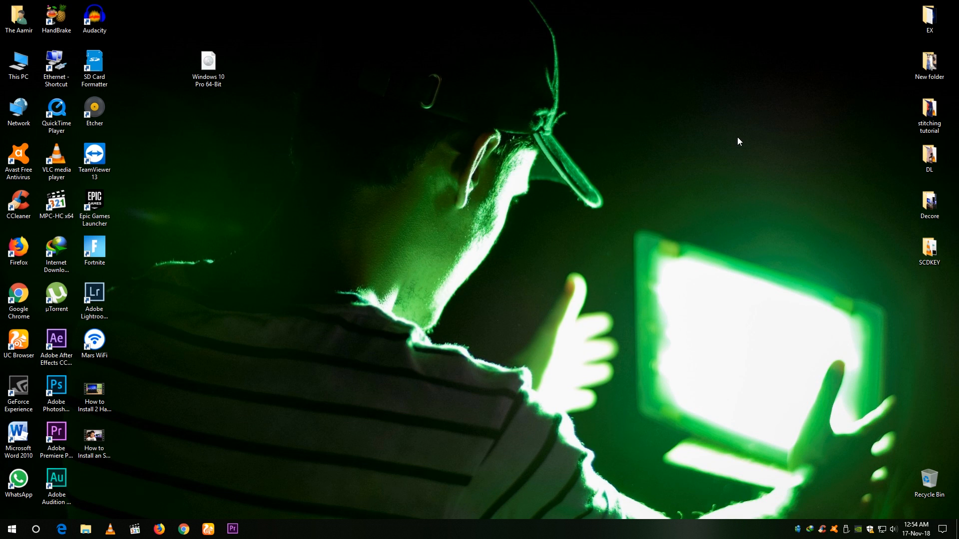
Open This PC, showing the local disk and USB Drive (G:) with 28.5 GB free
double_click(19, 65)
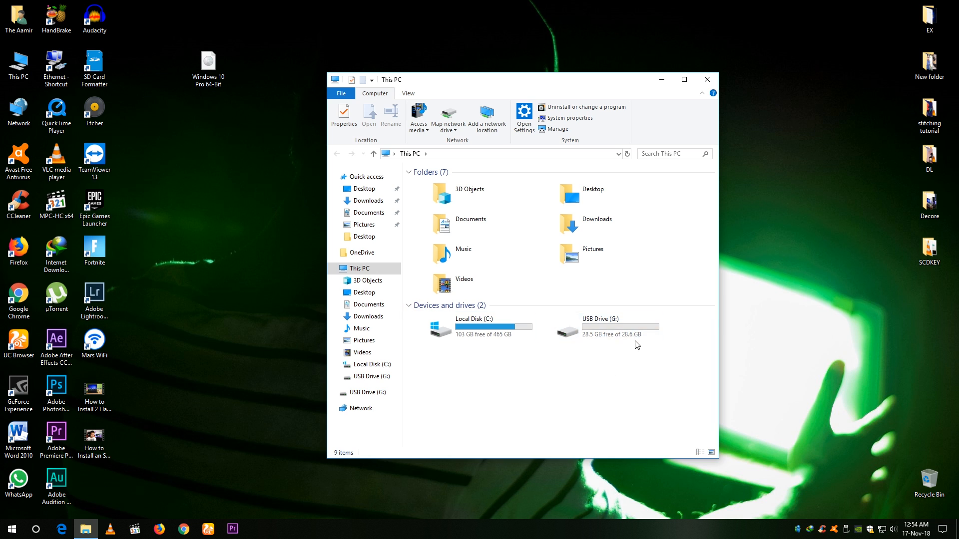
mouse_move(638, 368)
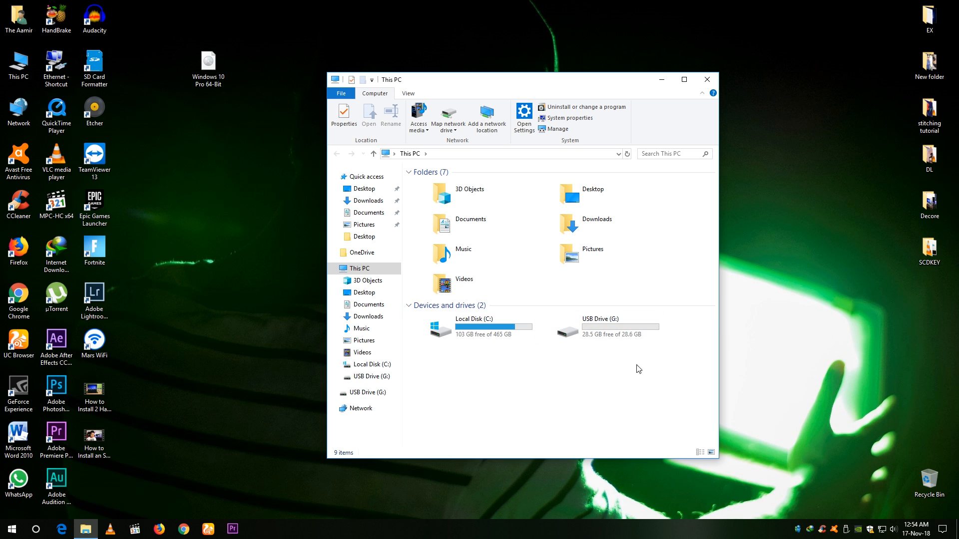
mouse_move(643, 356)
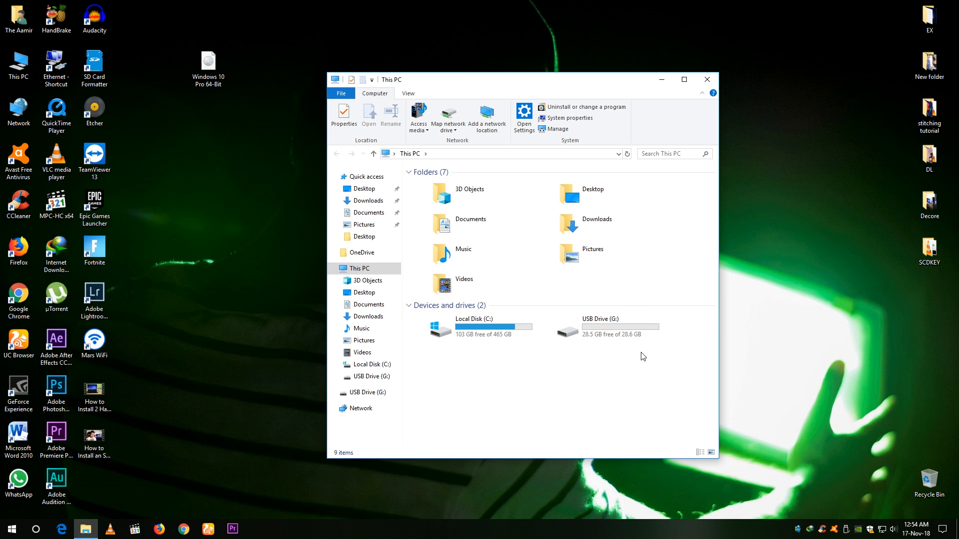
mouse_move(635, 355)
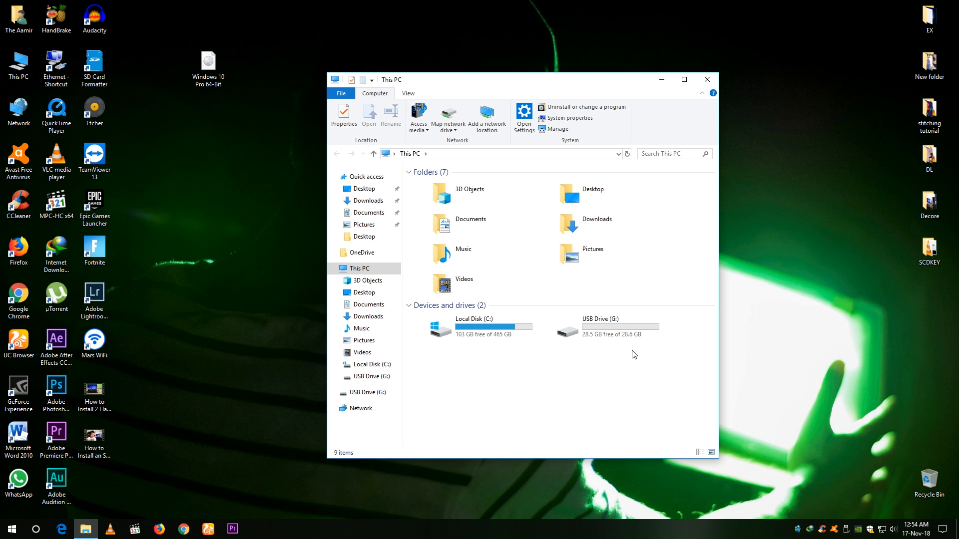
mouse_move(611, 325)
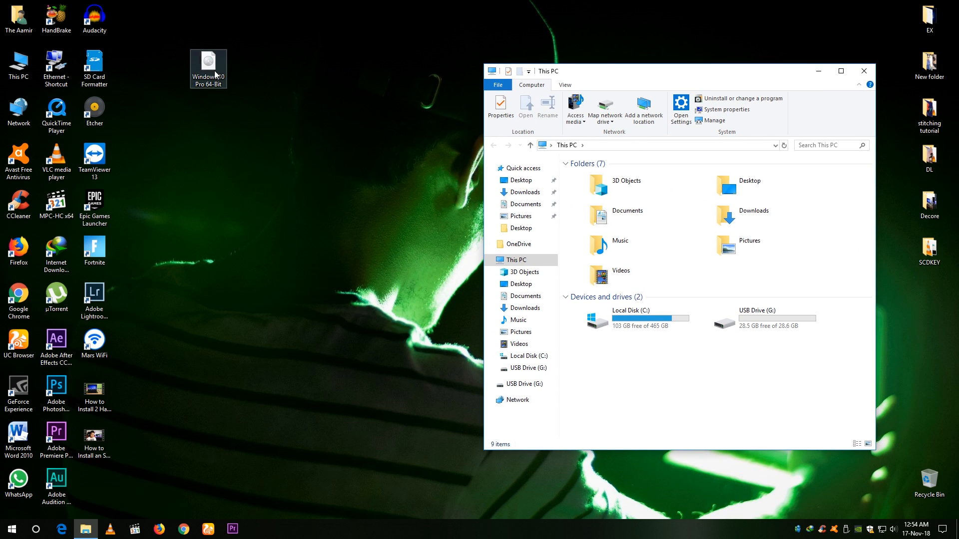
Mount the Windows 10 Pro 64-Bit ISO so it appears as DVD Drive (H:)
right_click(208, 67)
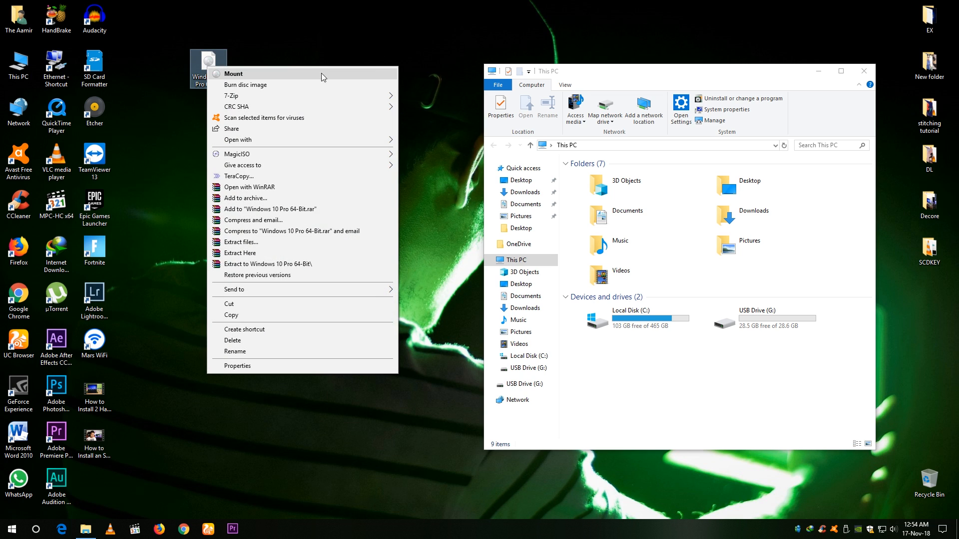
mouse_move(334, 80)
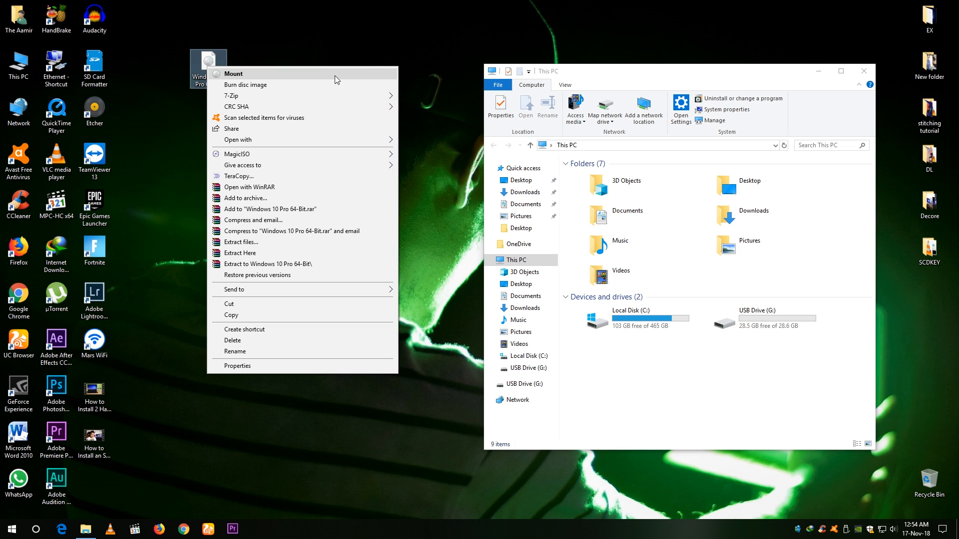
mouse_move(237, 80)
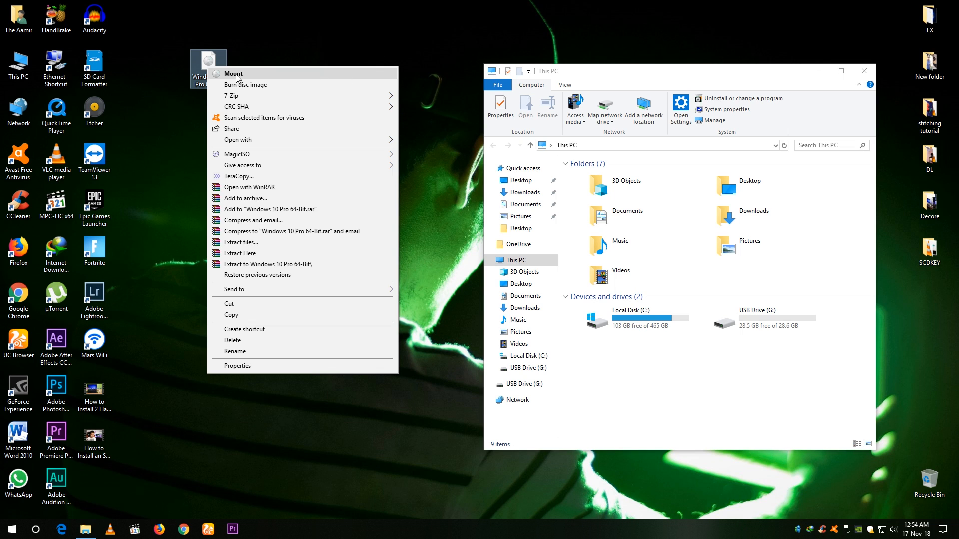
mouse_move(326, 79)
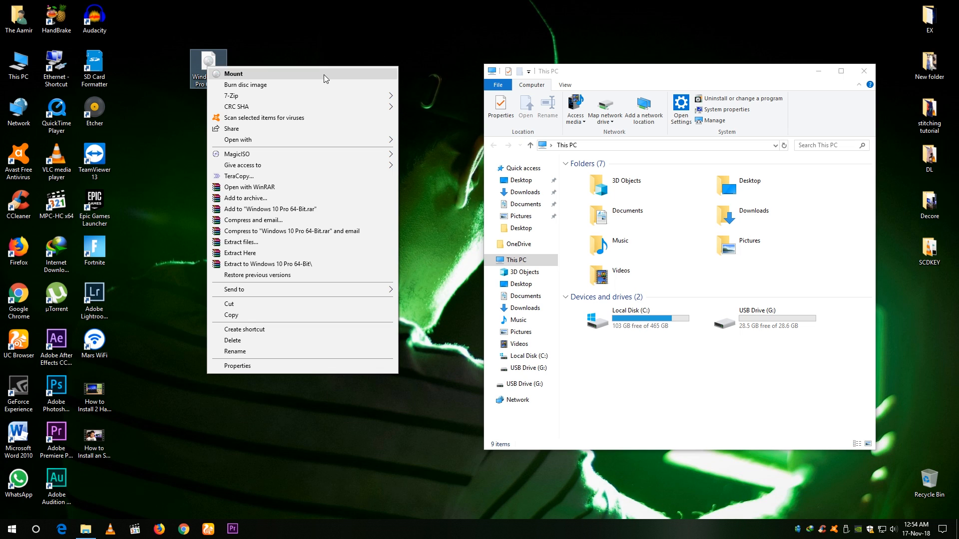
mouse_move(343, 79)
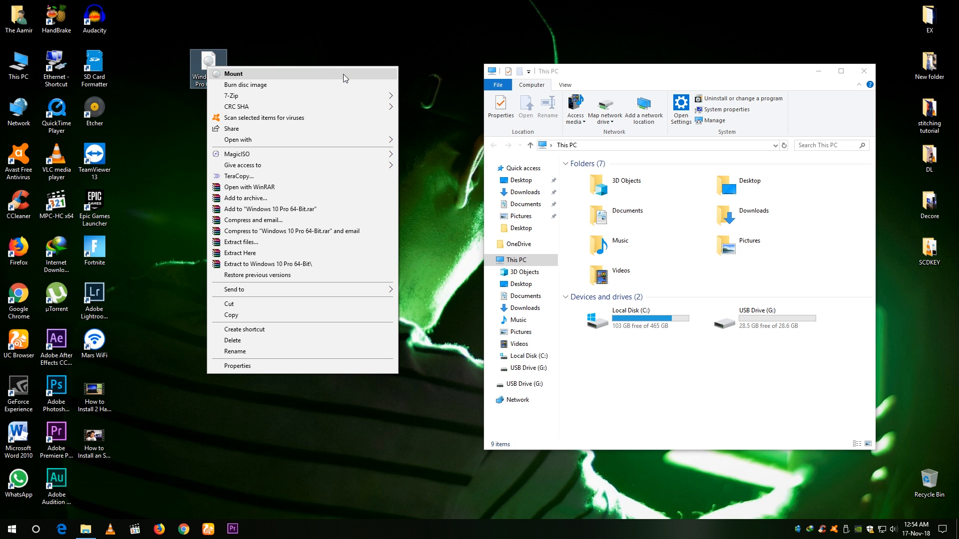
left_click(233, 74)
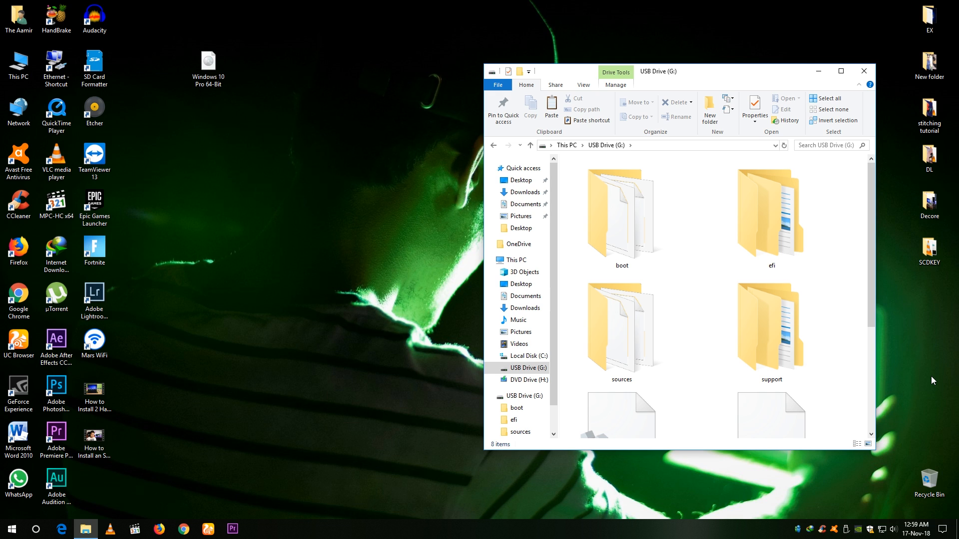
mouse_move(872, 256)
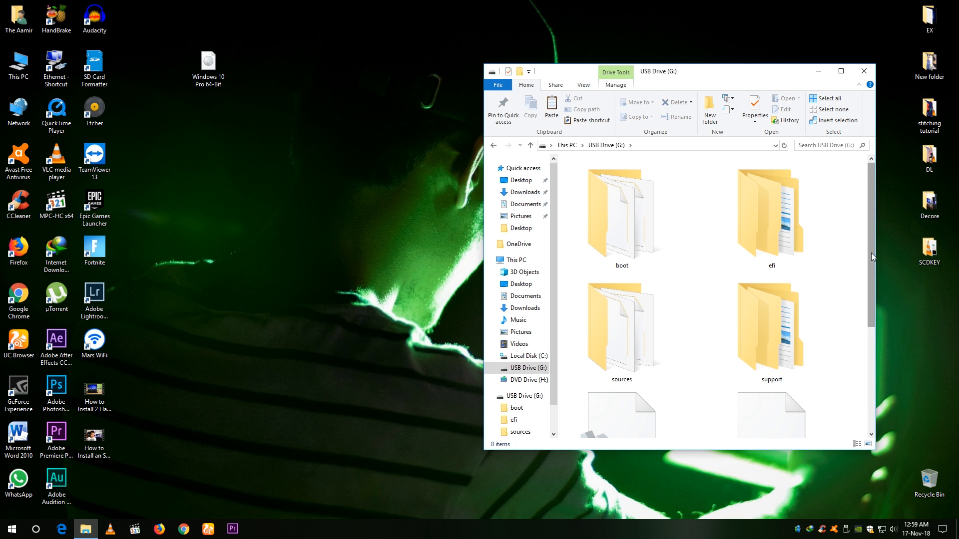
scroll("down", 3)
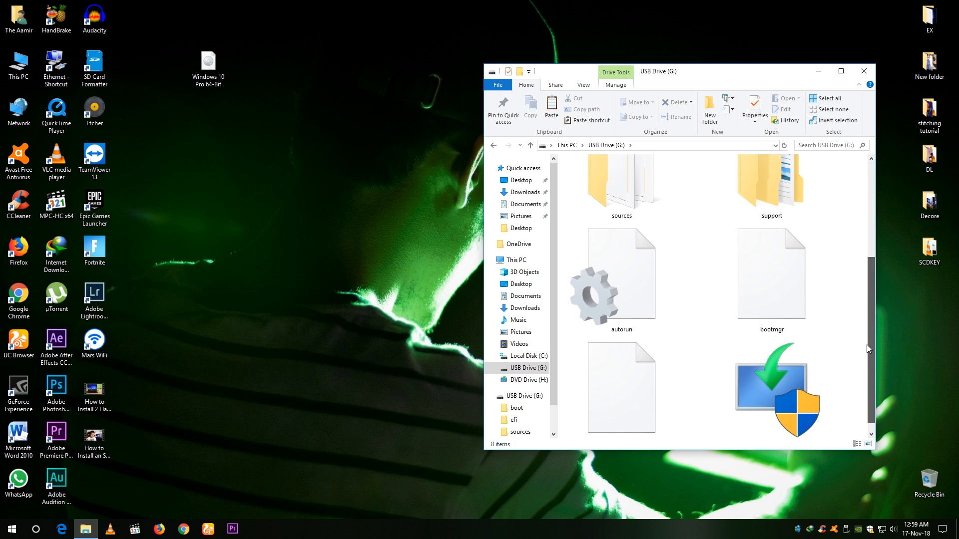
scroll("down", 3)
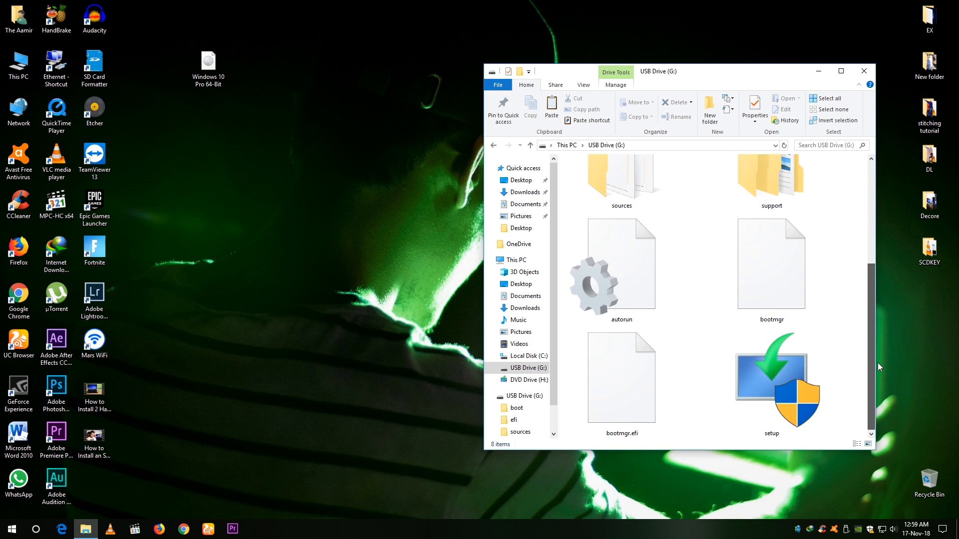
left_click(864, 70)
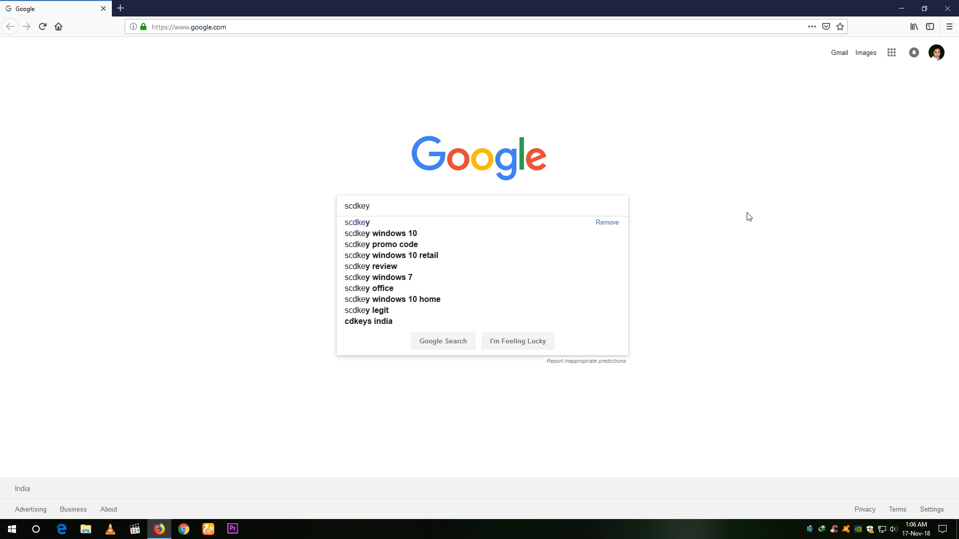
Search Google for 'scdkey' and open the SCDKey – Best Global Digital Game CD Keys result
left_click(442, 340)
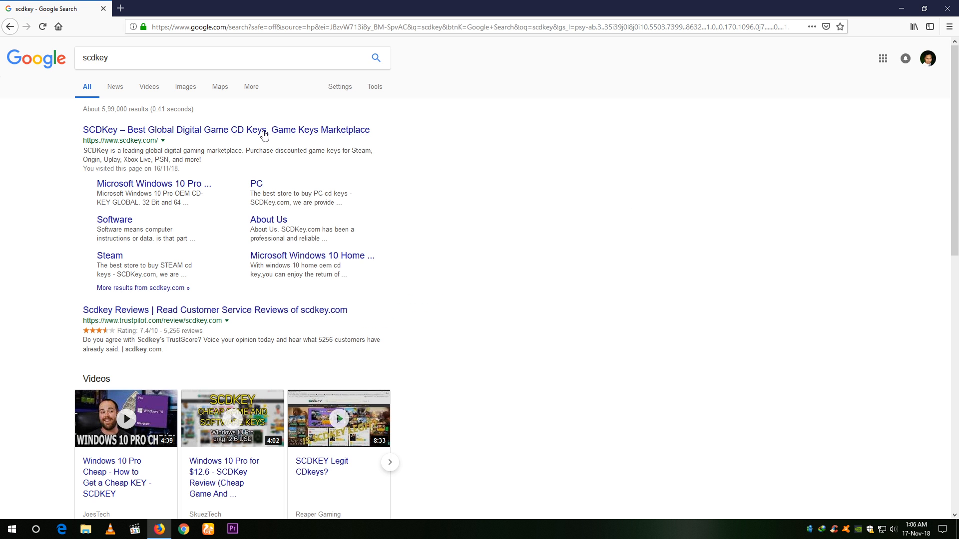
left_click(226, 130)
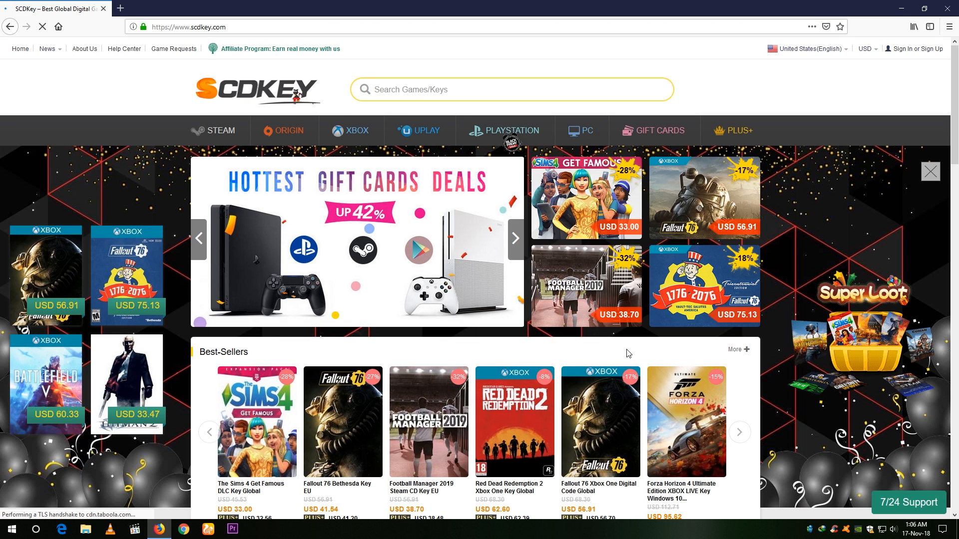
scroll("up", 3)
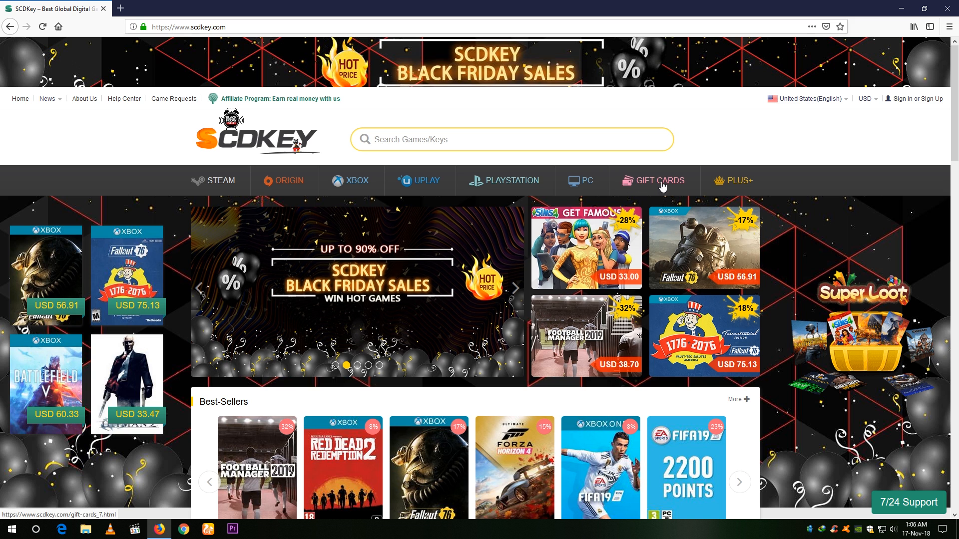
left_click(738, 482)
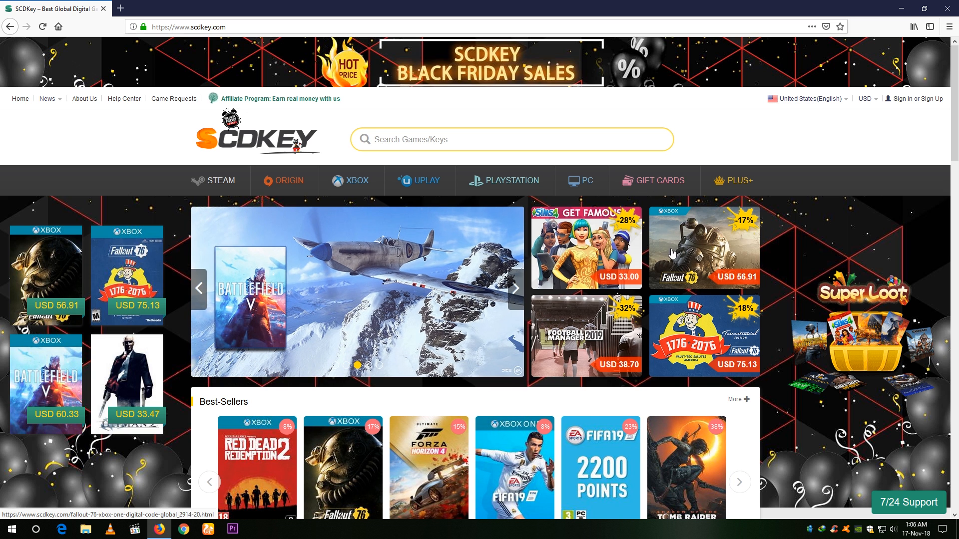
scroll("down", 3)
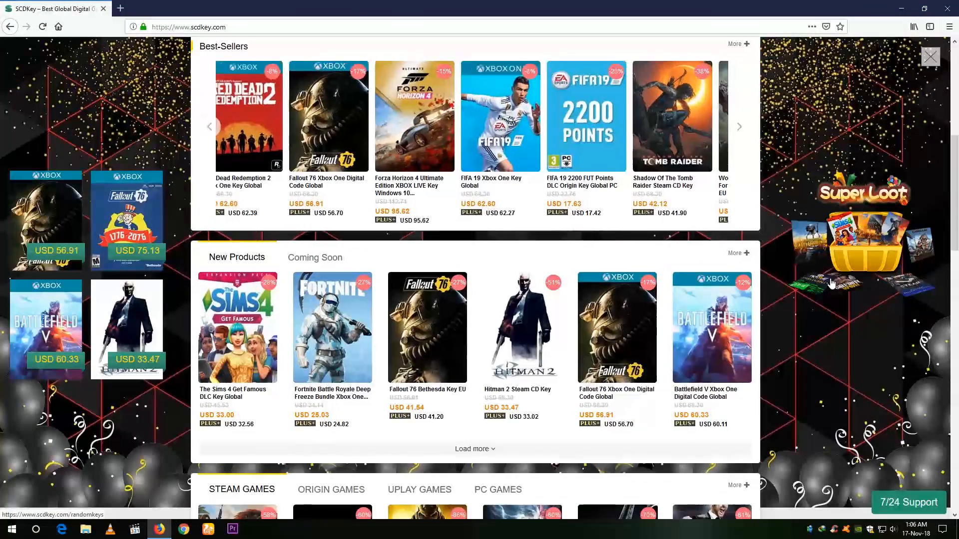
scroll("down", 3)
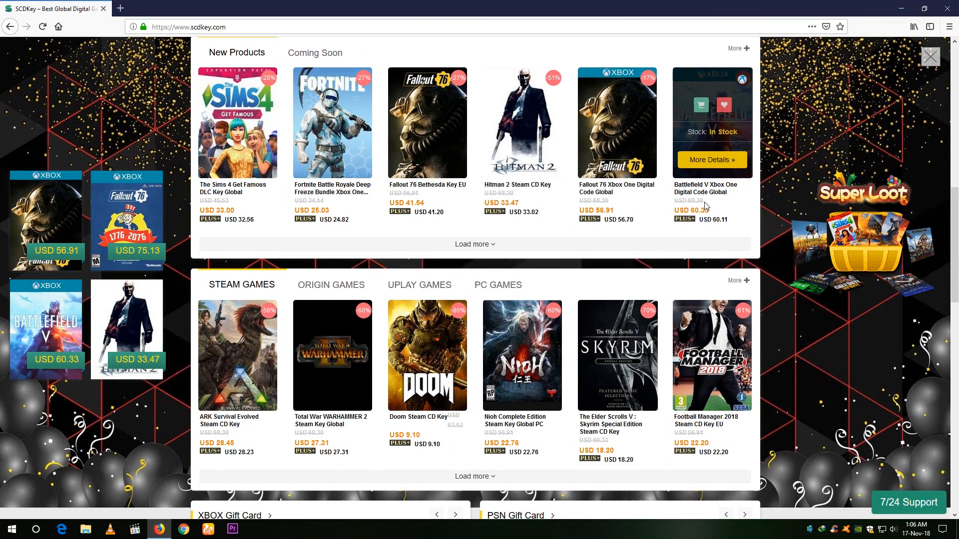
scroll("down", 3)
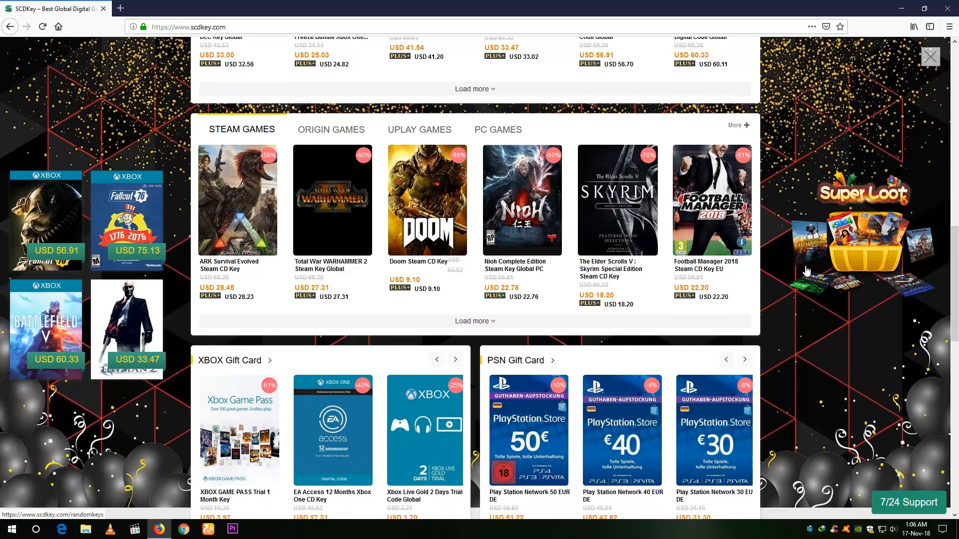
scroll("down", 3)
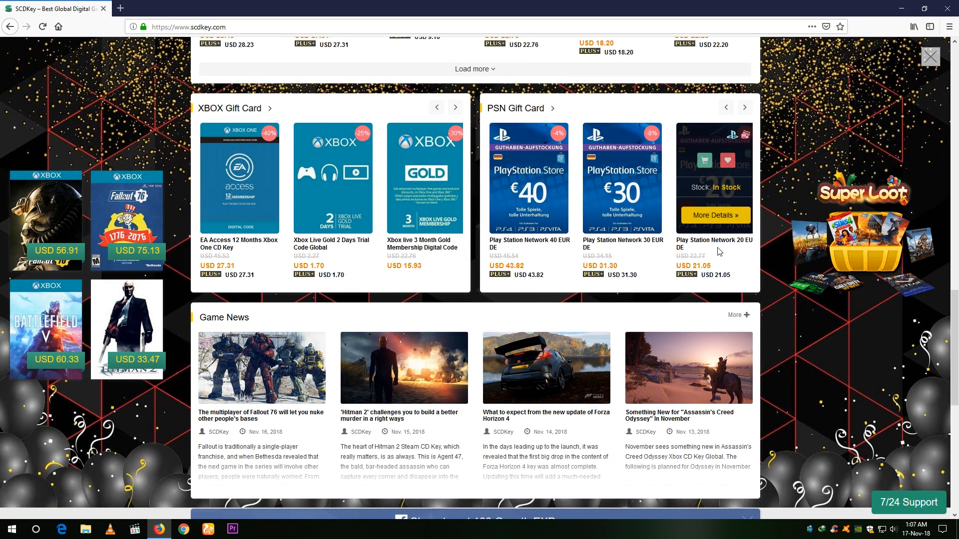
mouse_move(379, 292)
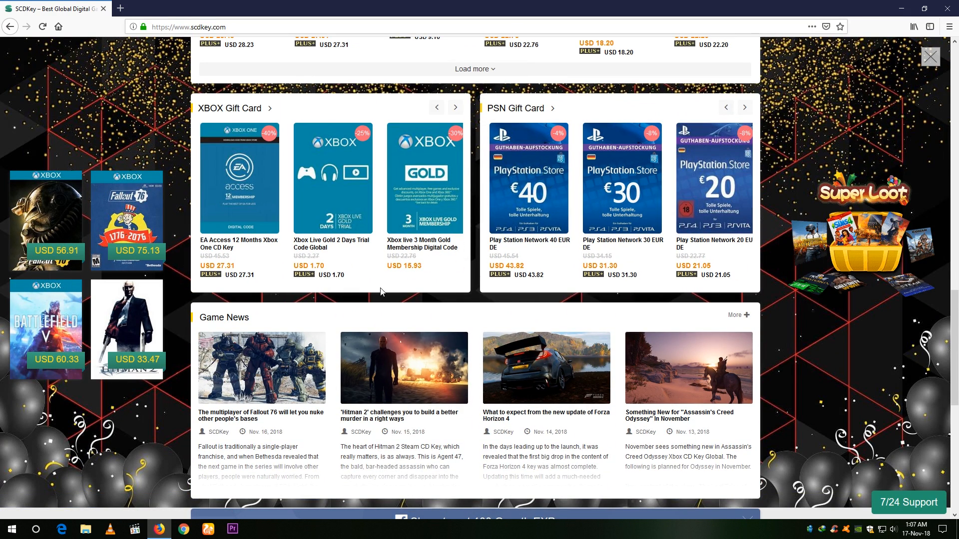
scroll("down", 3)
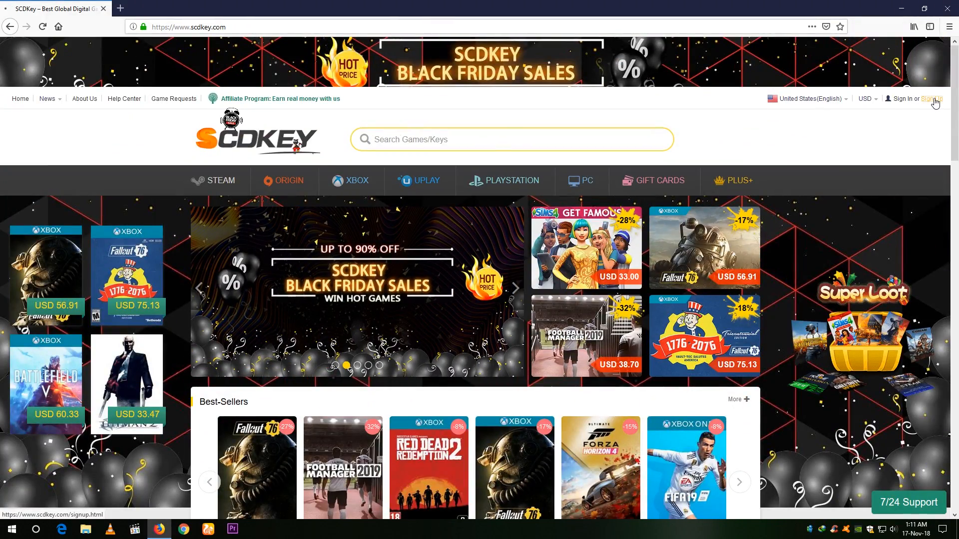
left_click(933, 99)
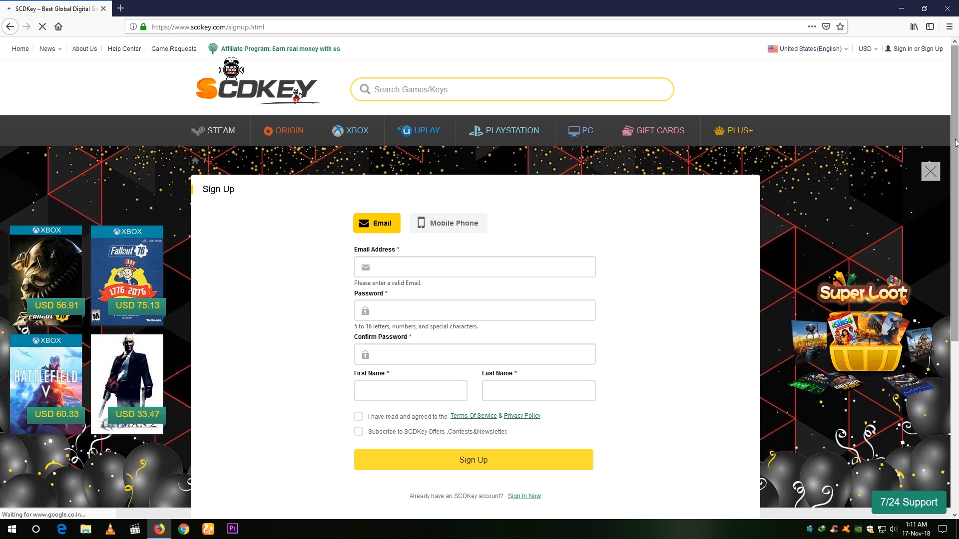
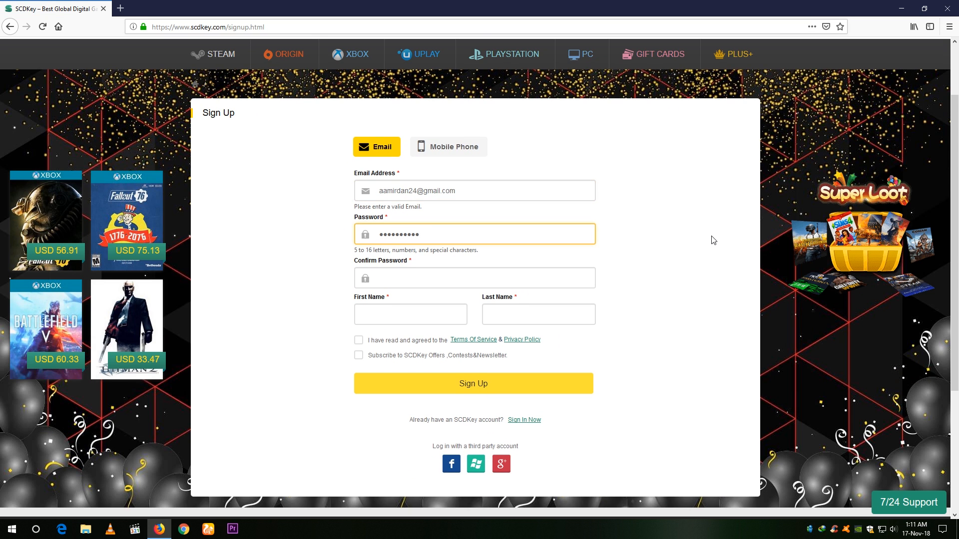
type("••••••••••••")
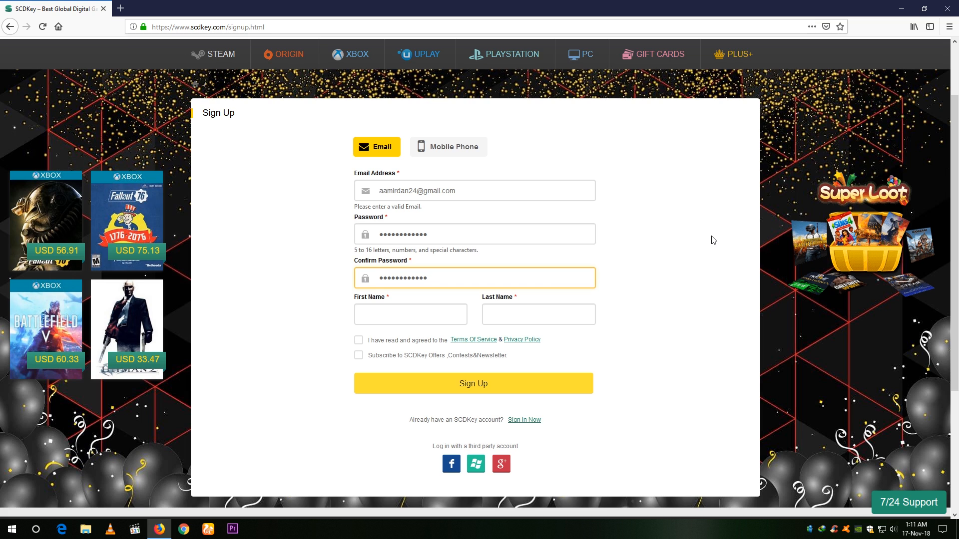
type("Aamir")
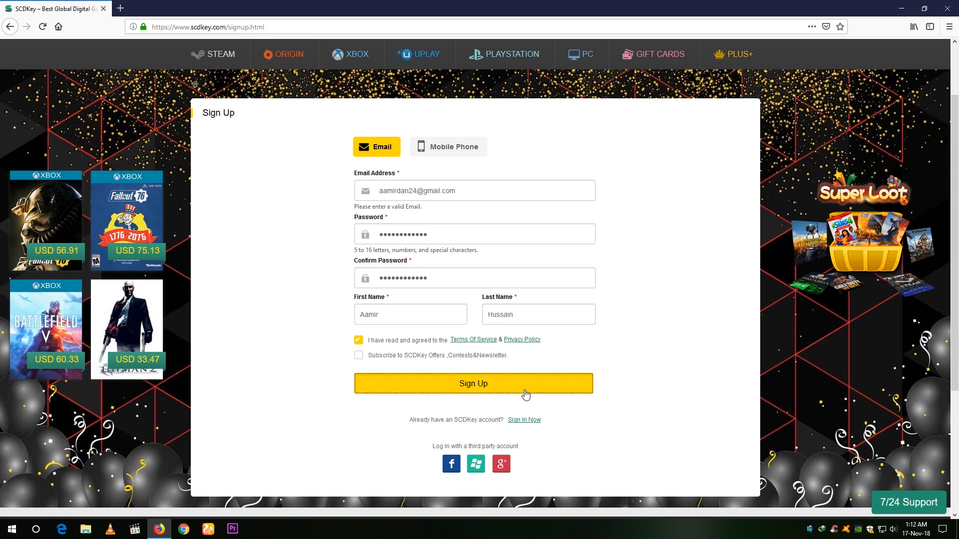
left_click(475, 384)
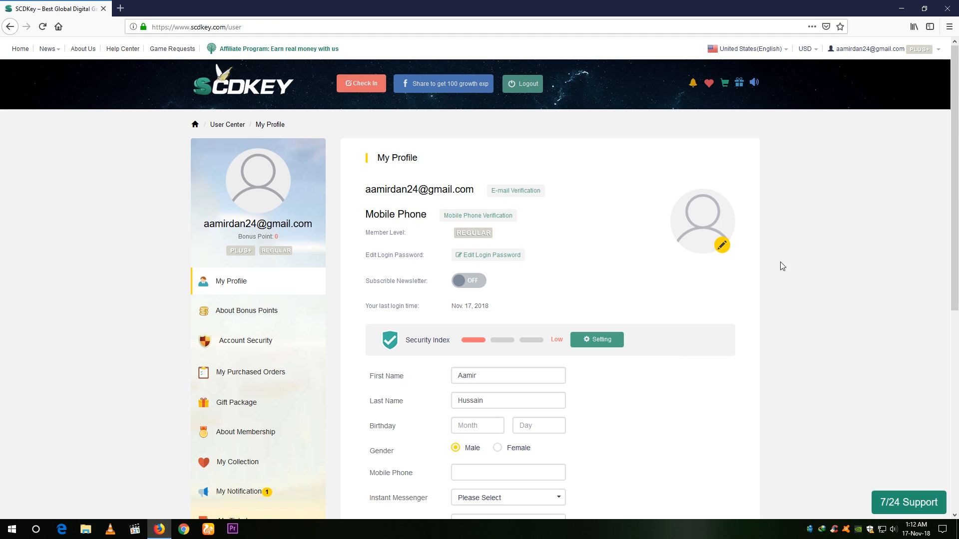
mouse_move(516, 191)
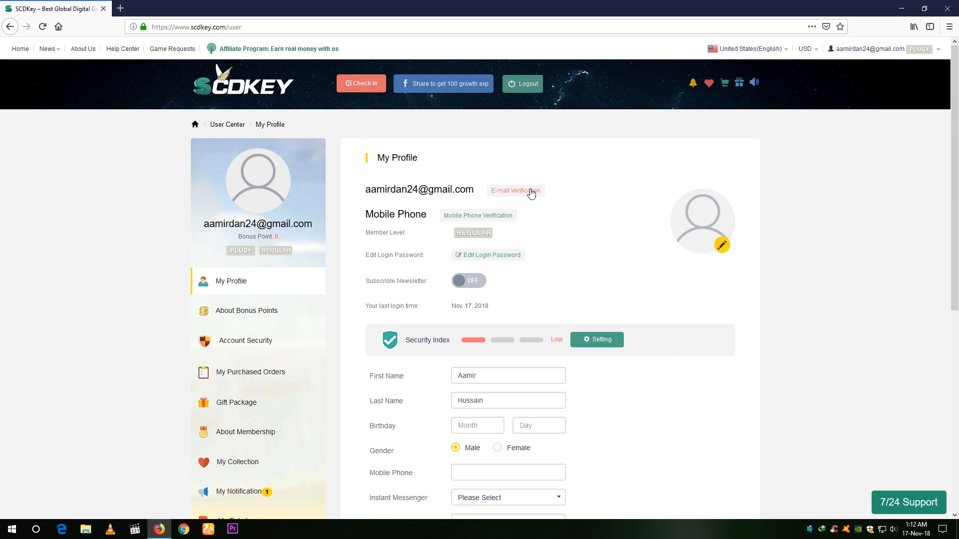
Start email verification and open the SCDKey verification e-mail in Gmail for the code
left_click(516, 191)
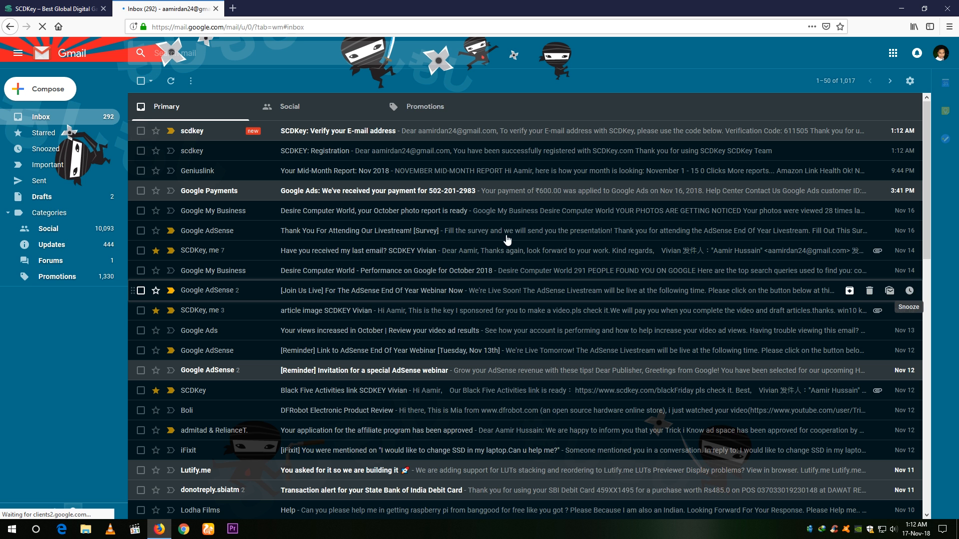
left_click(338, 131)
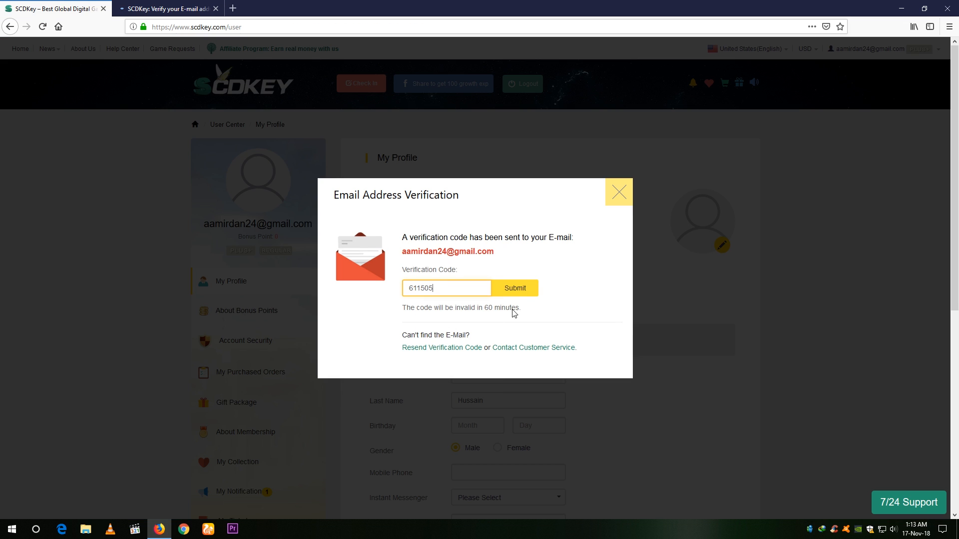
Submit the six-digit verification code and close the verification success notice
left_click(515, 289)
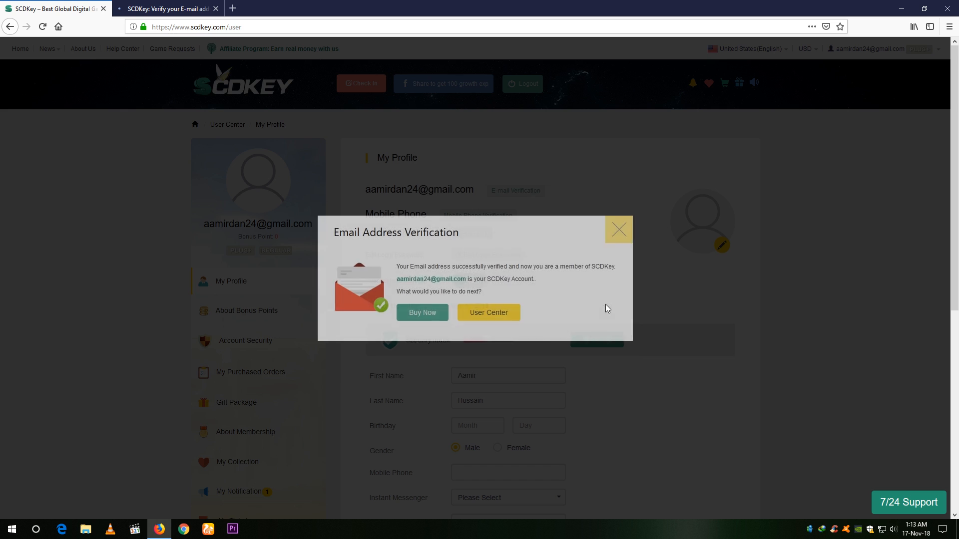
mouse_move(488, 312)
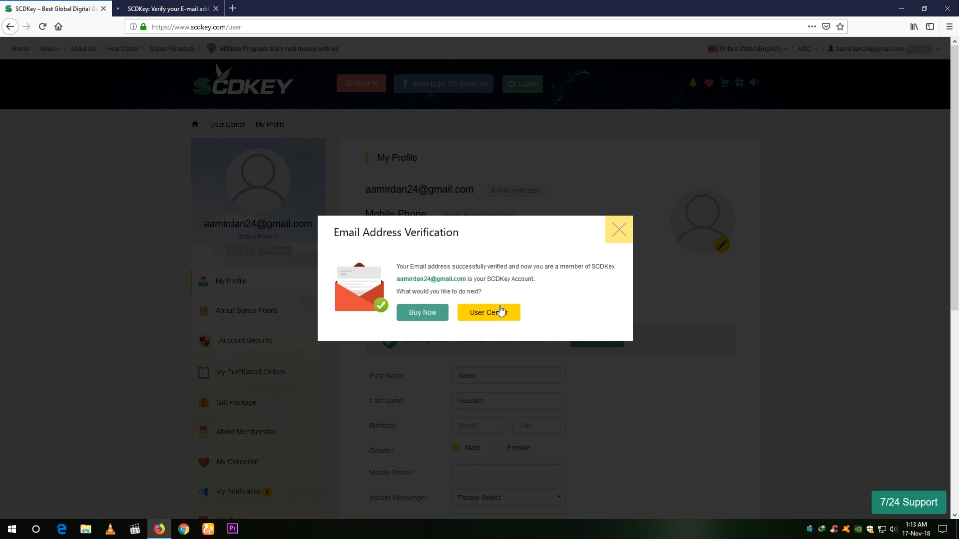
mouse_move(618, 230)
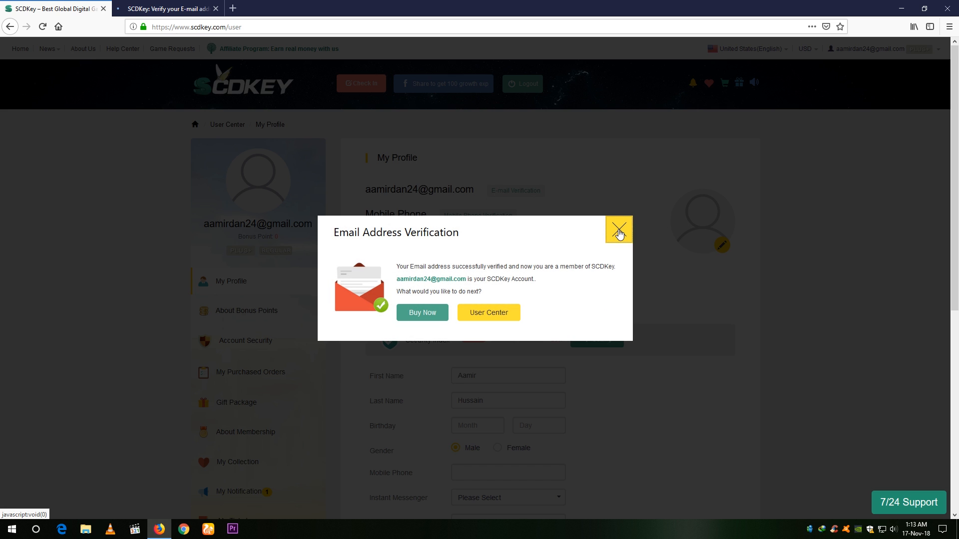
left_click(619, 229)
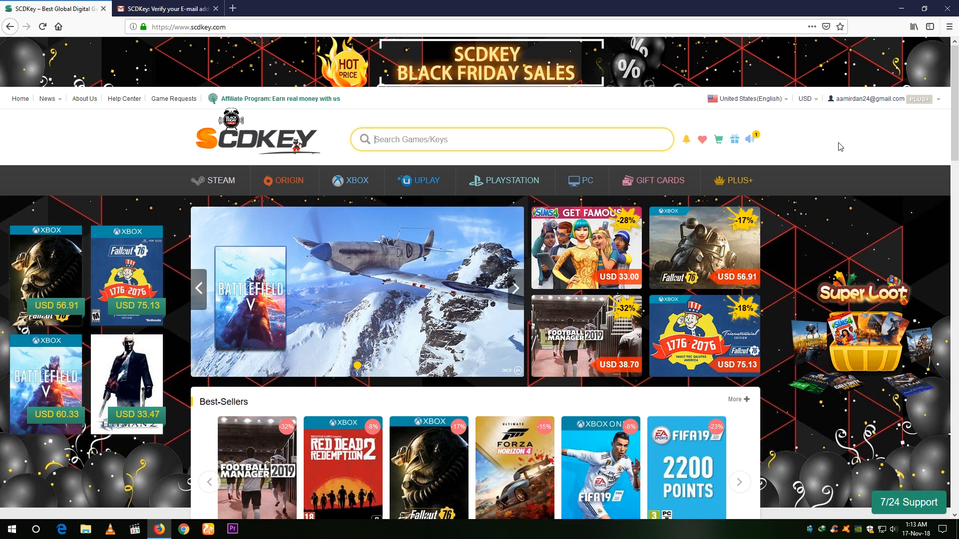
Search the SCDKey store for 'windows 10 pro'
type("wind")
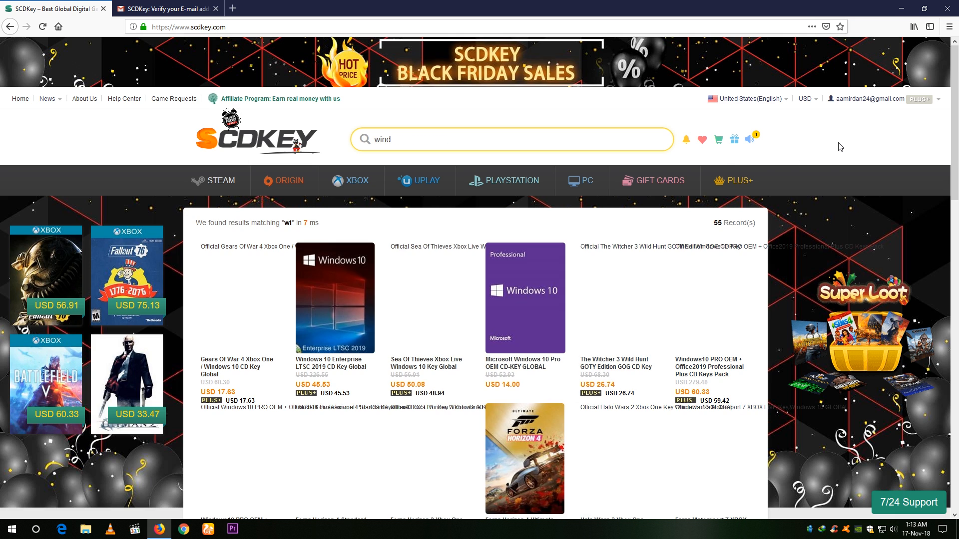
type("windows 10 p")
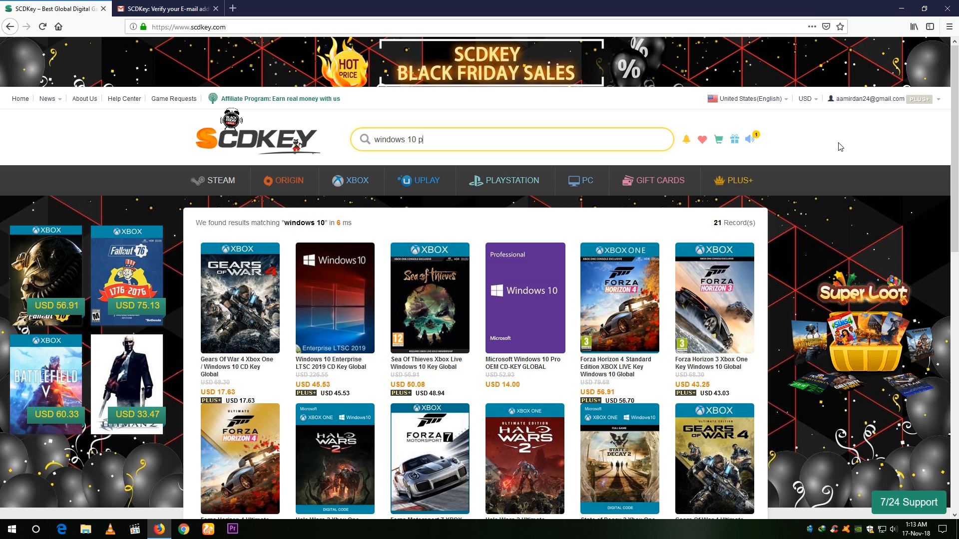
type("ro")
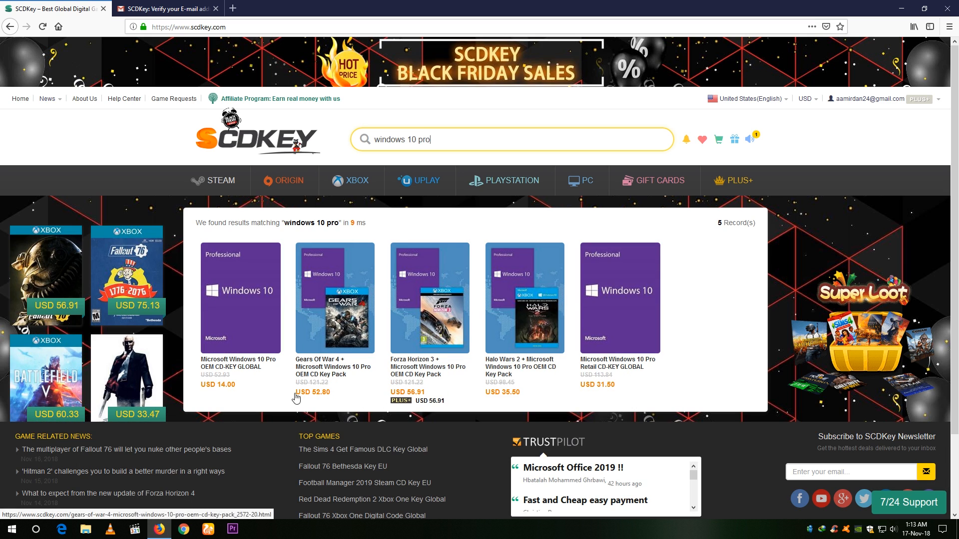
mouse_move(251, 333)
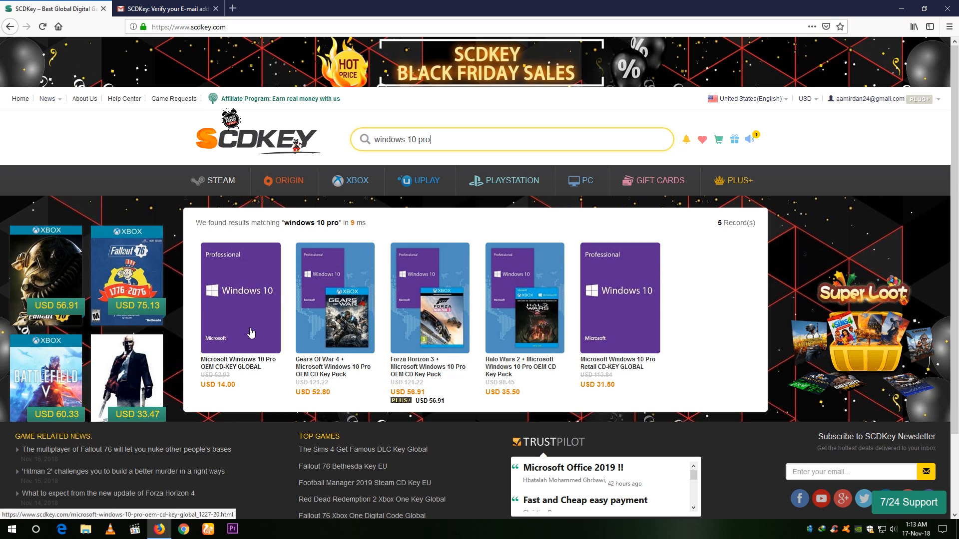
mouse_move(260, 381)
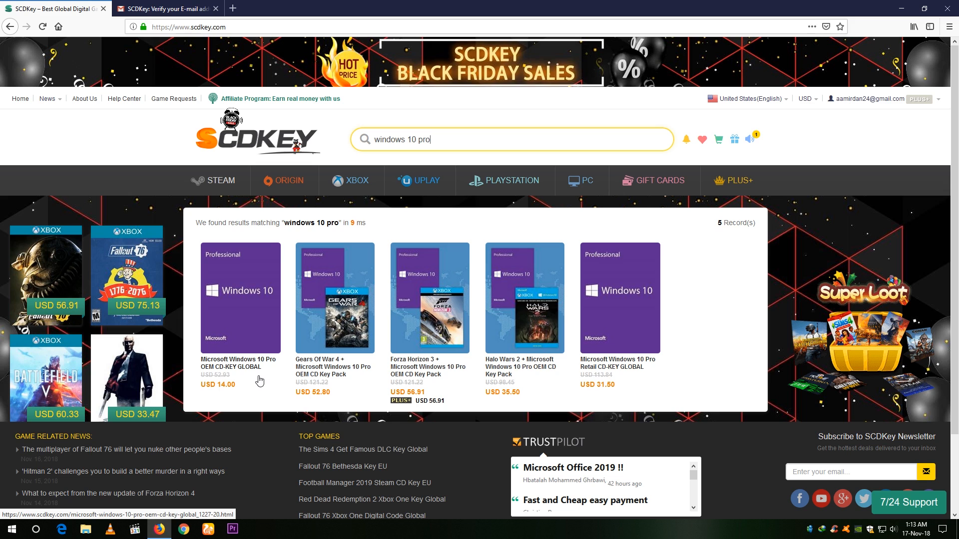
mouse_move(245, 398)
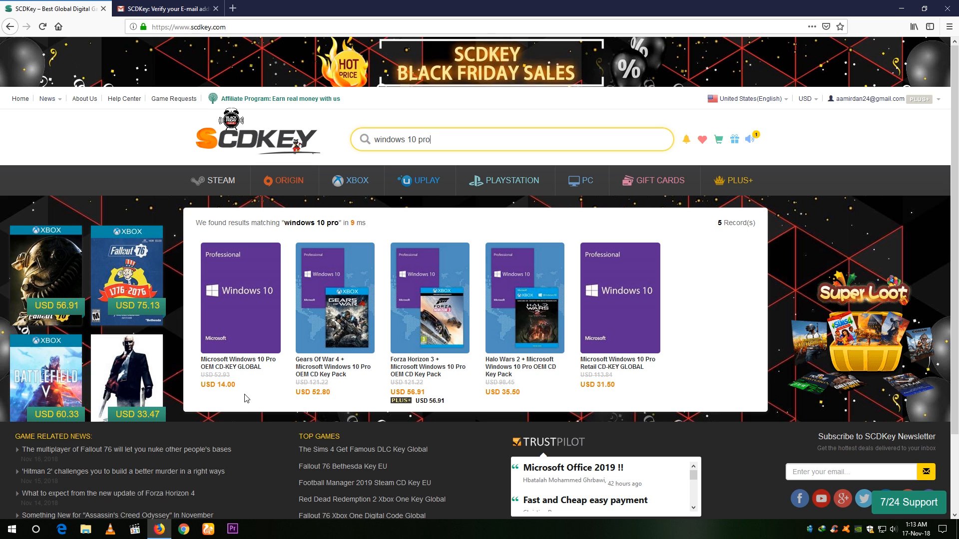
Open the Microsoft Windows 10 Pro OEM CD-KEY GLOBAL product page priced USD 14.00
left_click(240, 298)
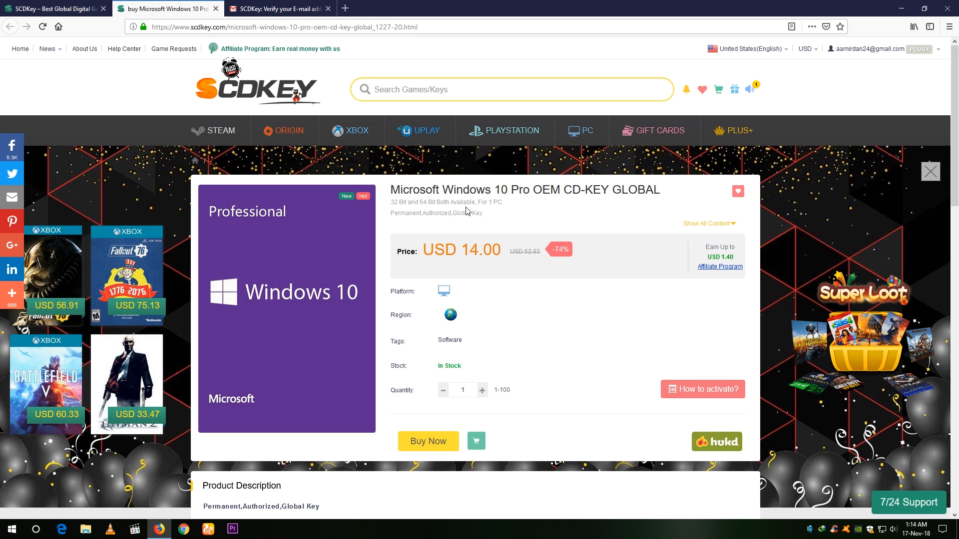
mouse_move(507, 211)
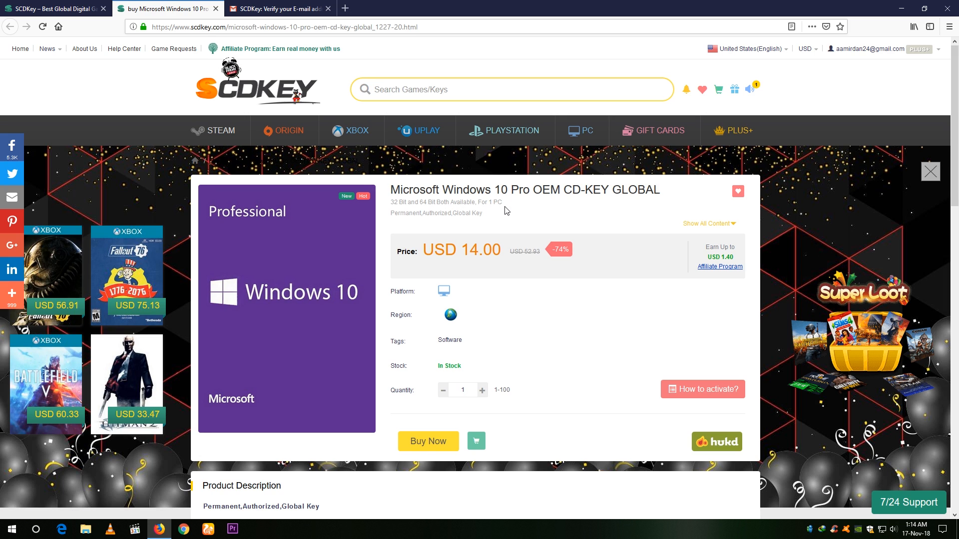
mouse_move(473, 322)
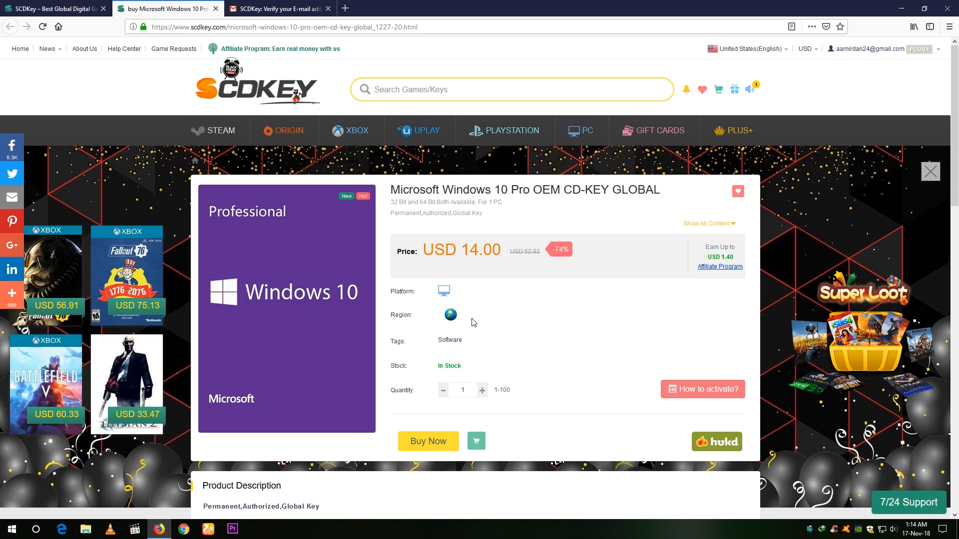
mouse_move(654, 307)
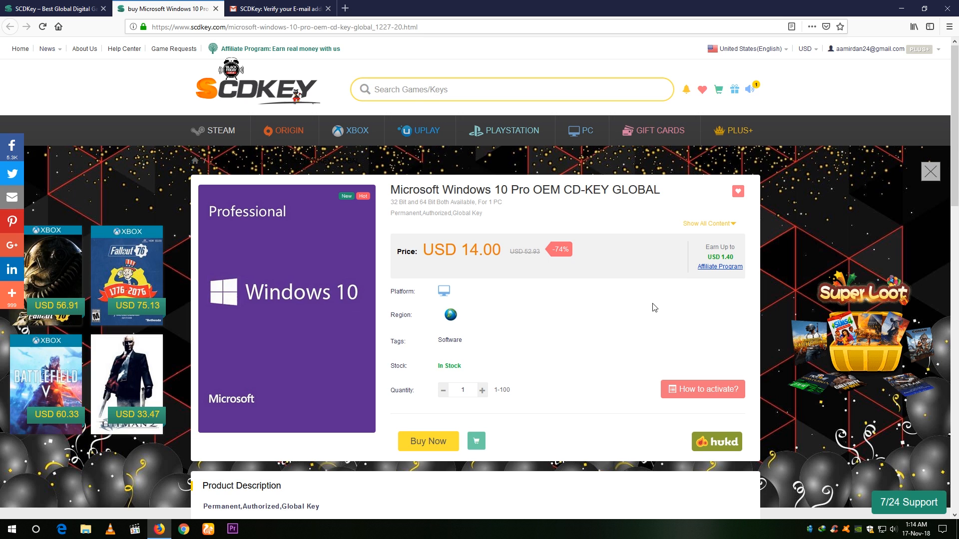
Buy the Windows 10 Pro OEM key and apply promotion code 'trick', cutting the total to USD 12.60
left_click(428, 441)
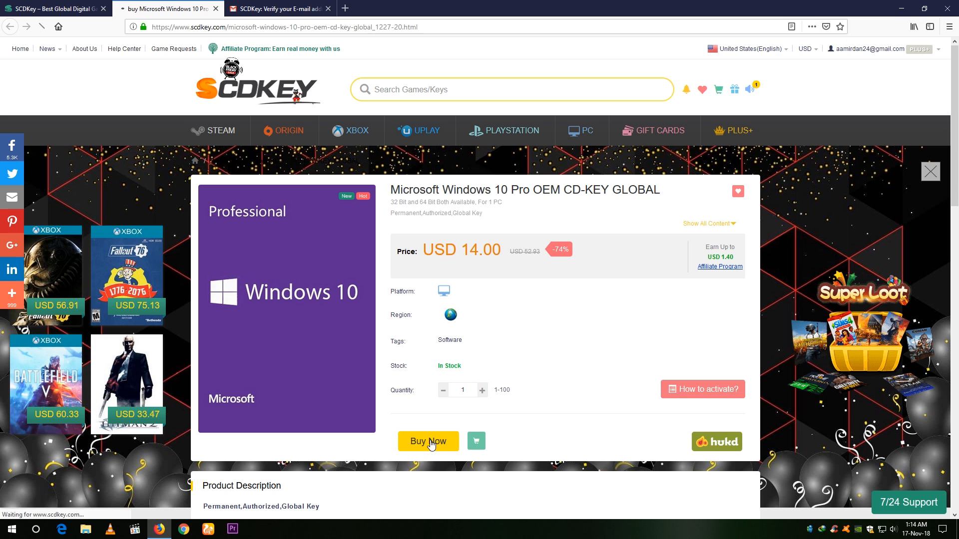
left_click(428, 441)
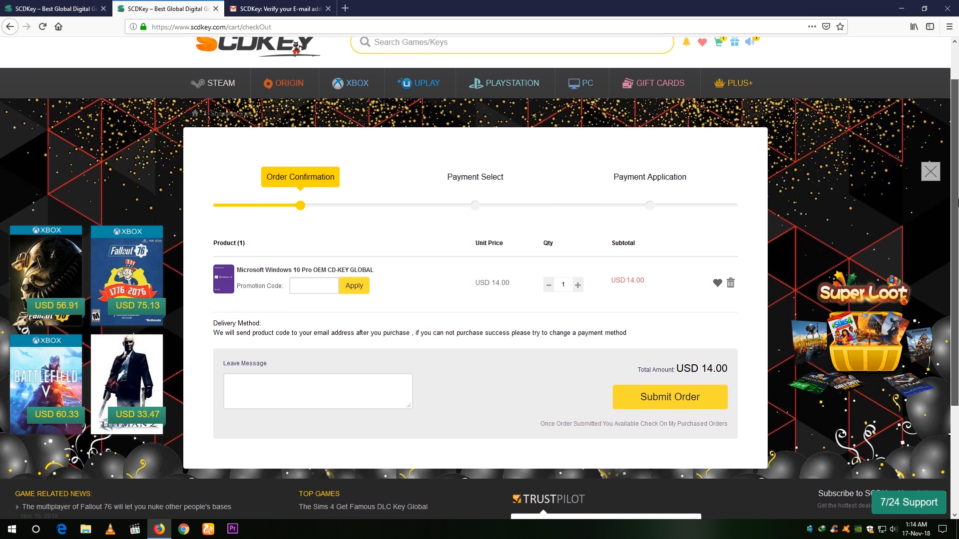
scroll("down", 3)
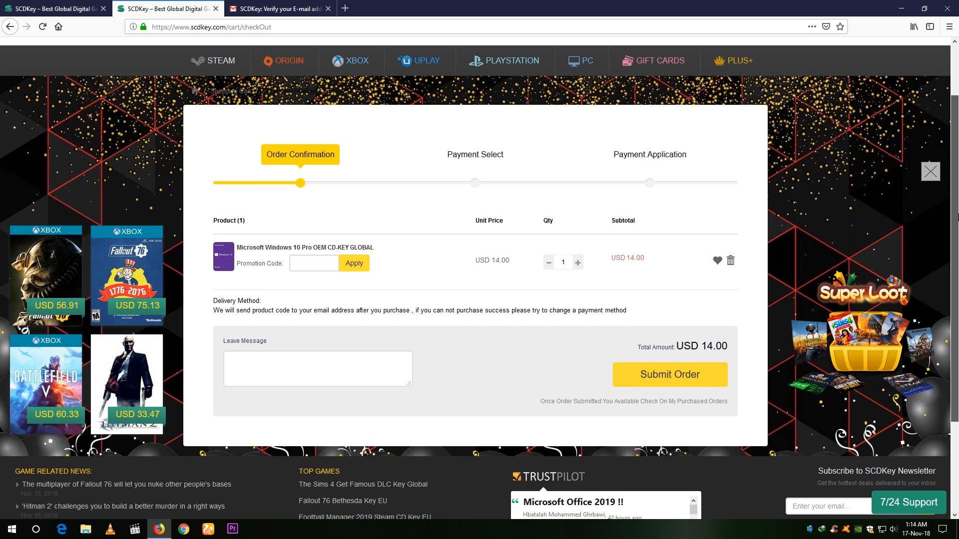
type("tri")
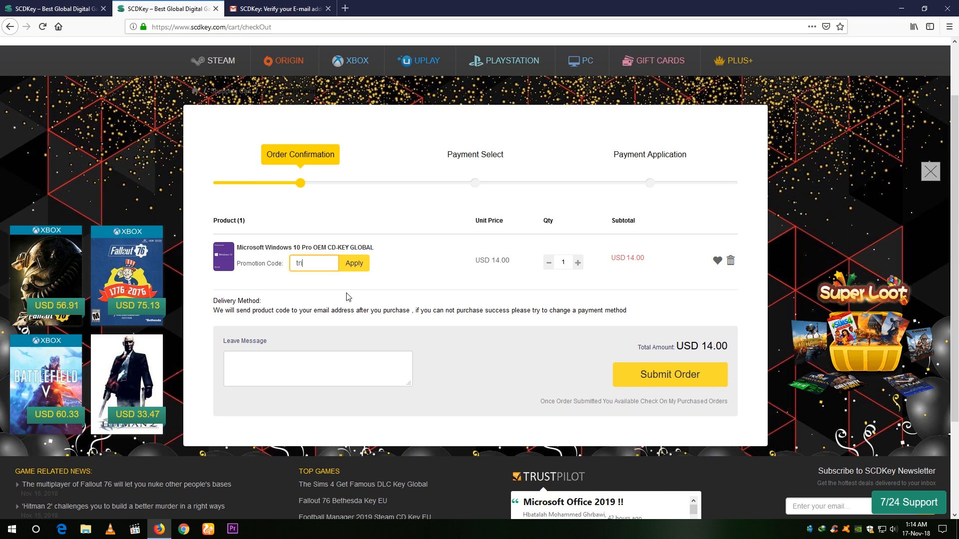
type("ck")
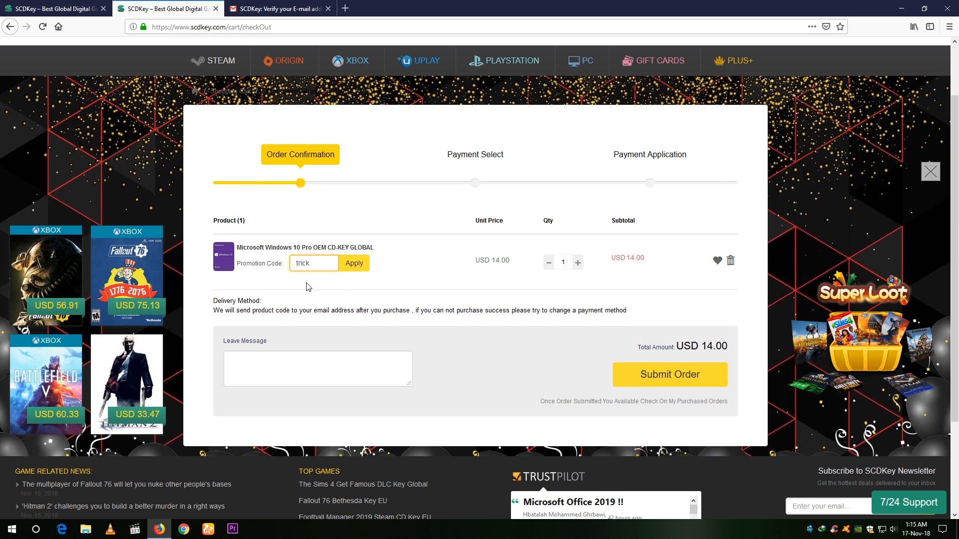
left_click(354, 264)
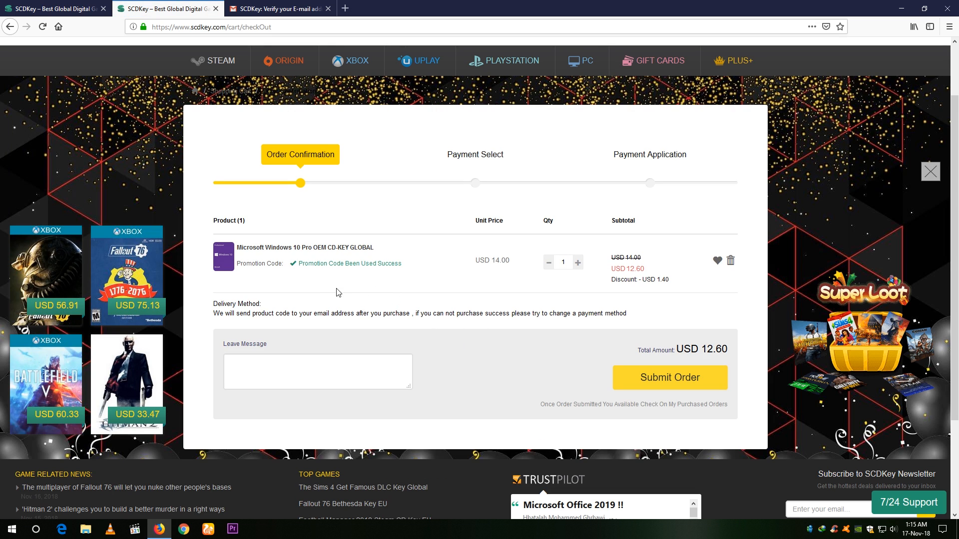
mouse_move(665, 296)
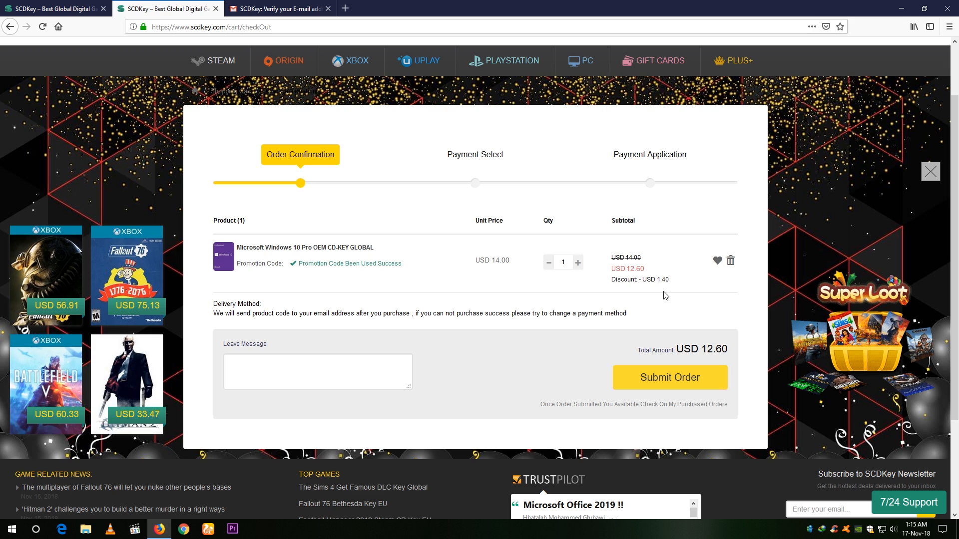
mouse_move(671, 294)
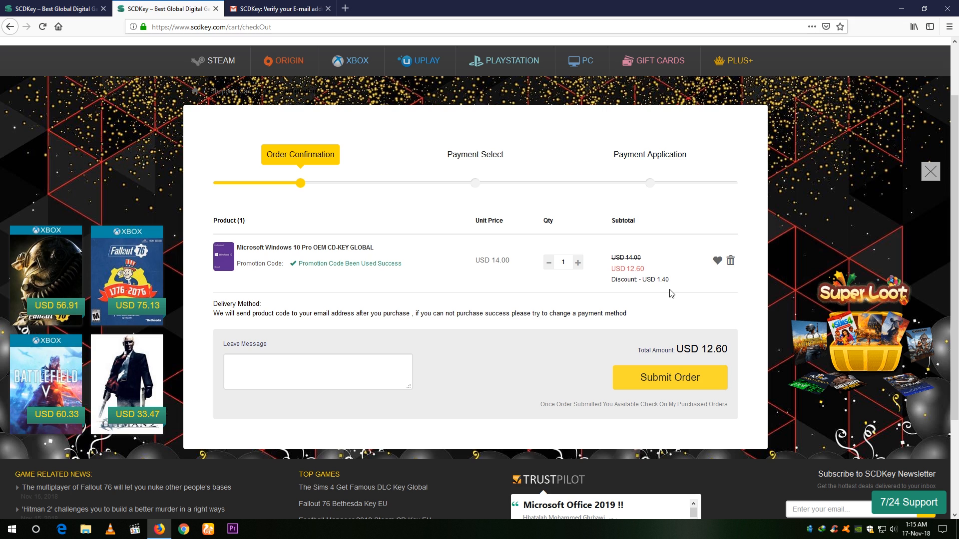
mouse_move(659, 307)
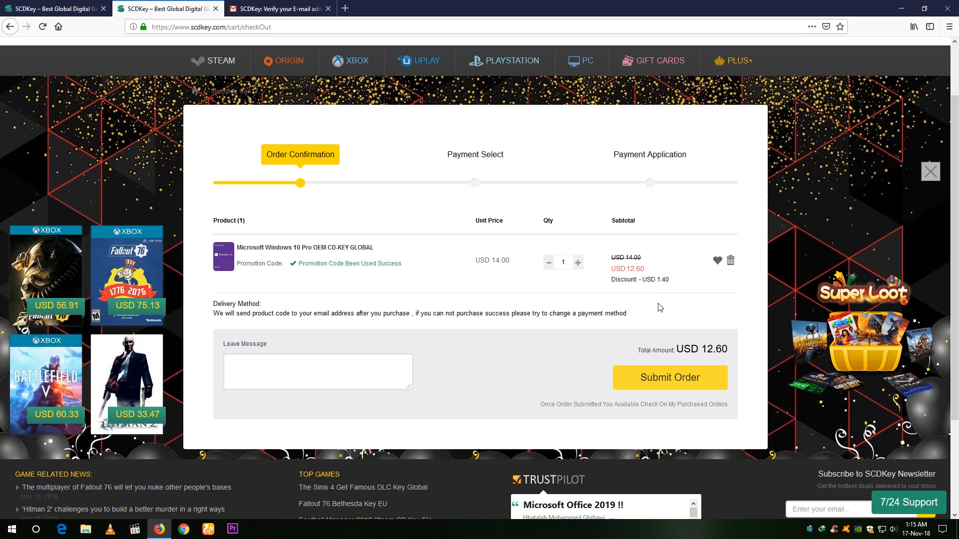
mouse_move(728, 363)
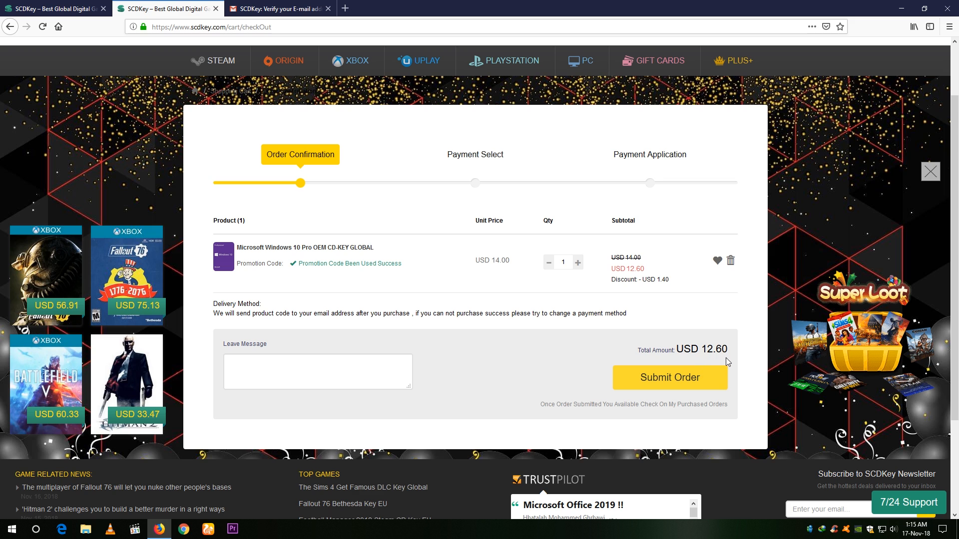
mouse_move(738, 360)
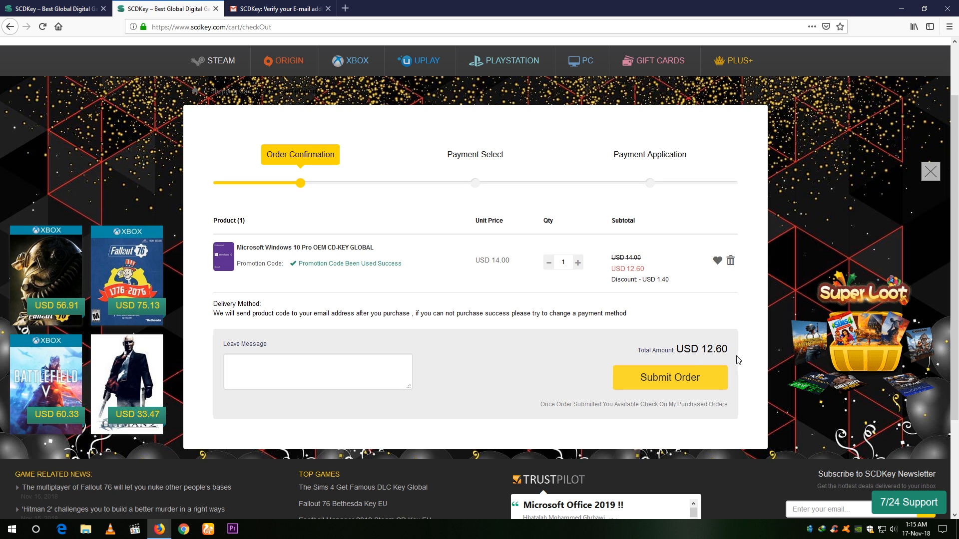
Submit the USD 12.60 order and pay for it with PayPal
left_click(669, 377)
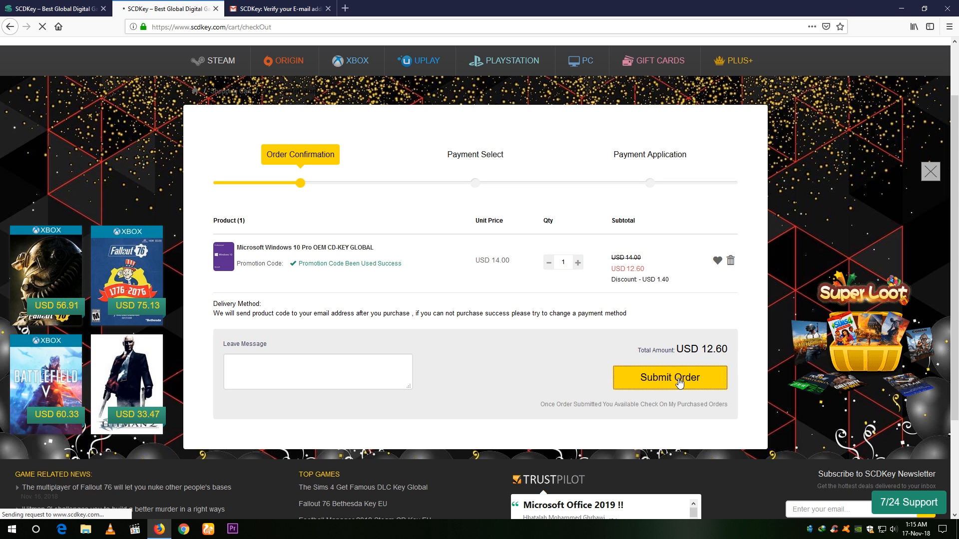
left_click(669, 378)
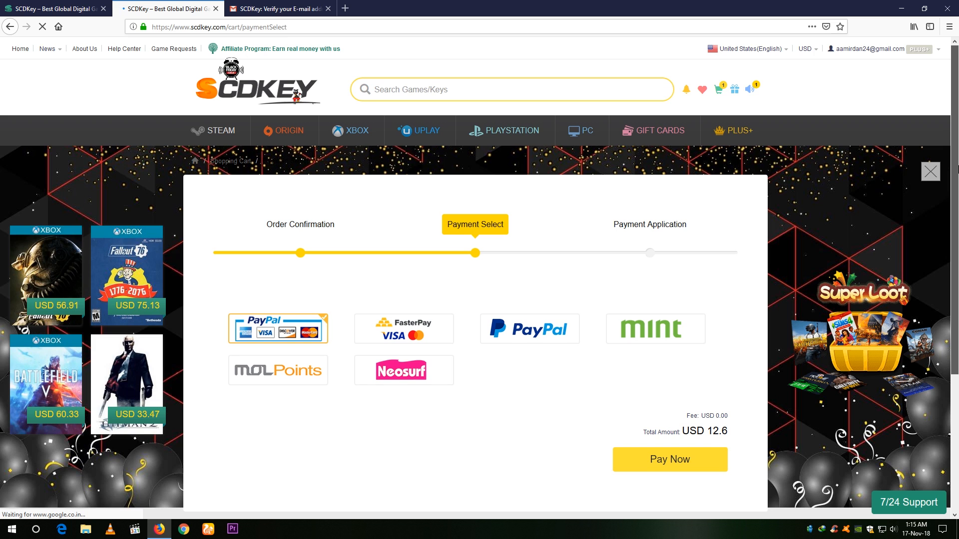
scroll("down", 3)
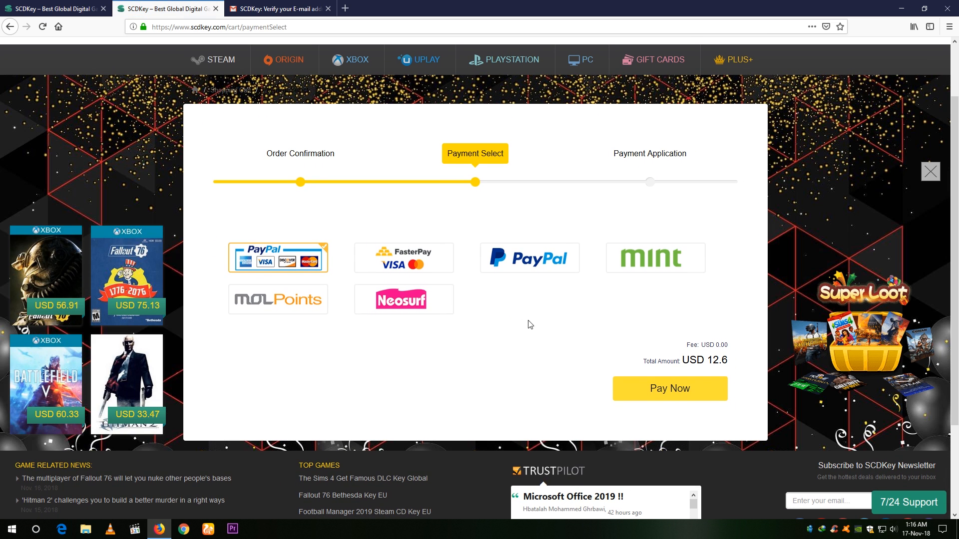
mouse_move(403, 257)
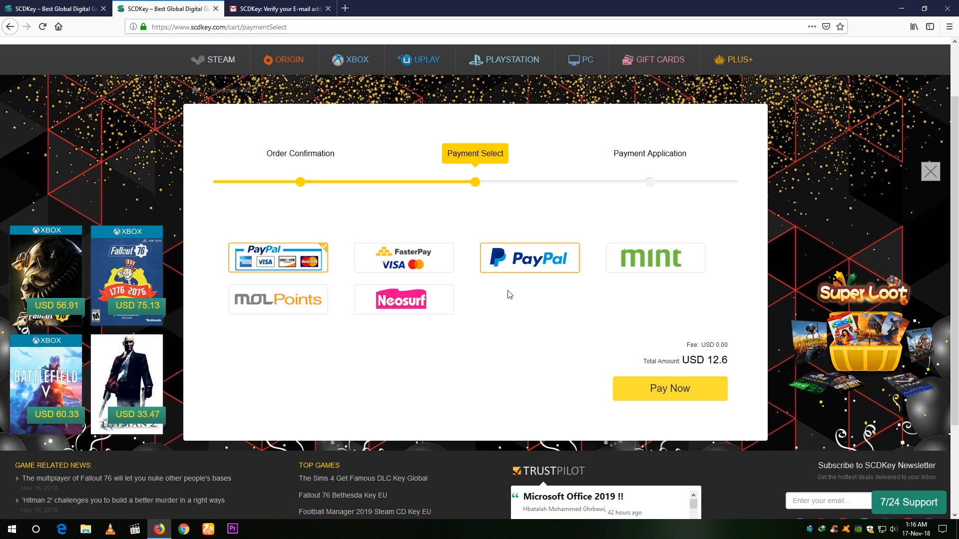
mouse_move(552, 273)
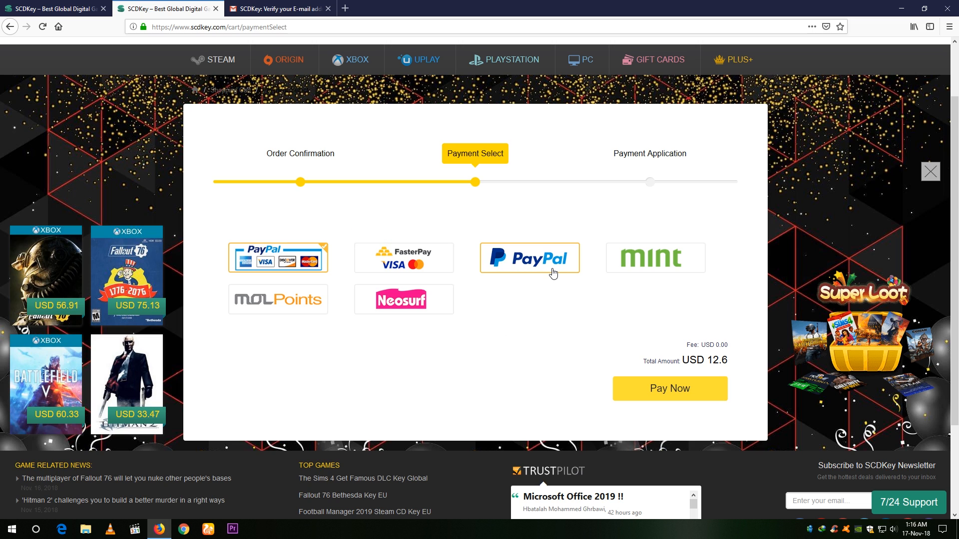
mouse_move(537, 267)
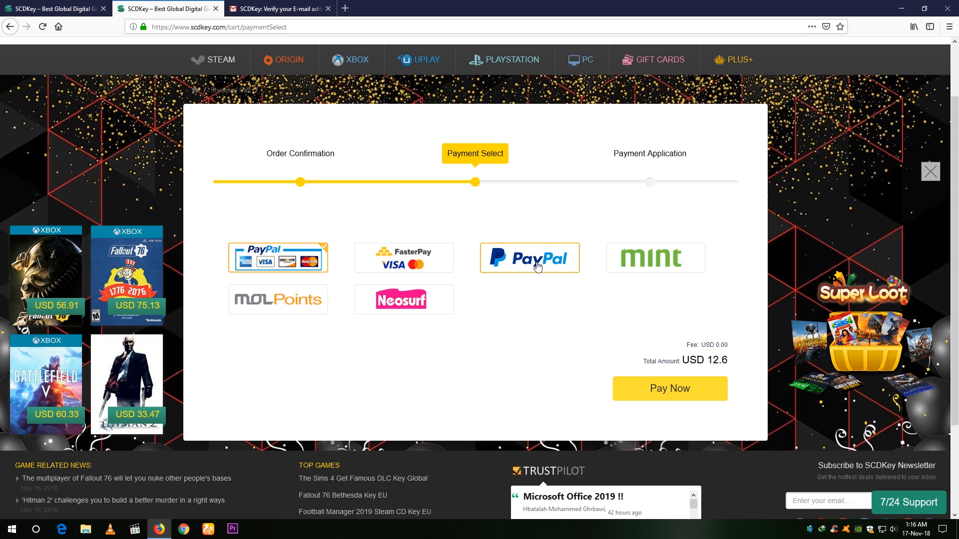
left_click(529, 258)
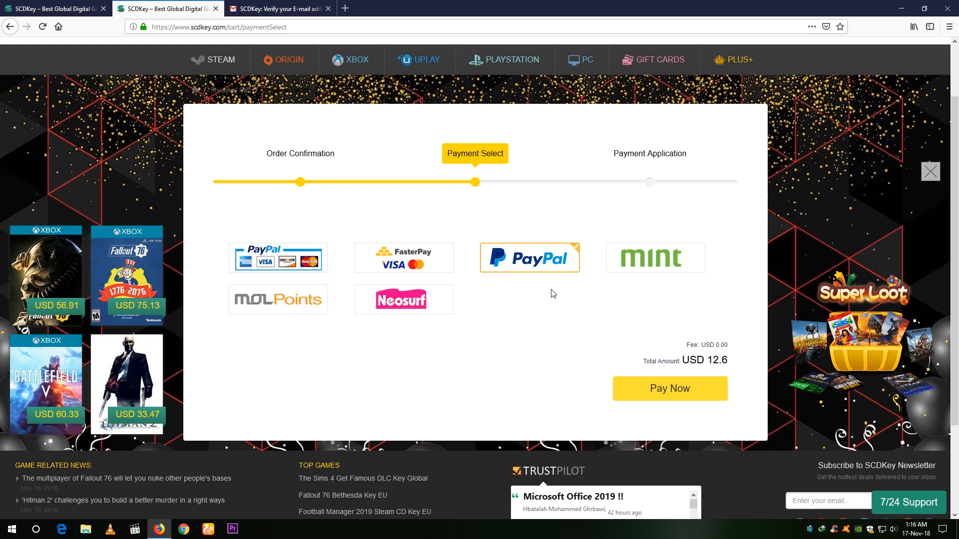
left_click(670, 389)
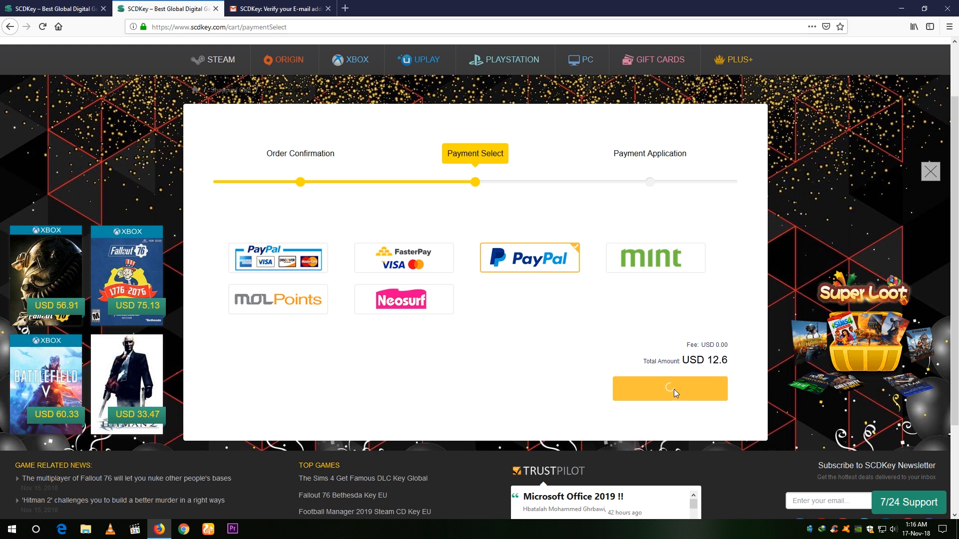
left_click(670, 389)
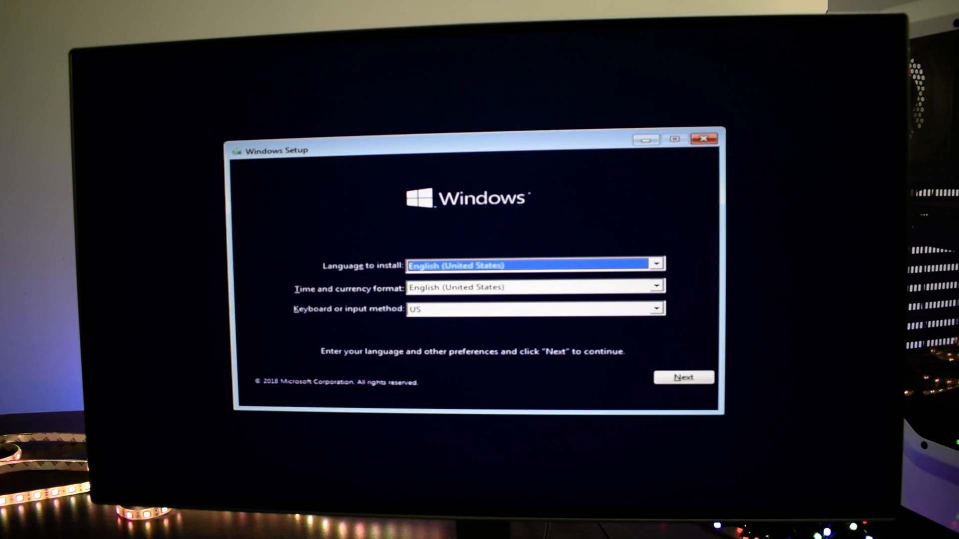
mouse_move(503, 361)
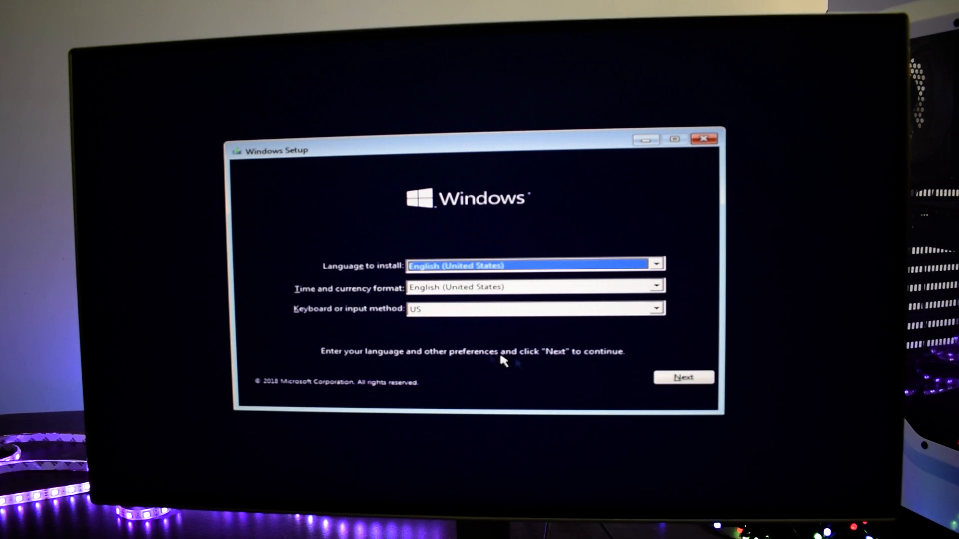
left_click(684, 377)
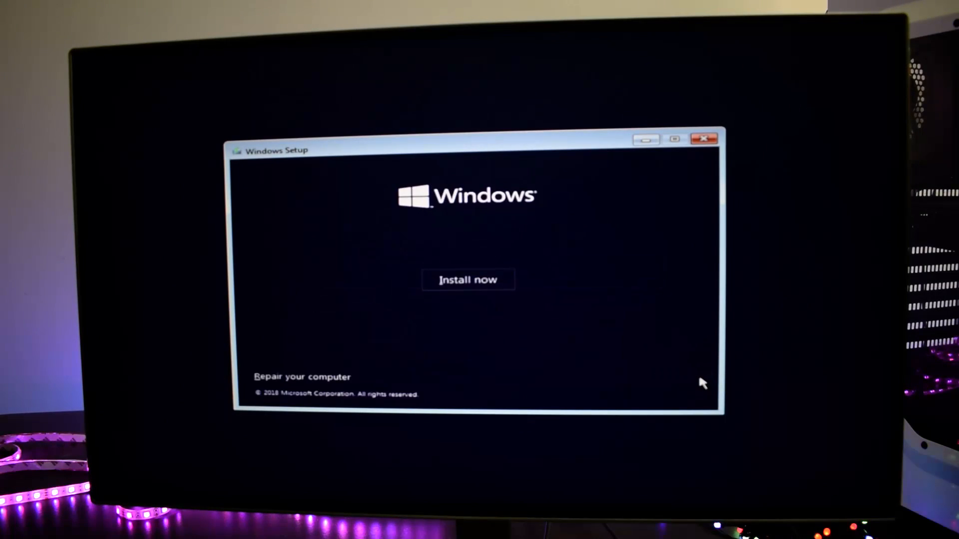
left_click(468, 280)
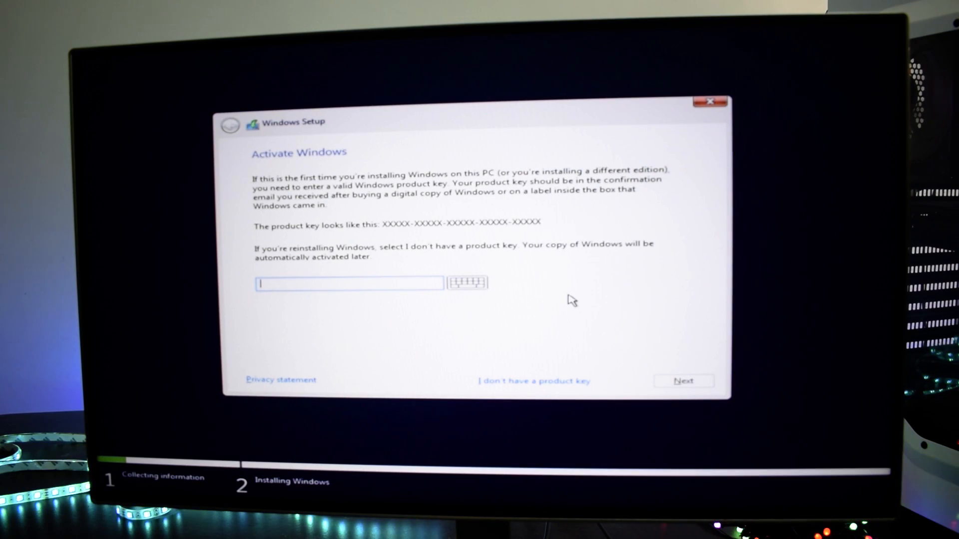
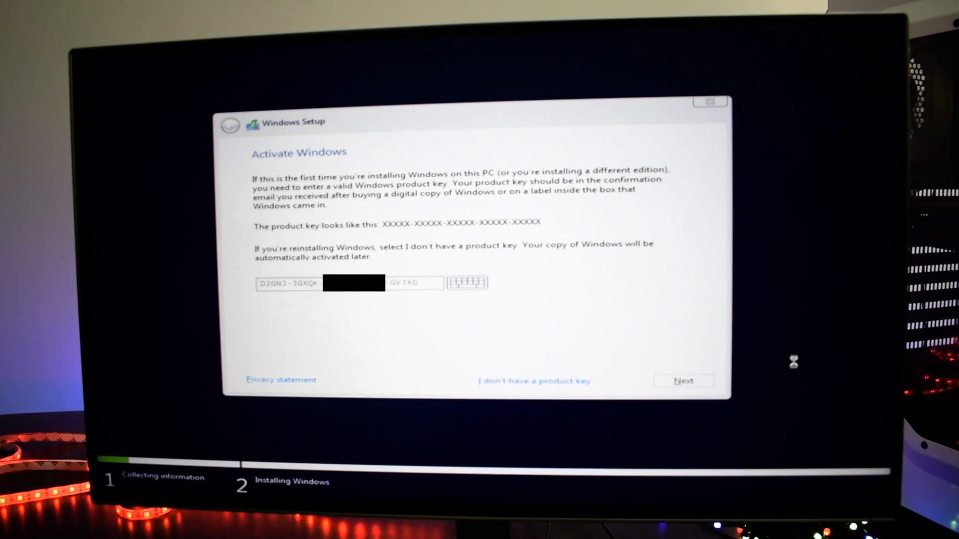
left_click(683, 381)
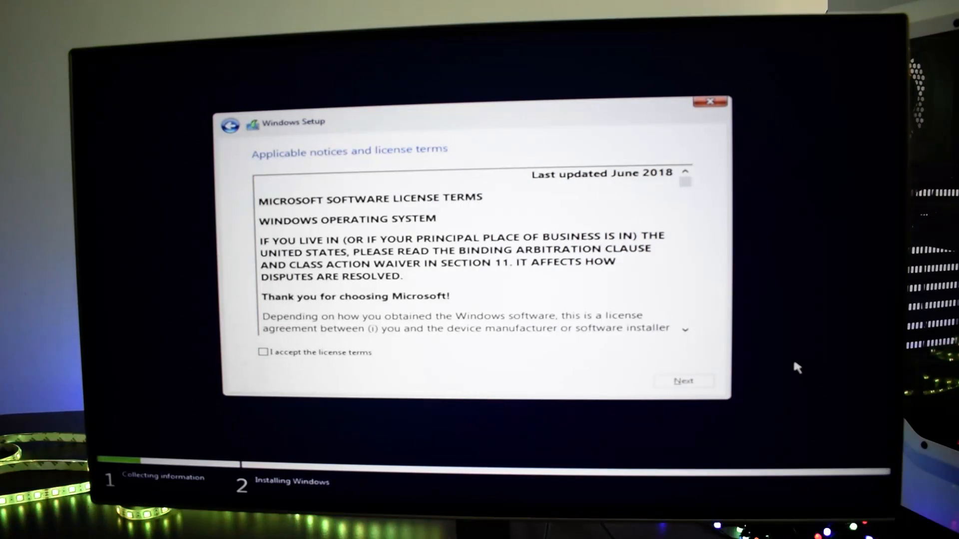
Accept the license terms and install Windows onto Drive 0 Partition 2
left_click(263, 352)
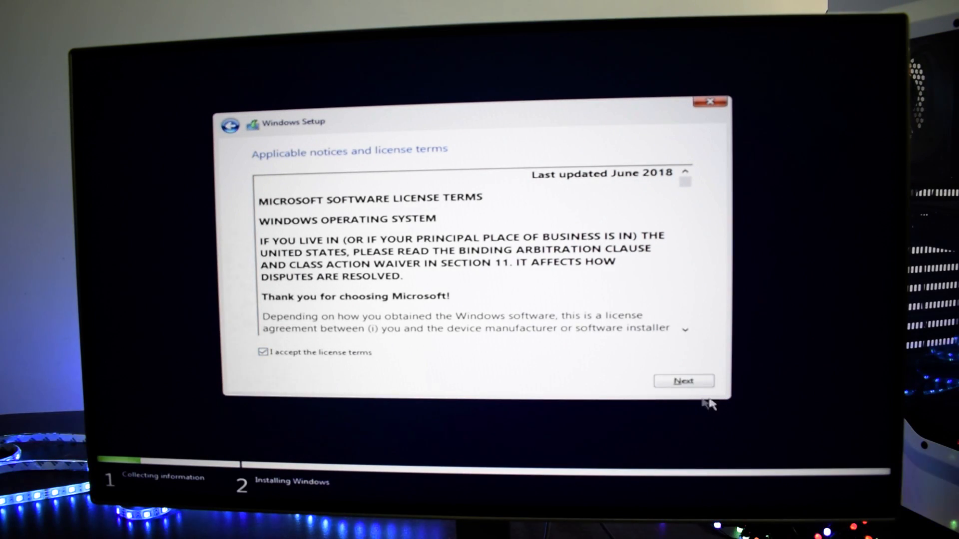
left_click(684, 380)
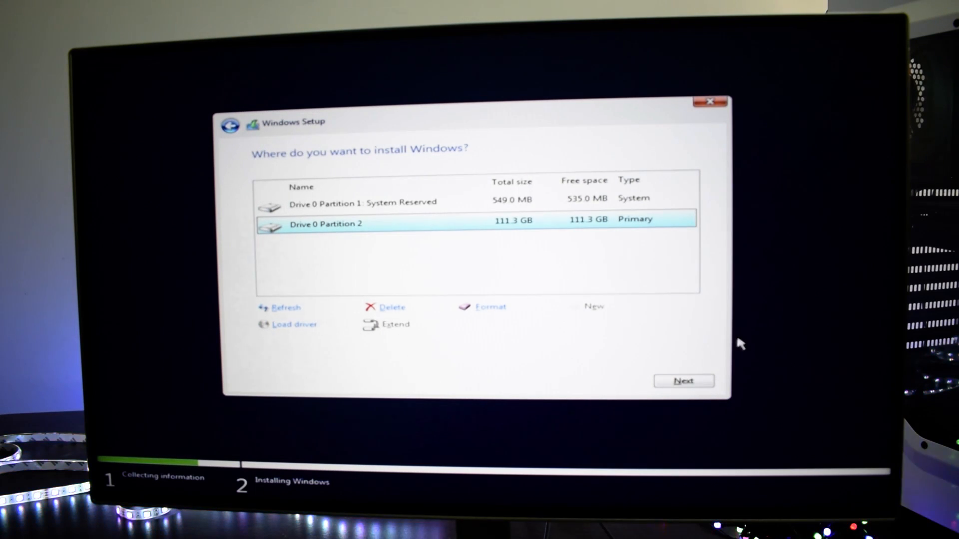
left_click(683, 380)
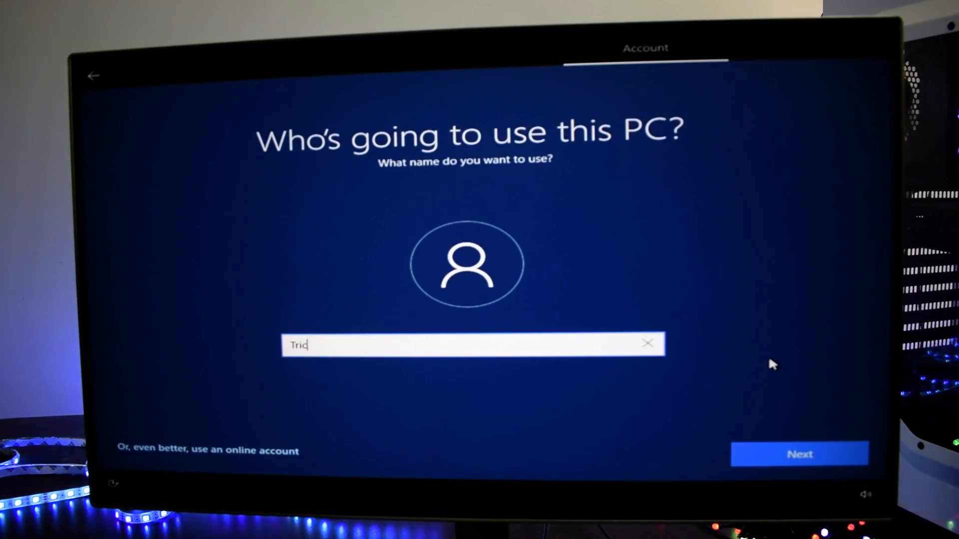
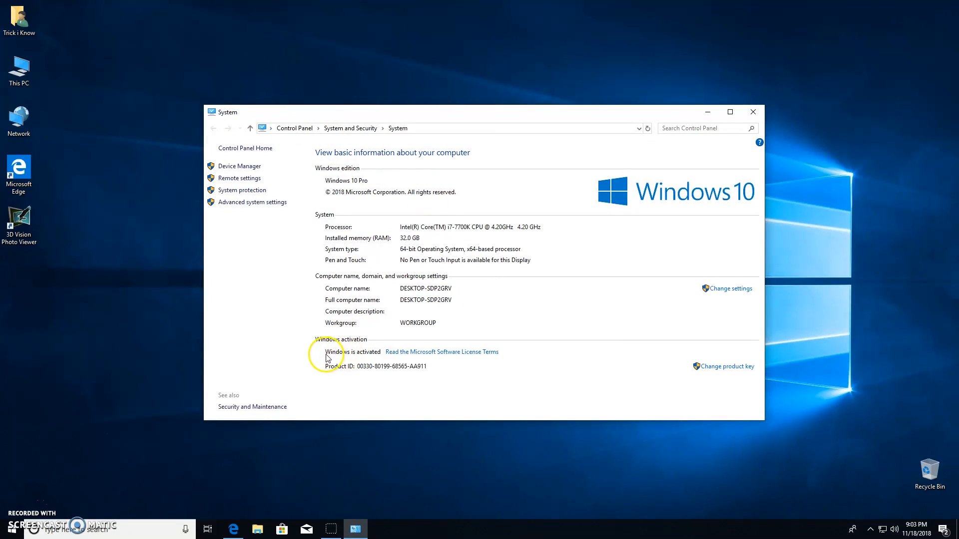
mouse_move(398, 364)
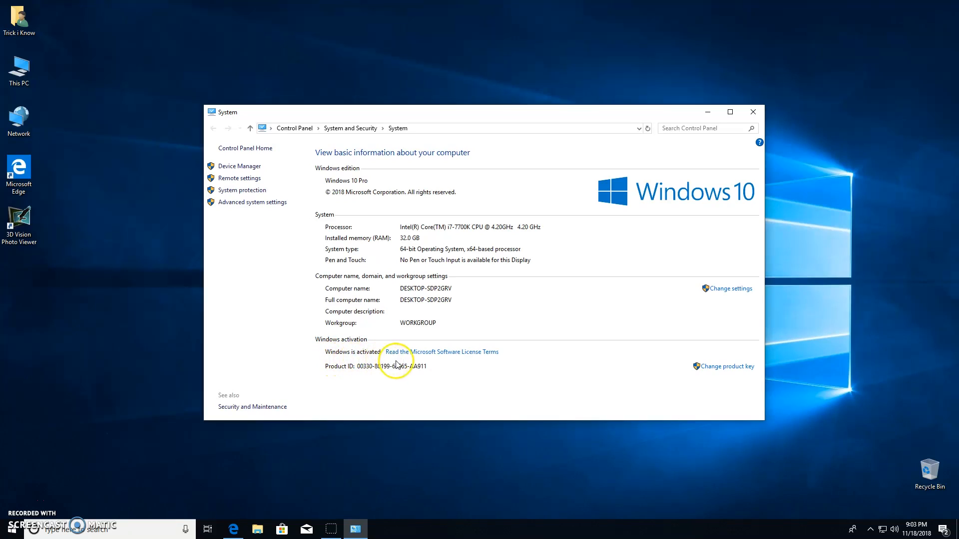
mouse_move(420, 365)
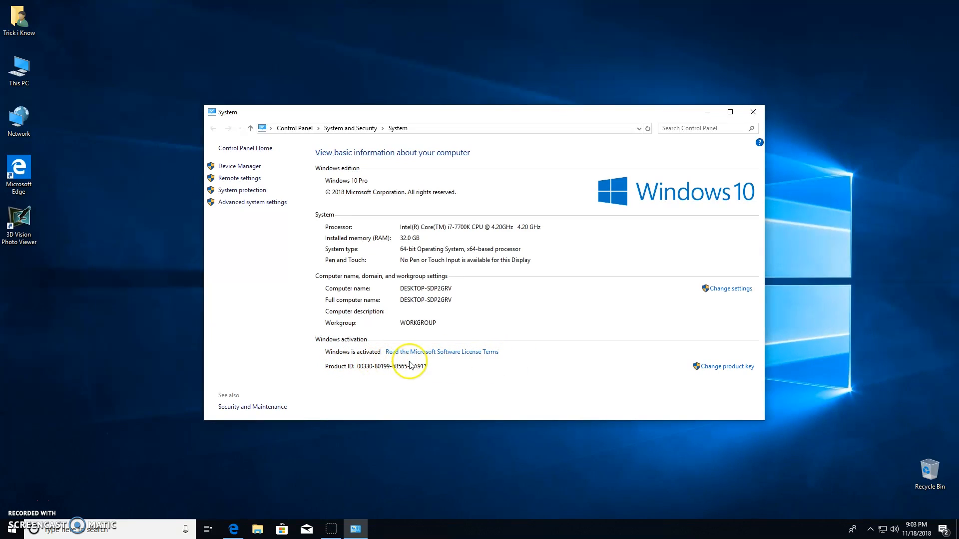
mouse_move(452, 365)
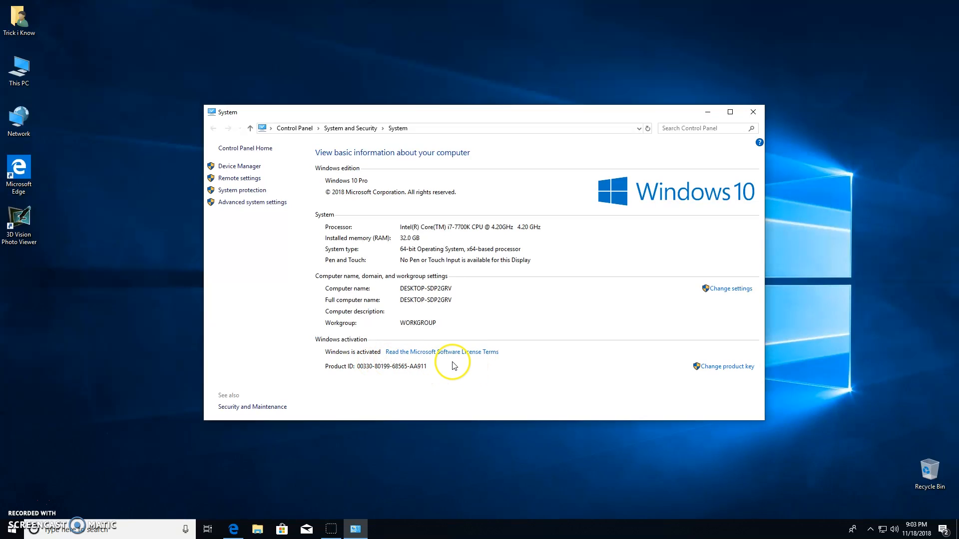
mouse_move(525, 363)
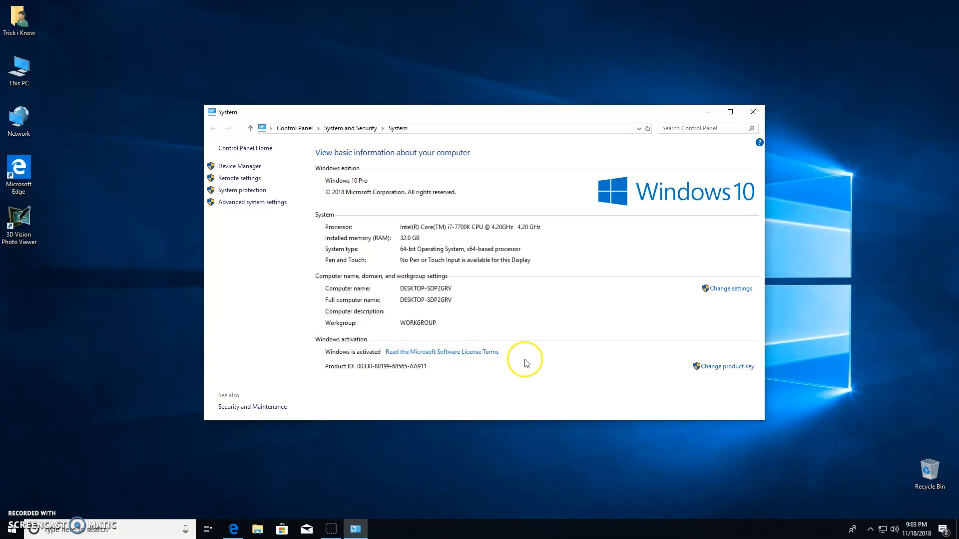